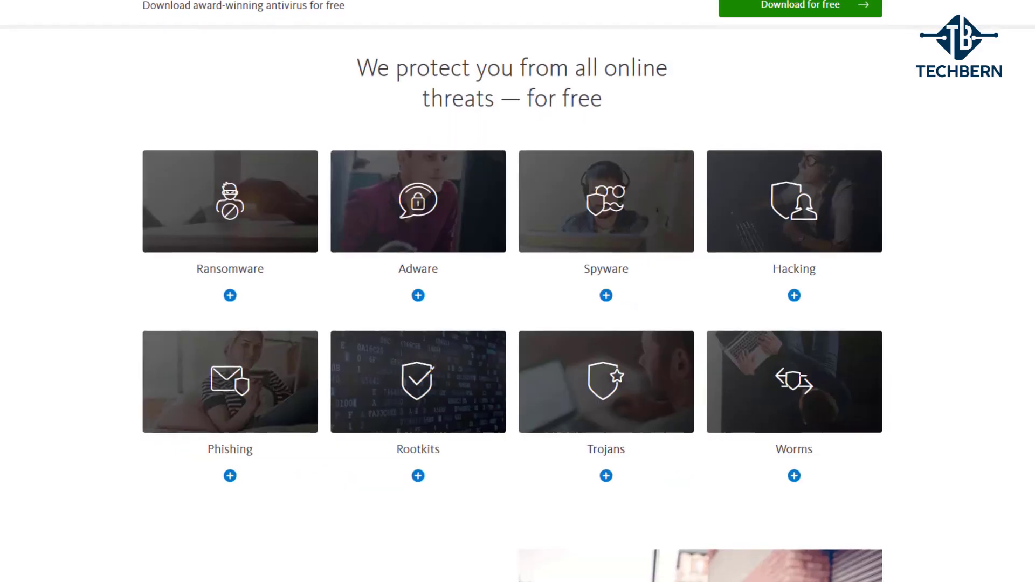
- Run an Avira smart scan from the Status page, then open the Security area
{"action": "scroll", "scroll_direction": "down", "scroll_amount": 3}
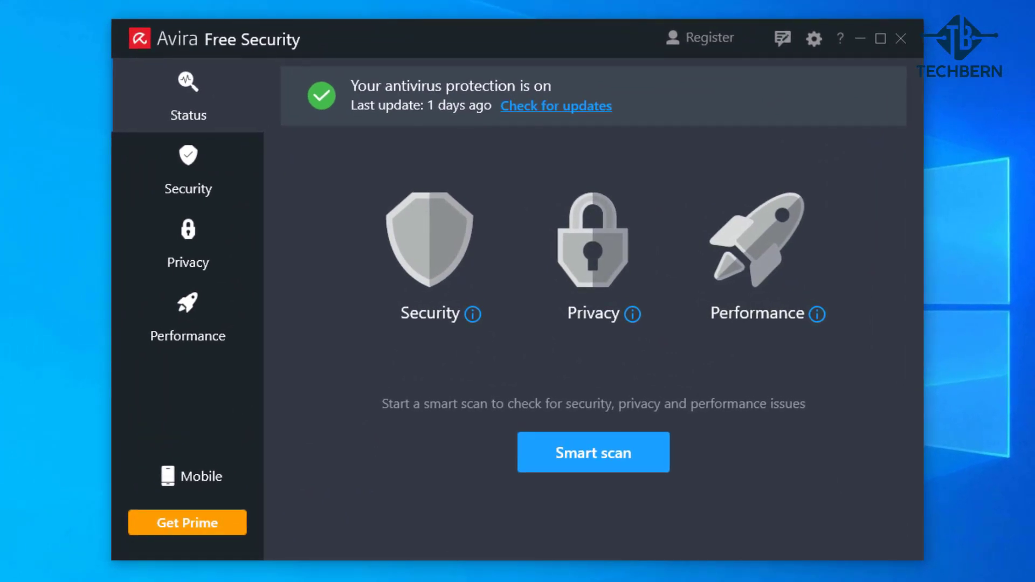
{"action": "left_click", "coordinate": [593, 452]}
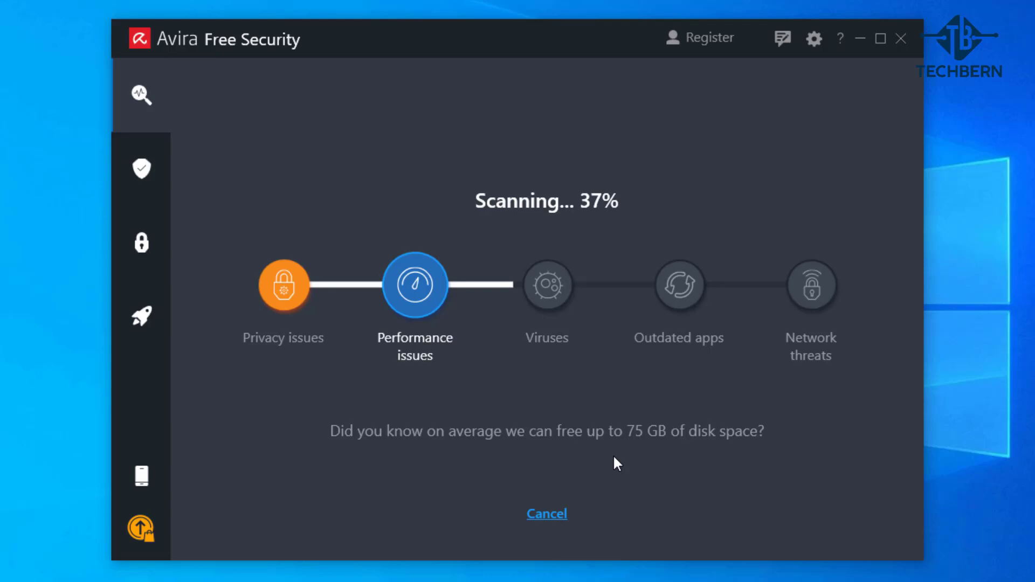
{"action": "left_click", "coordinate": [546, 513]}
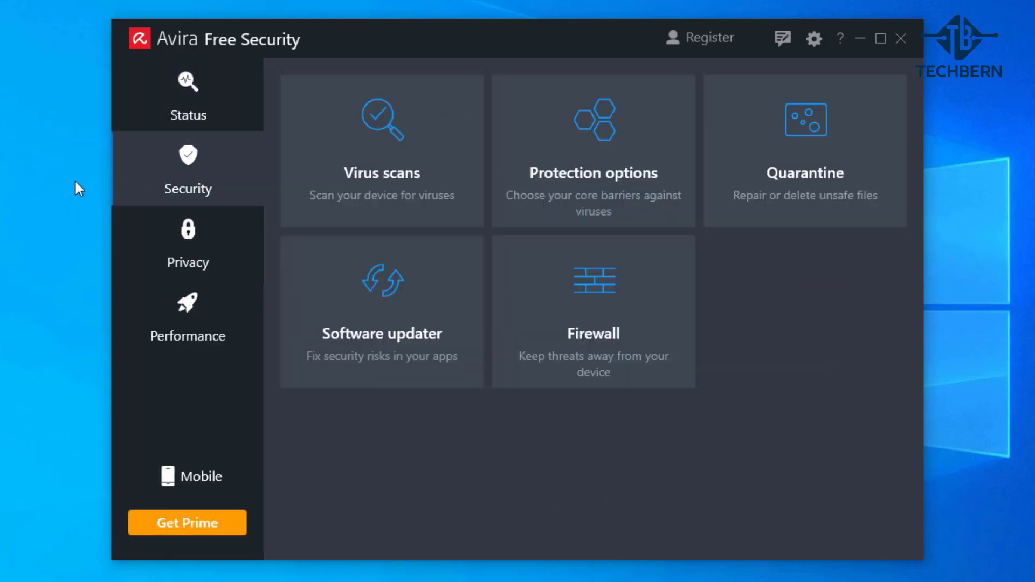
{"action": "mouse_move", "coordinate": [82, 172]}
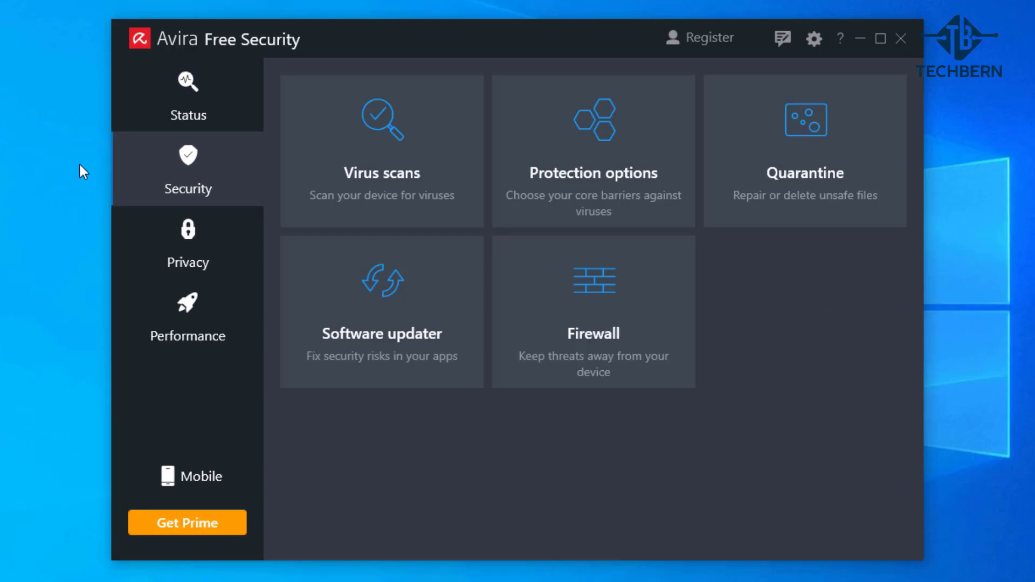
{"action": "left_click", "coordinate": [381, 152]}
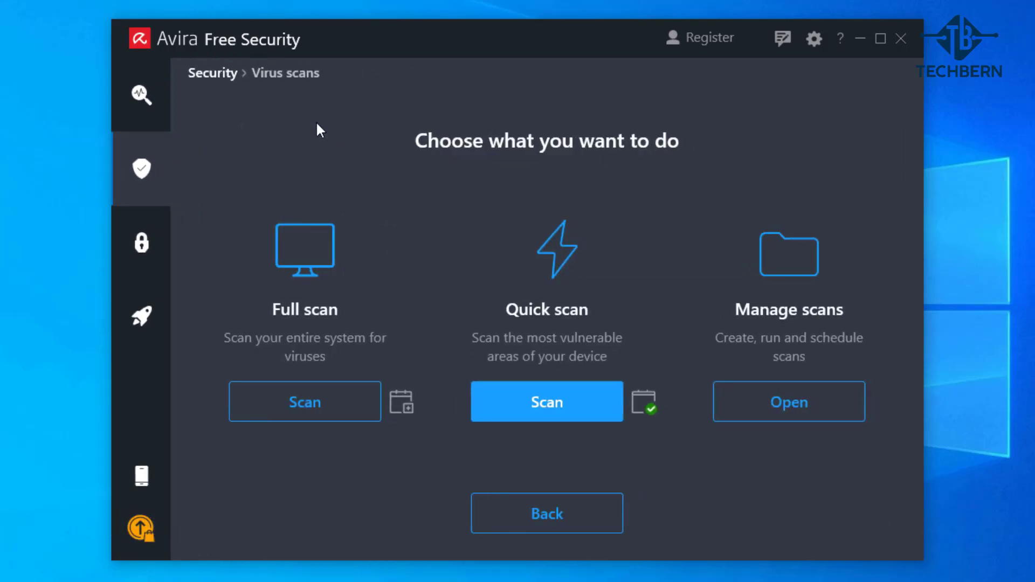
{"action": "left_click", "coordinate": [787, 400]}
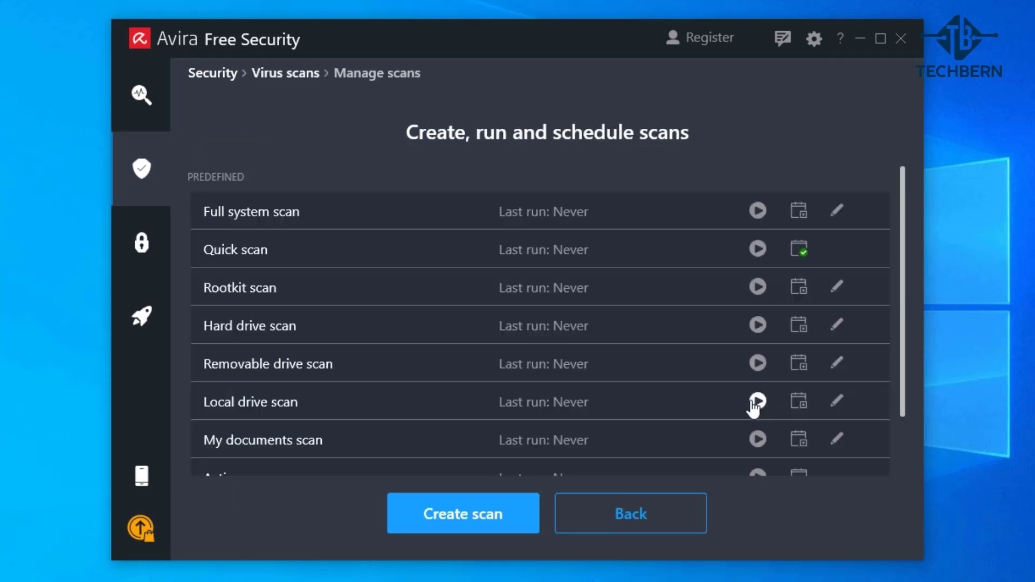
{"action": "mouse_move", "coordinate": [812, 379]}
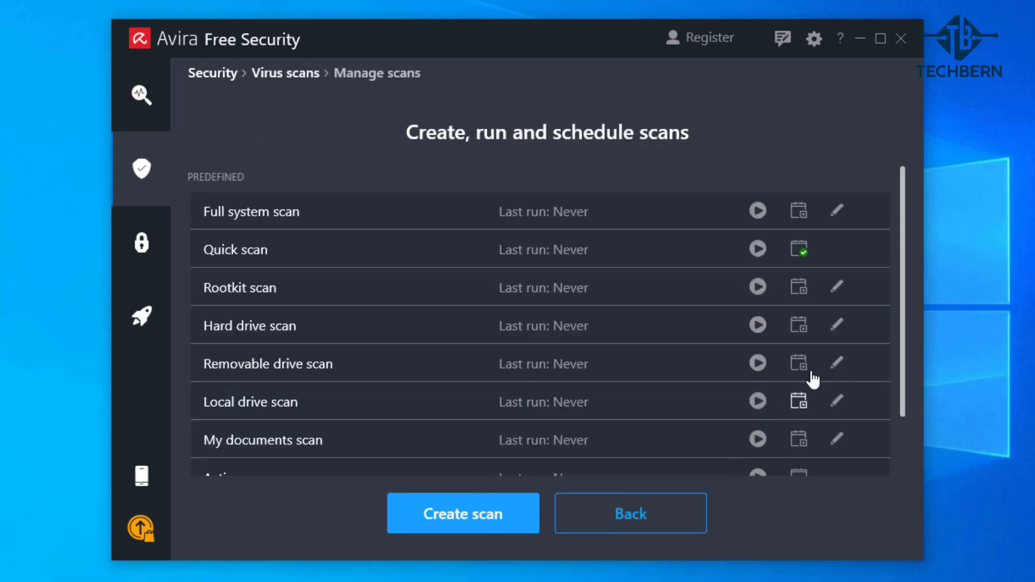
{"action": "left_click", "coordinate": [836, 286]}
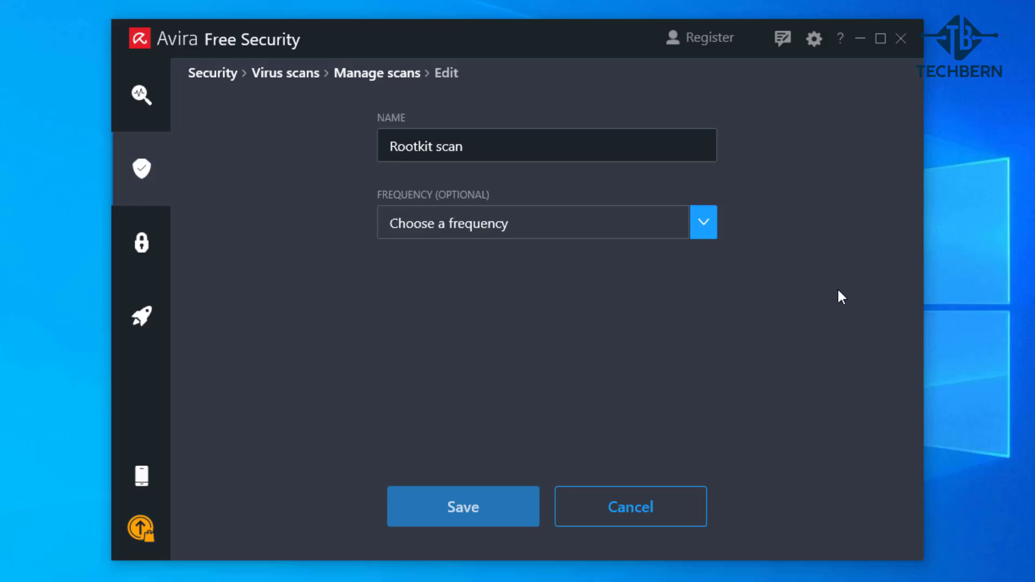
{"action": "left_click", "coordinate": [629, 506]}
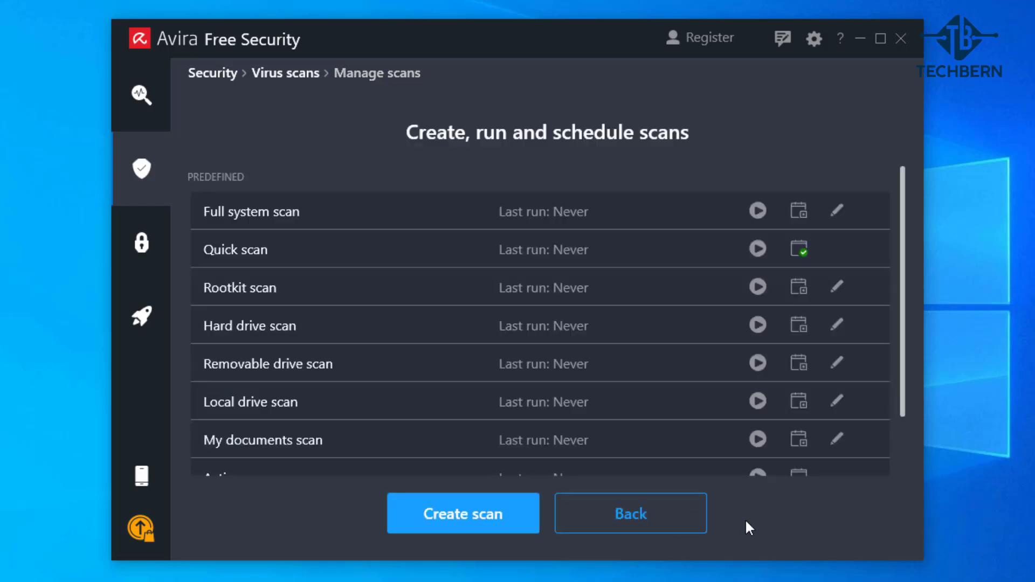
{"action": "left_click", "coordinate": [629, 513]}
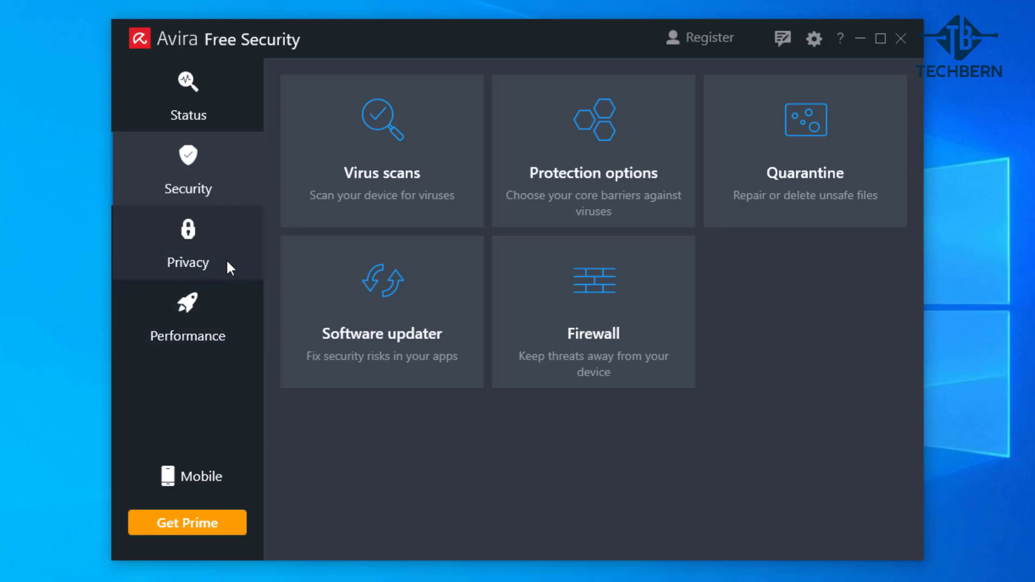
- Switch on Avira's VPN from the Privacy area, then return and open System Speedup
{"action": "left_click", "coordinate": [187, 243]}
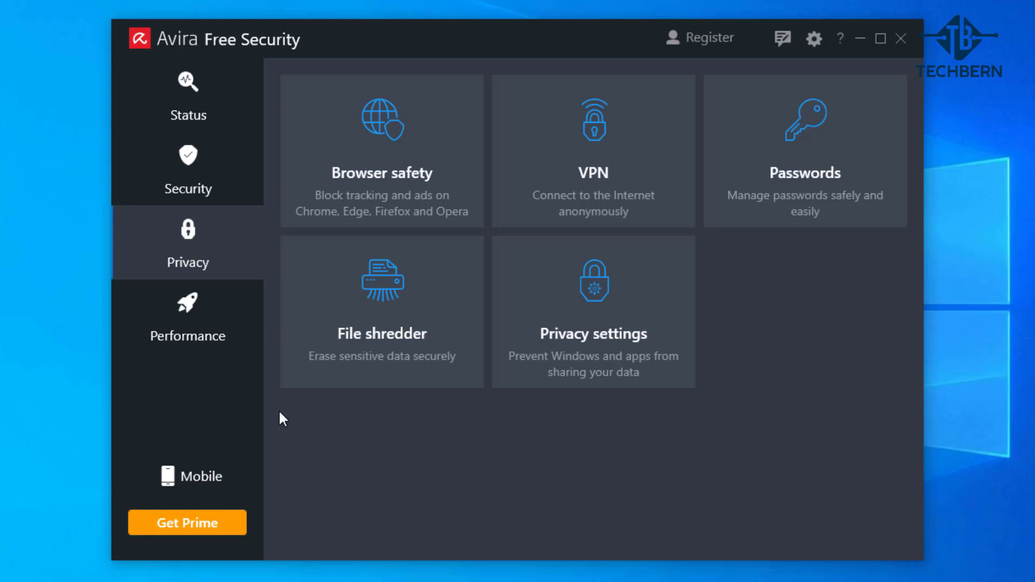
{"action": "left_click", "coordinate": [592, 152]}
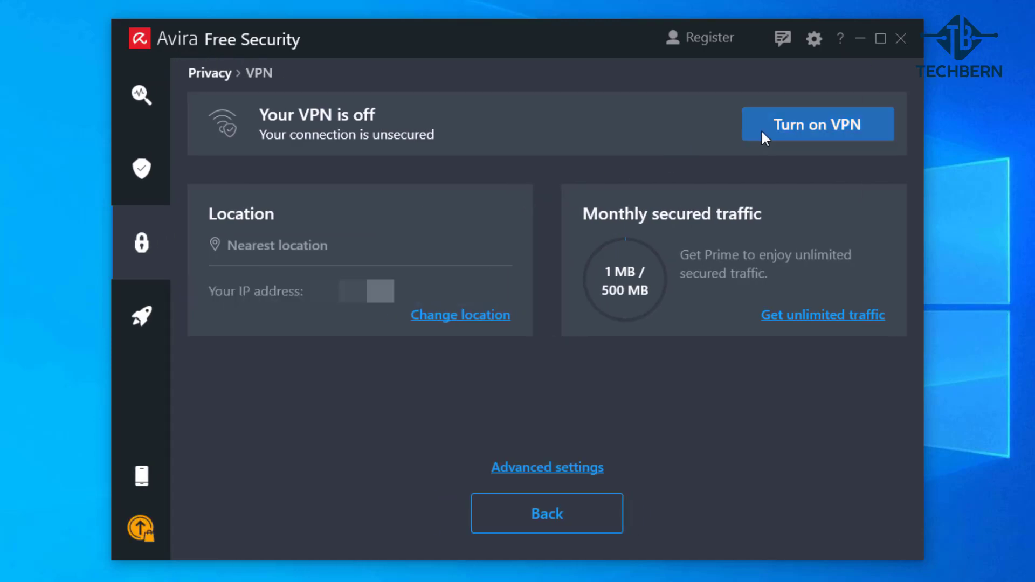
{"action": "left_click", "coordinate": [817, 124]}
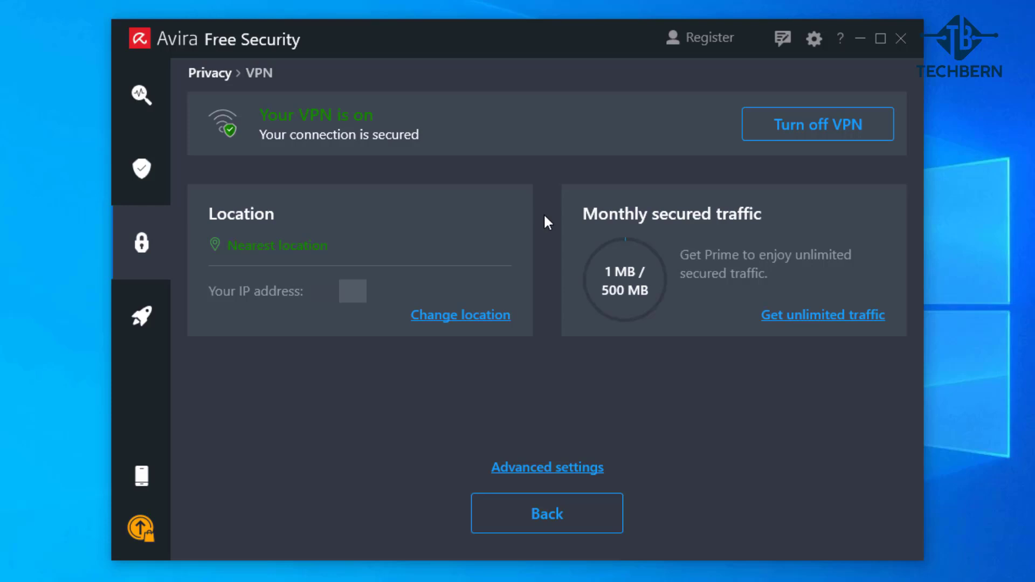
{"action": "left_click", "coordinate": [546, 512]}
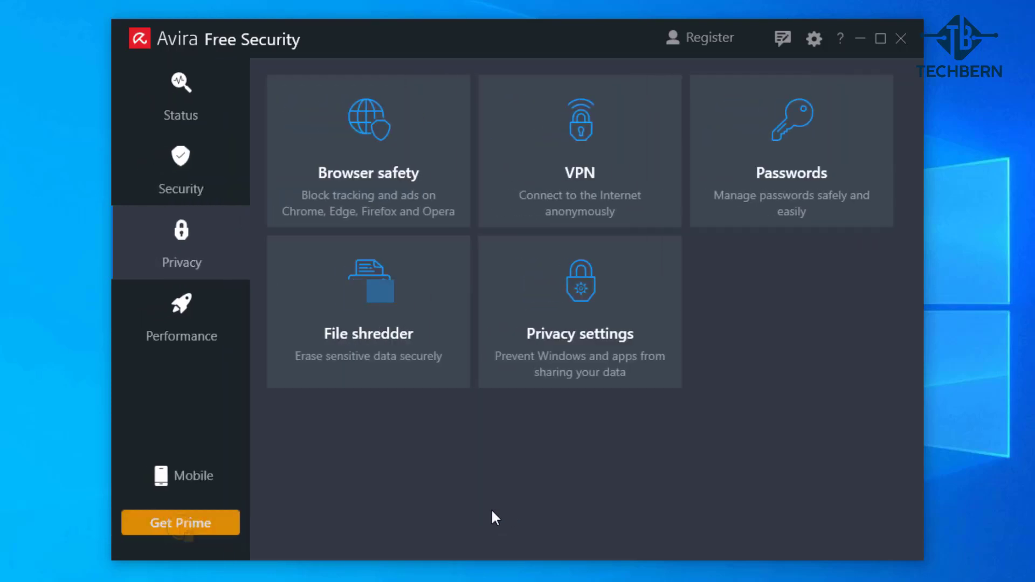
{"action": "left_click", "coordinate": [188, 317]}
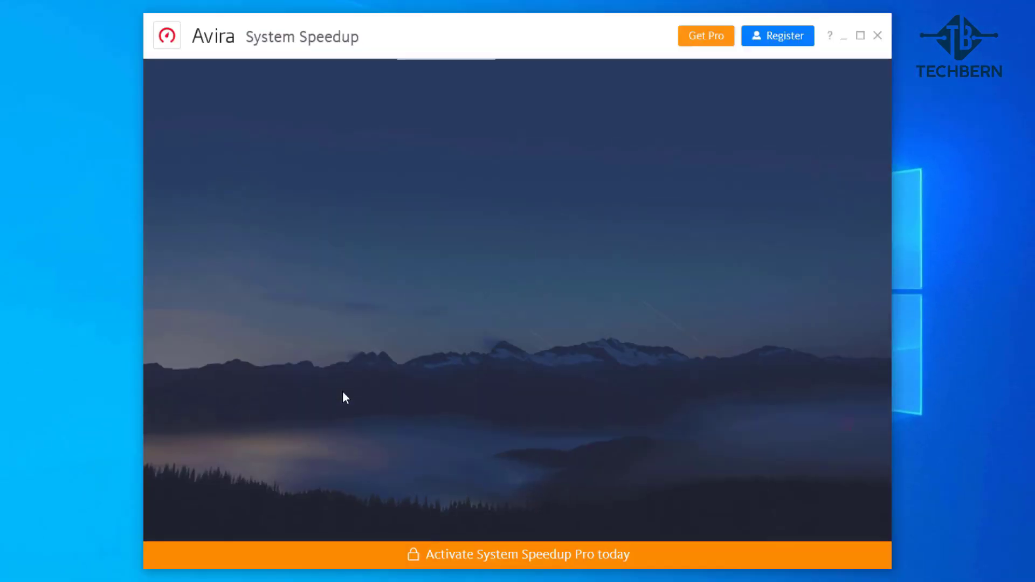
- Launch the Avira System Speedup window from the Performance section
{"action": "left_click", "coordinate": [452, 76]}
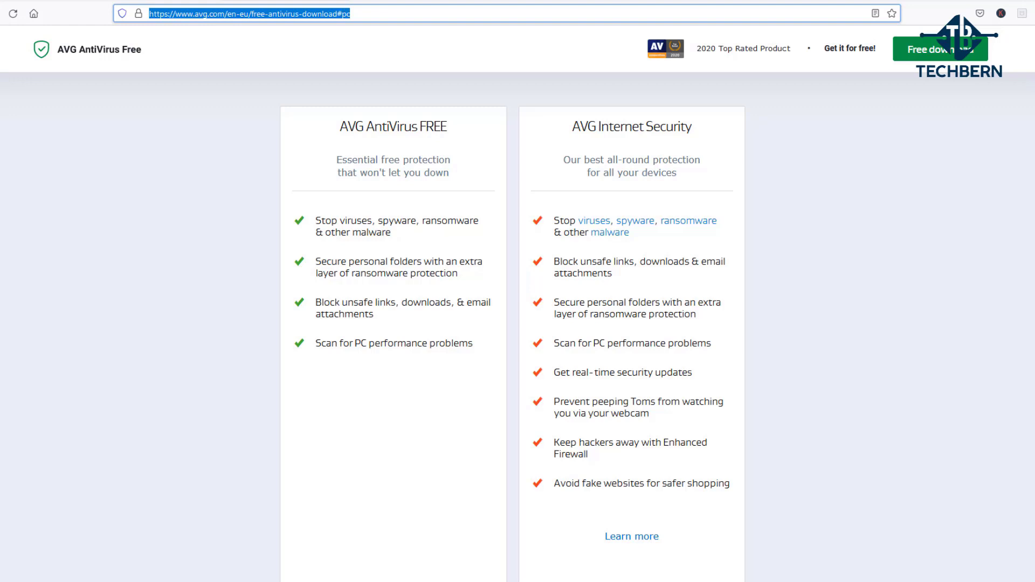
- Scroll the AVG download page to the FREE vs Internet Security comparison and download button
{"action": "scroll", "scroll_direction": "down", "scroll_amount": 3}
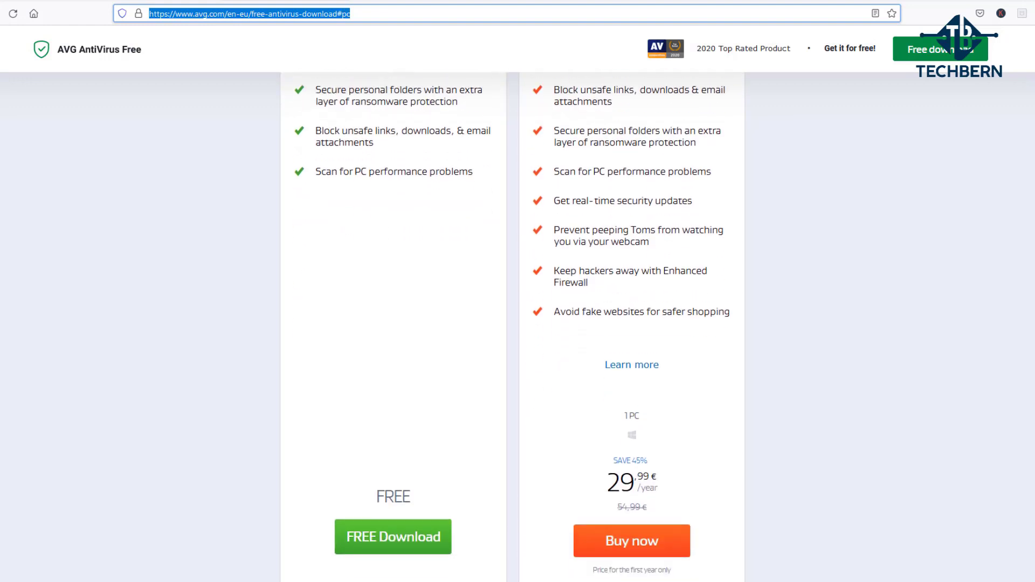
{"action": "scroll", "scroll_direction": "down", "scroll_amount": 3}
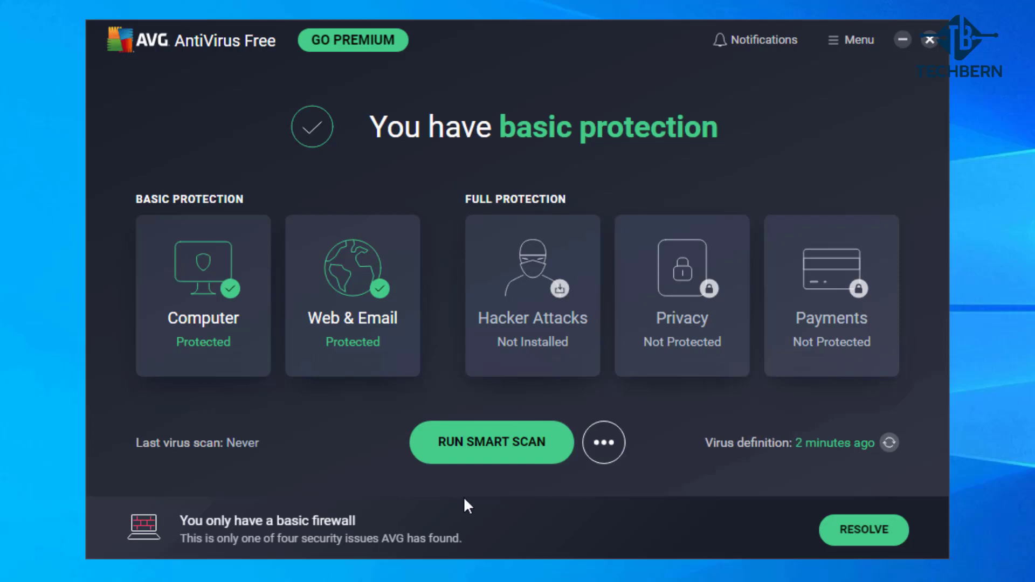
- View AVG AntiVirus Free's dashboard and open the Computer protection details
{"action": "left_click", "coordinate": [602, 442]}
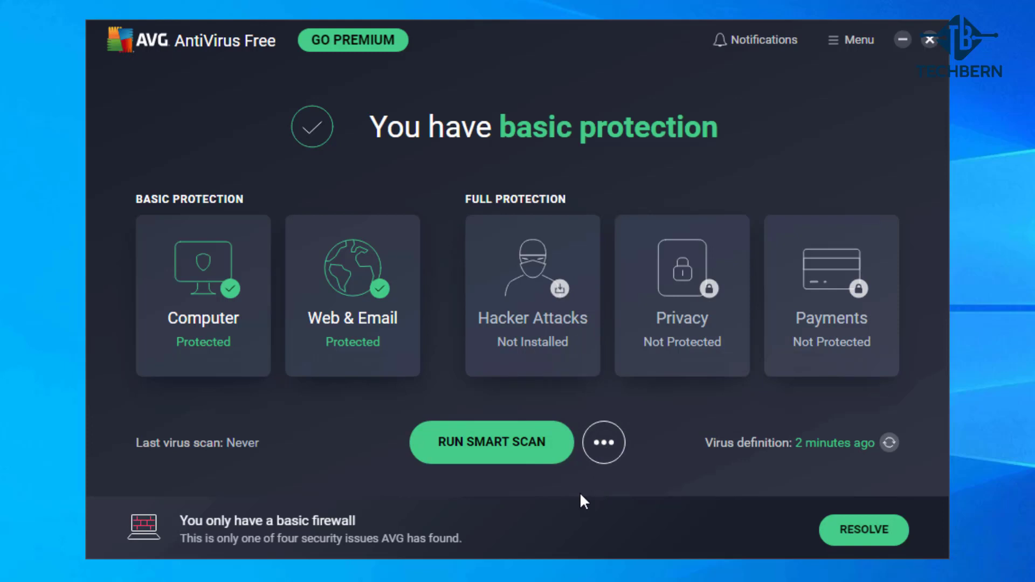
{"action": "left_click", "coordinate": [203, 296]}
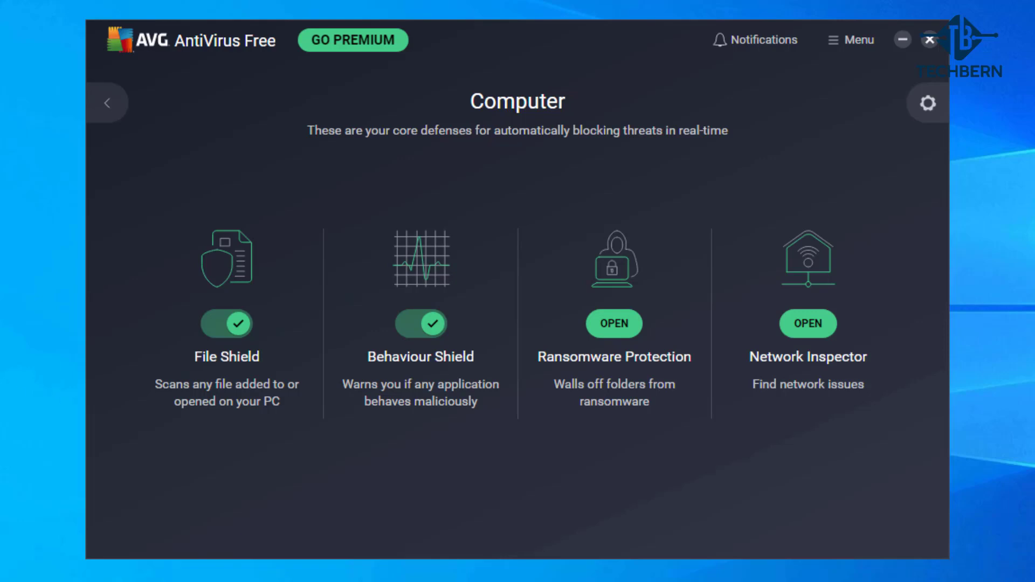
{"action": "mouse_move", "coordinate": [88, 253]}
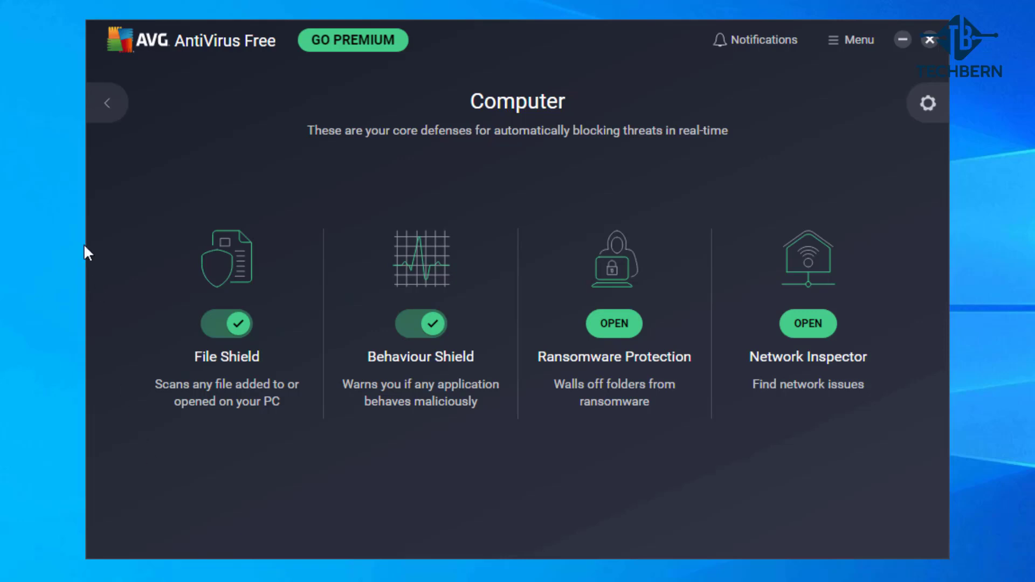
- Go back from Computer defenses and open Web & Email, with Web Shield and Email Shield on
{"action": "left_click", "coordinate": [107, 102]}
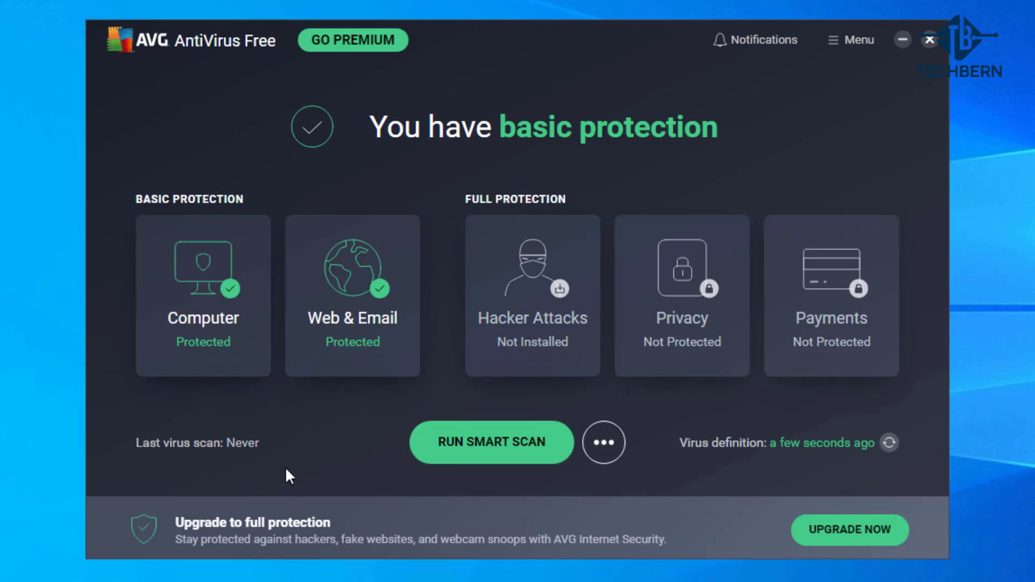
{"action": "mouse_move", "coordinate": [393, 348]}
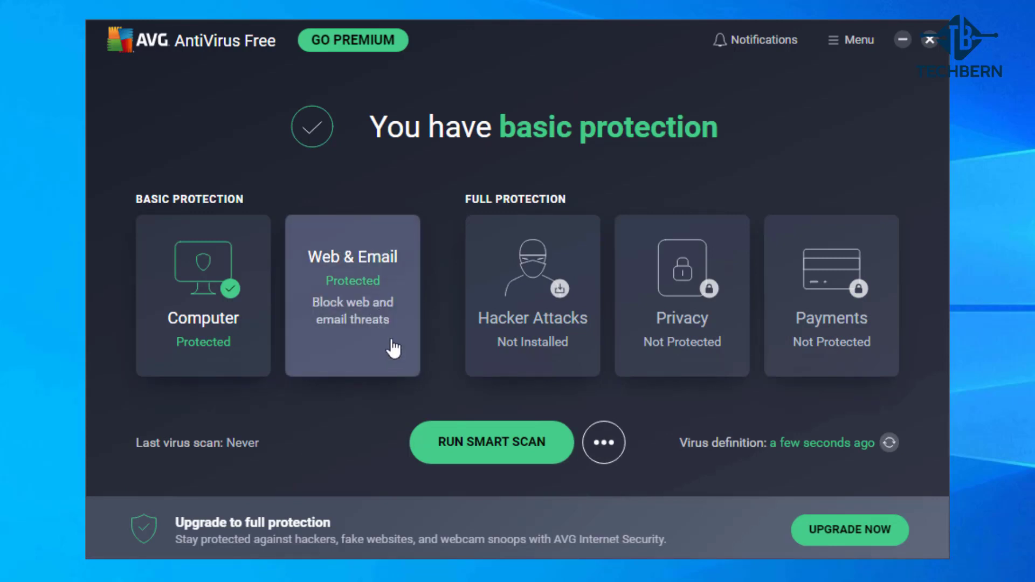
{"action": "left_click", "coordinate": [352, 296]}
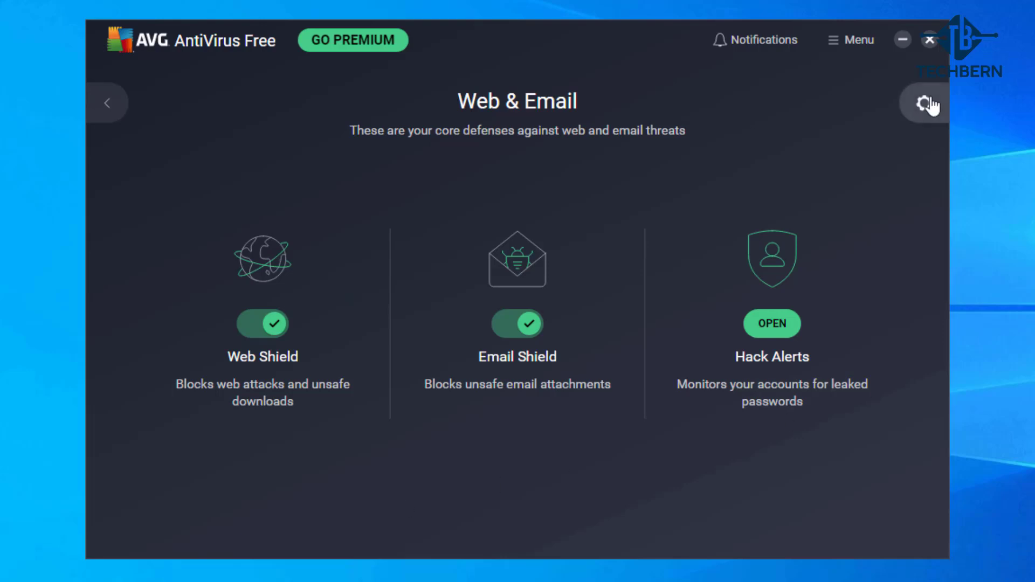
- Review AVG's malware detection, File Shield, Behaviour Shield, Web Shield and Email Shield settings
{"action": "left_click", "coordinate": [925, 103]}
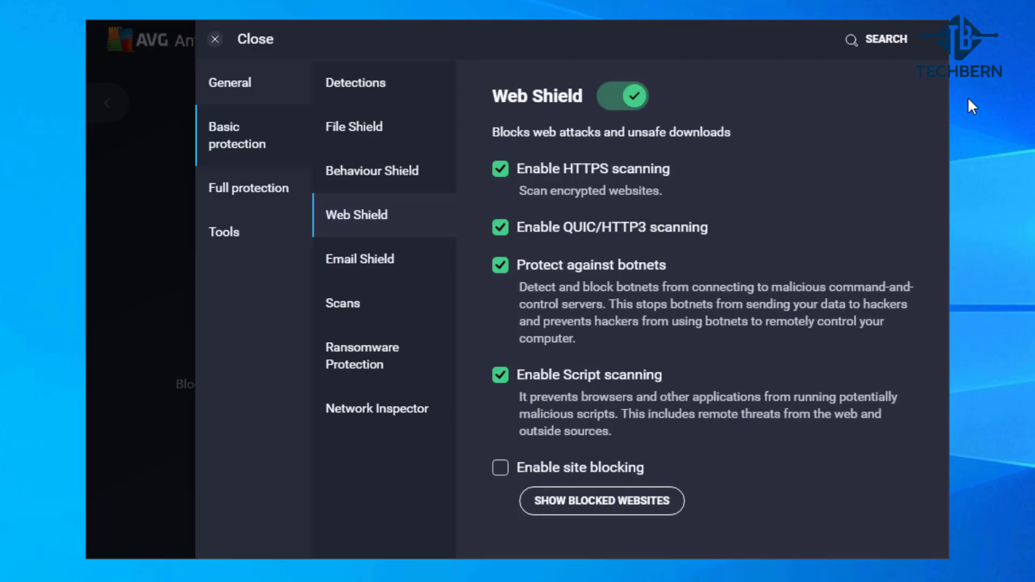
{"action": "left_click", "coordinate": [356, 82]}
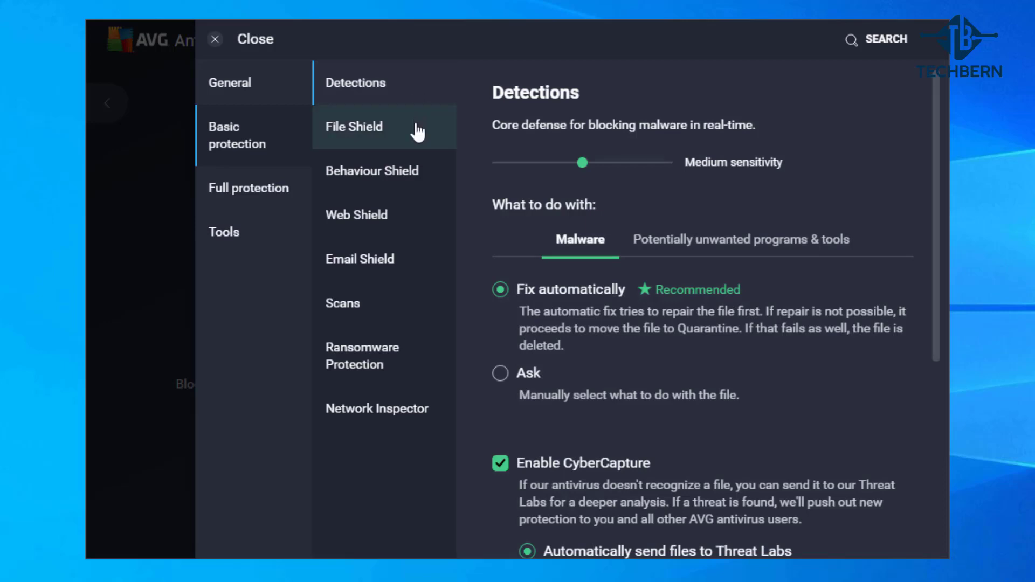
{"action": "left_click", "coordinate": [353, 127]}
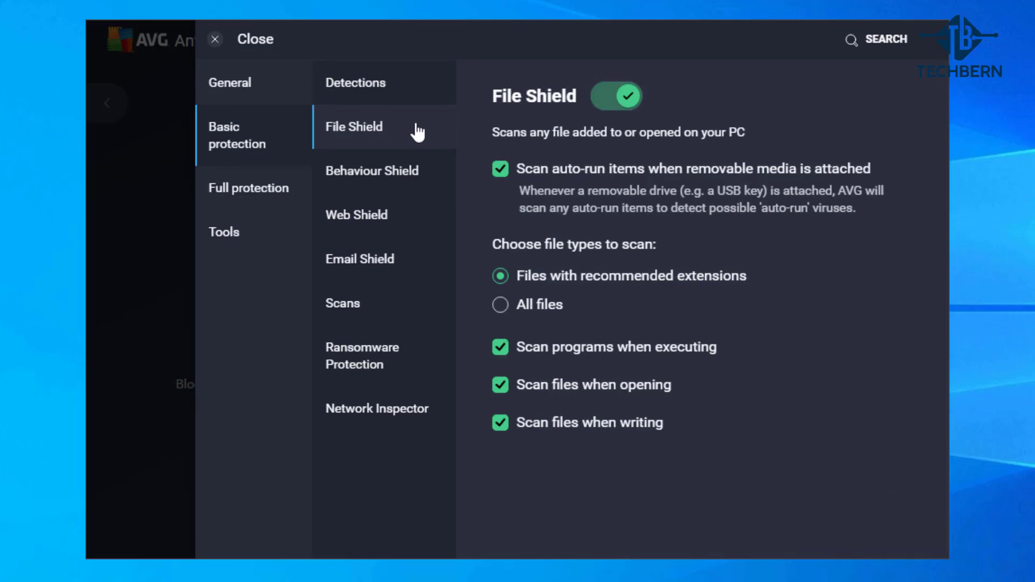
{"action": "left_click", "coordinate": [372, 170]}
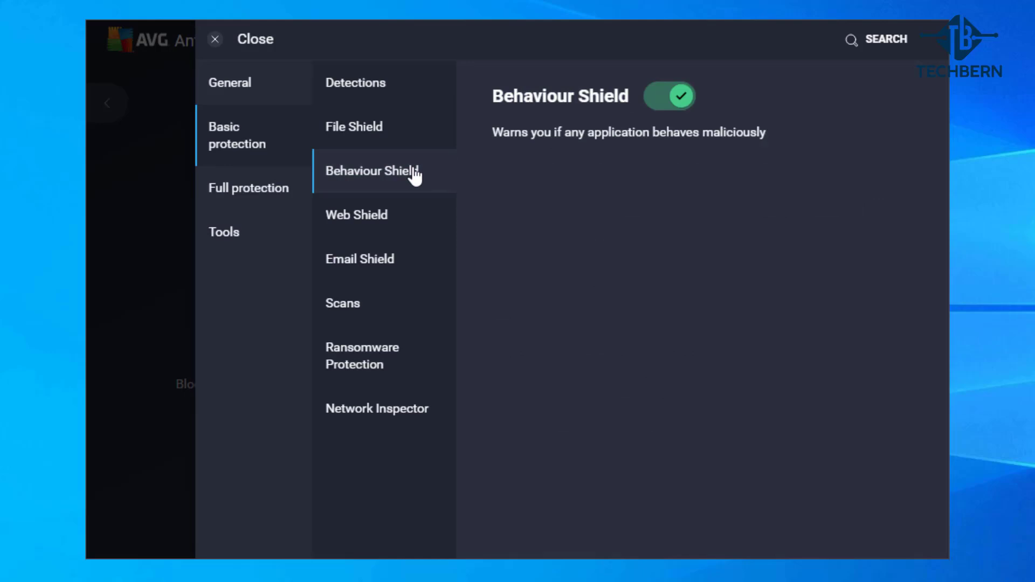
{"action": "left_click", "coordinate": [356, 215]}
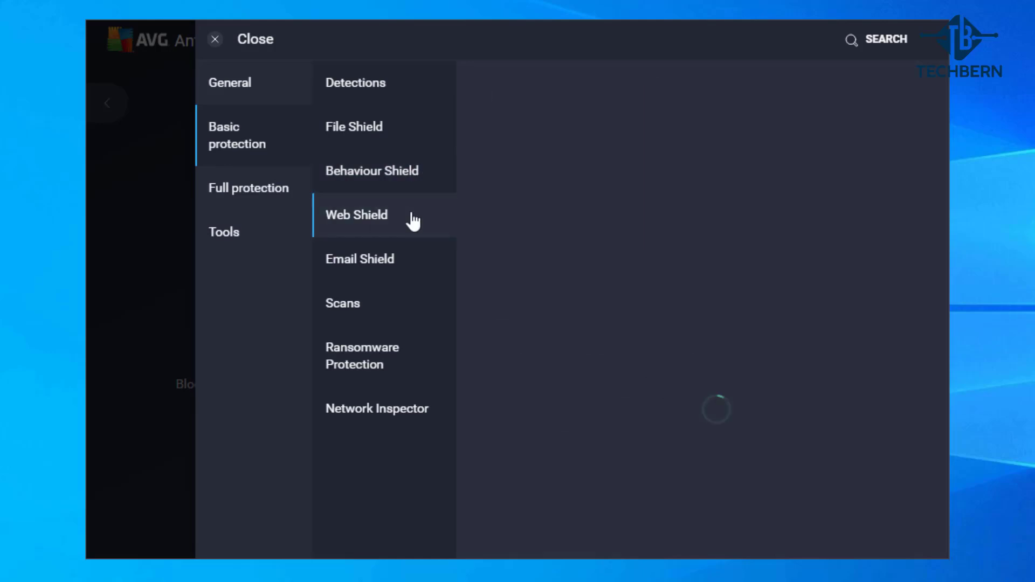
{"action": "left_click", "coordinate": [355, 214]}
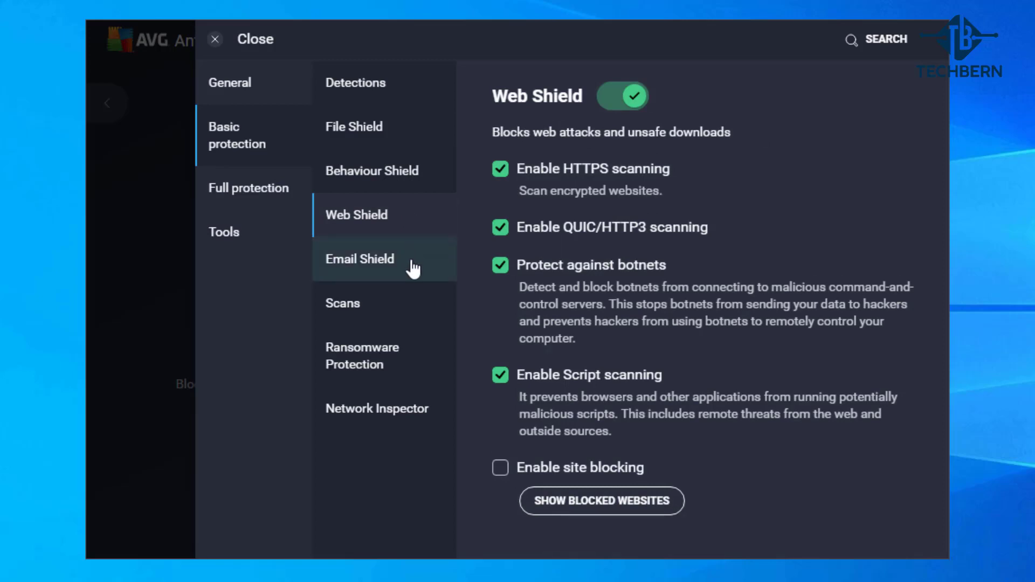
{"action": "left_click", "coordinate": [360, 258]}
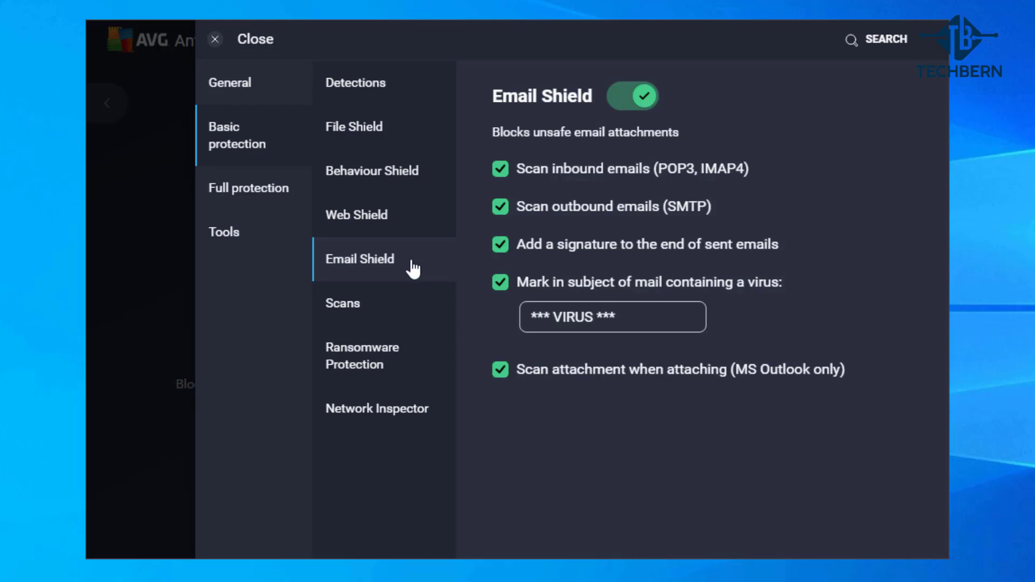
- Review the scan settings, including File or Folder, Explorer and Boot-time Scan options
{"action": "left_click", "coordinate": [343, 303]}
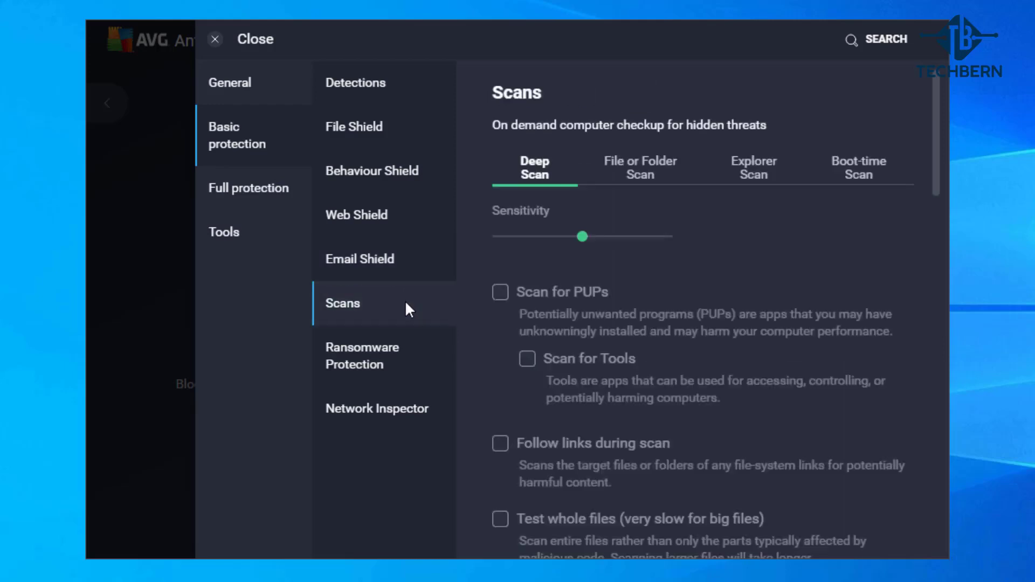
{"action": "left_click", "coordinate": [500, 292]}
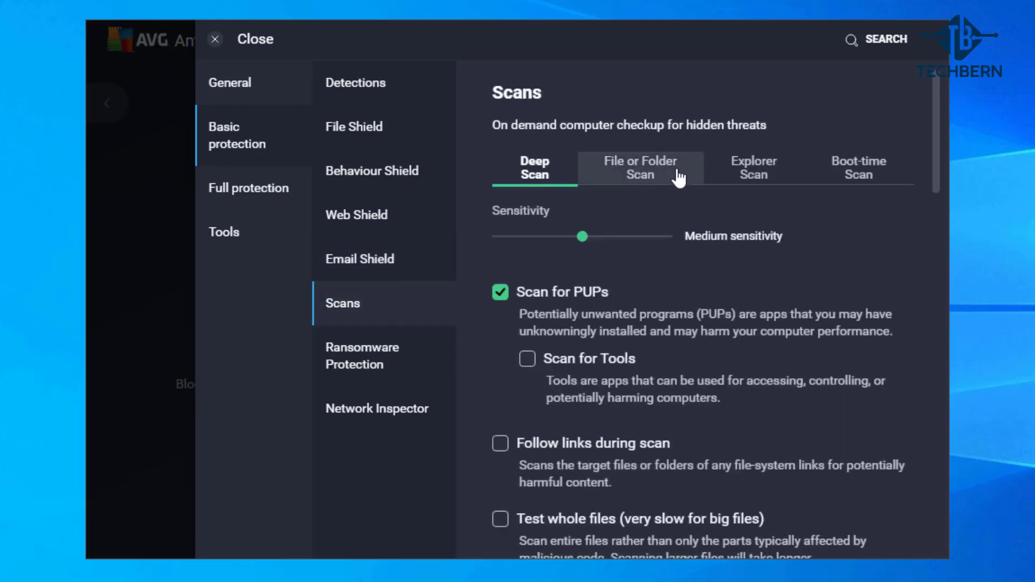
{"action": "left_click", "coordinate": [639, 168]}
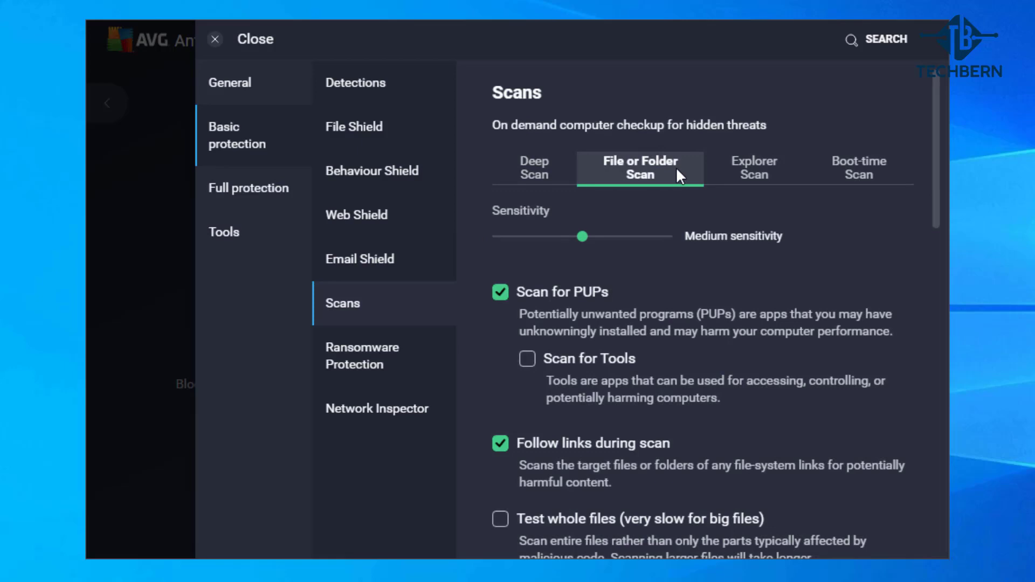
{"action": "left_click", "coordinate": [753, 169]}
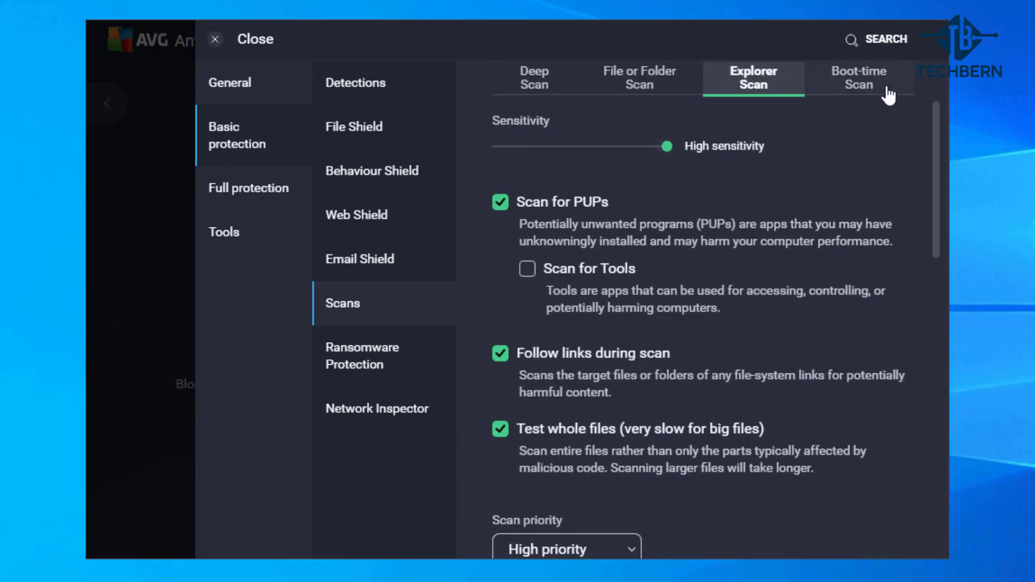
{"action": "left_click", "coordinate": [858, 77]}
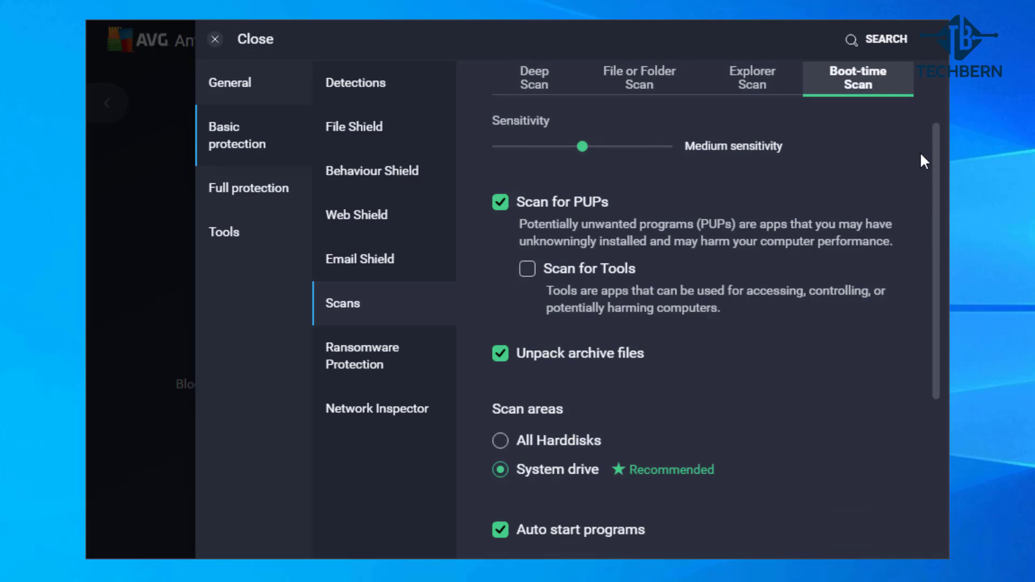
- Review Ransomware Protection and Network Inspector settings, then show the Tools section
{"action": "left_click", "coordinate": [361, 355]}
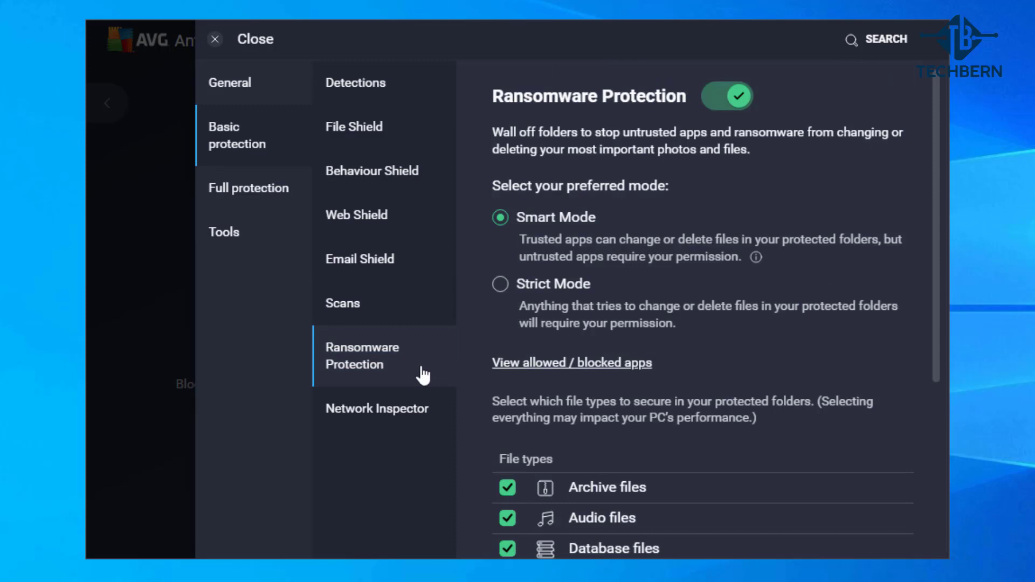
{"action": "mouse_move", "coordinate": [459, 399]}
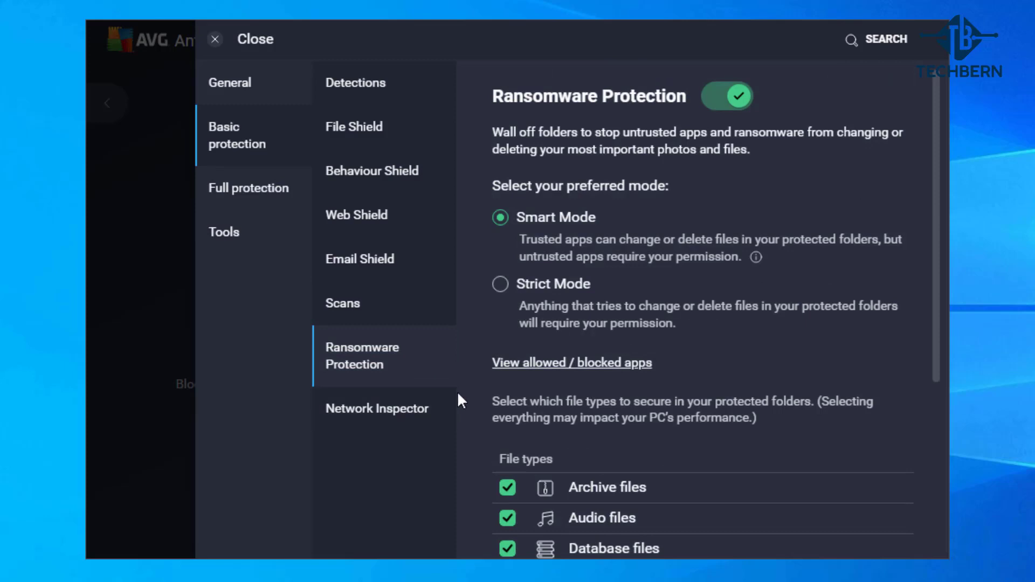
{"action": "scroll", "scroll_direction": "down", "scroll_amount": 3}
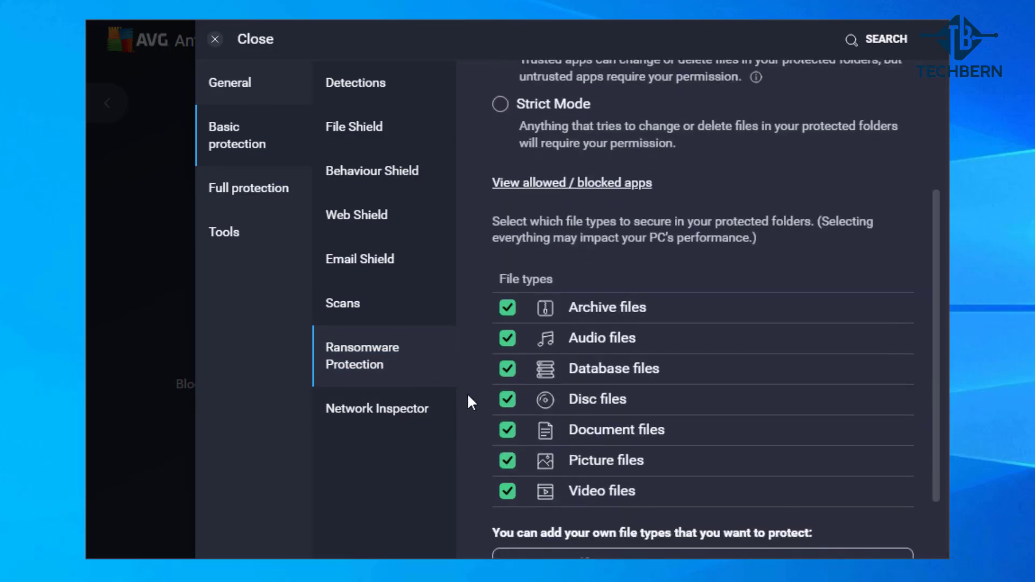
{"action": "scroll", "scroll_direction": "down", "scroll_amount": 3}
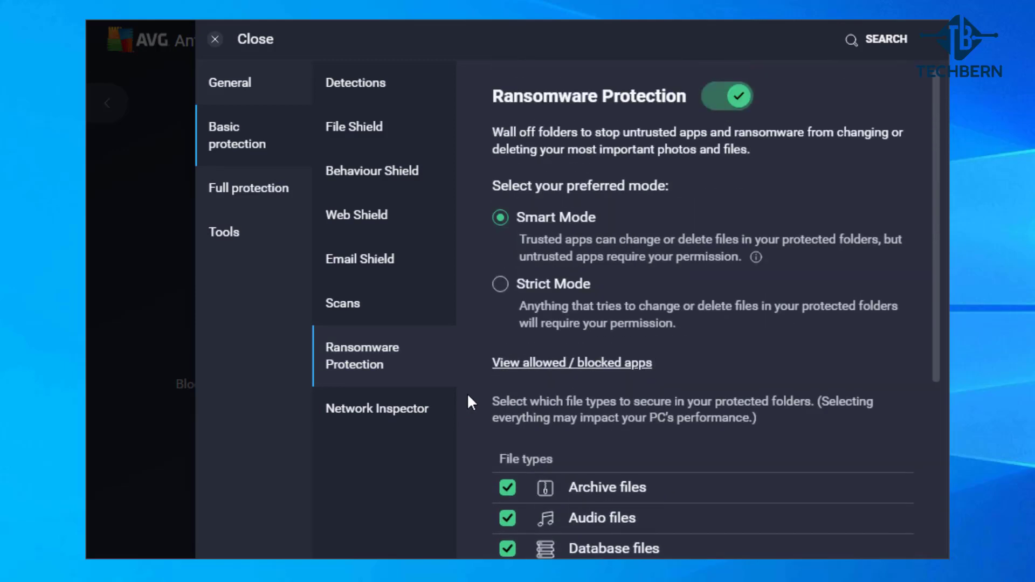
{"action": "left_click", "coordinate": [377, 408]}
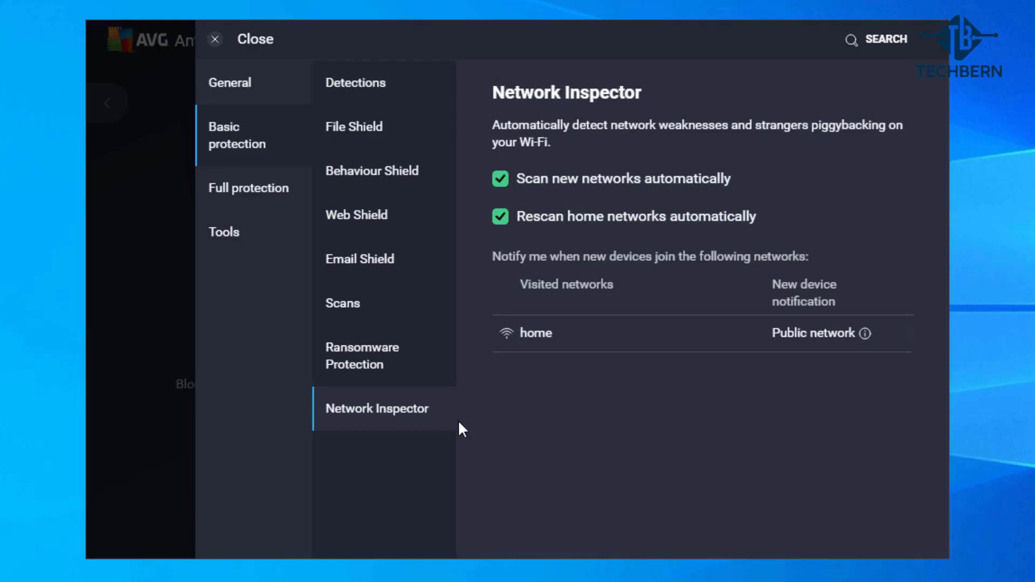
{"action": "left_click", "coordinate": [224, 232]}
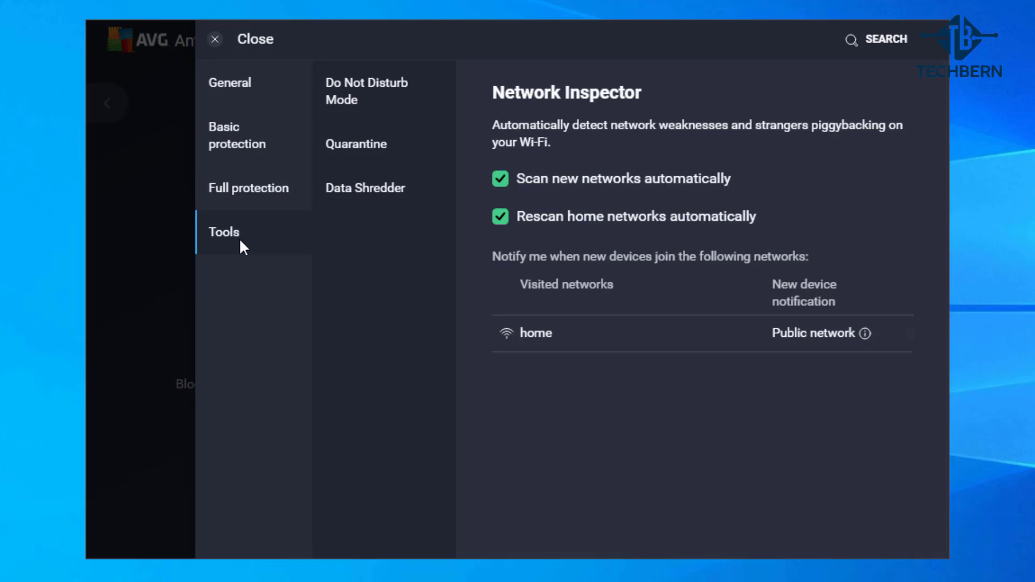
- Review AVG's Do Not Disturb Mode and Quarantine settings, close settings, and go to Kaspersky's page
{"action": "left_click", "coordinate": [366, 91]}
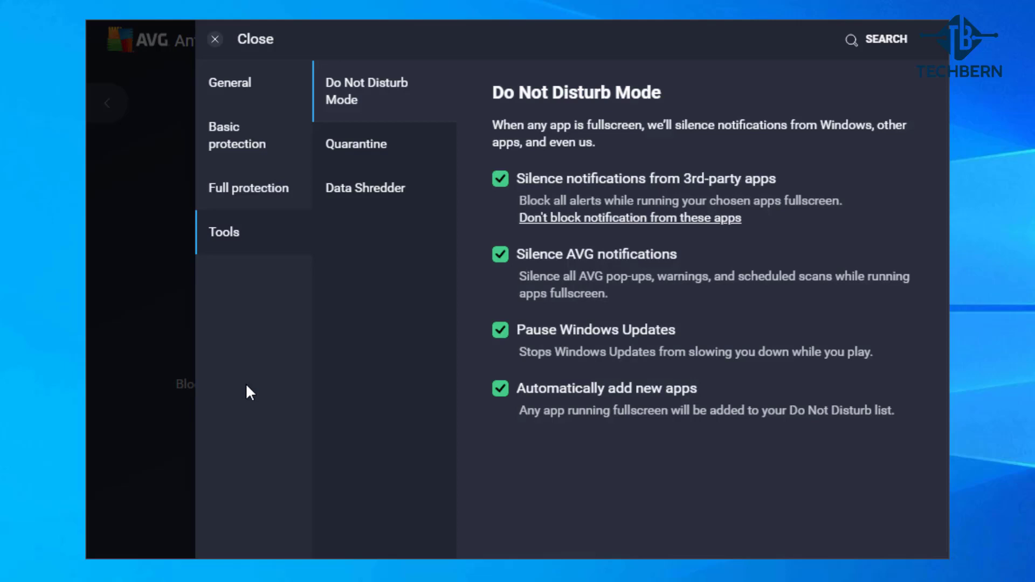
{"action": "left_click", "coordinate": [356, 144]}
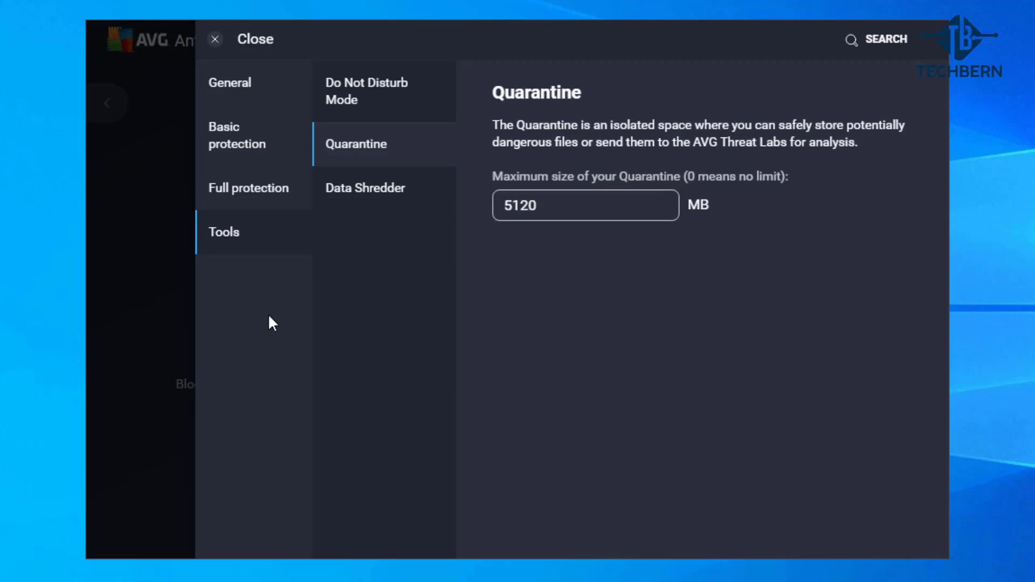
{"action": "left_click", "coordinate": [365, 188]}
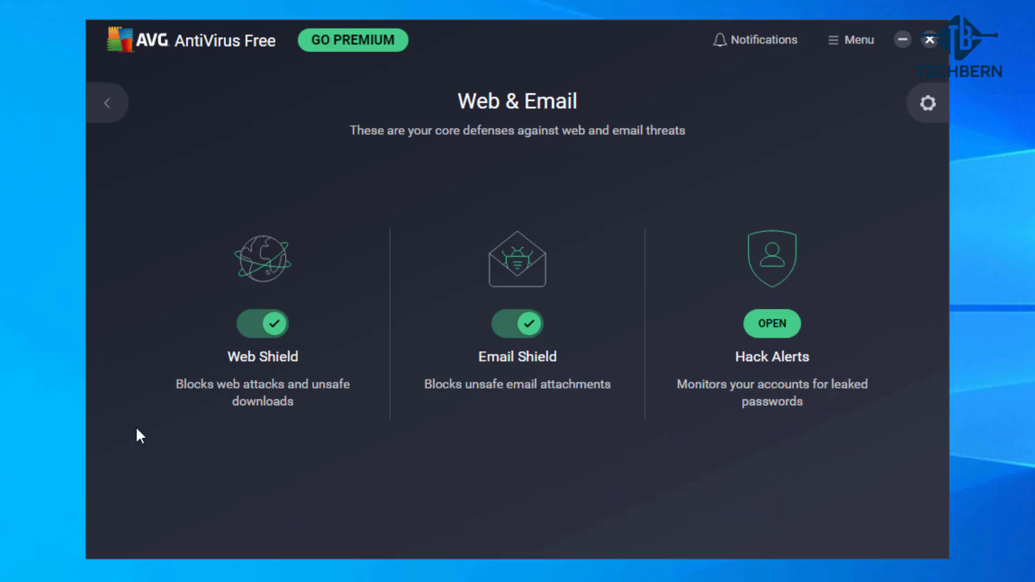
{"action": "left_click", "coordinate": [108, 102]}
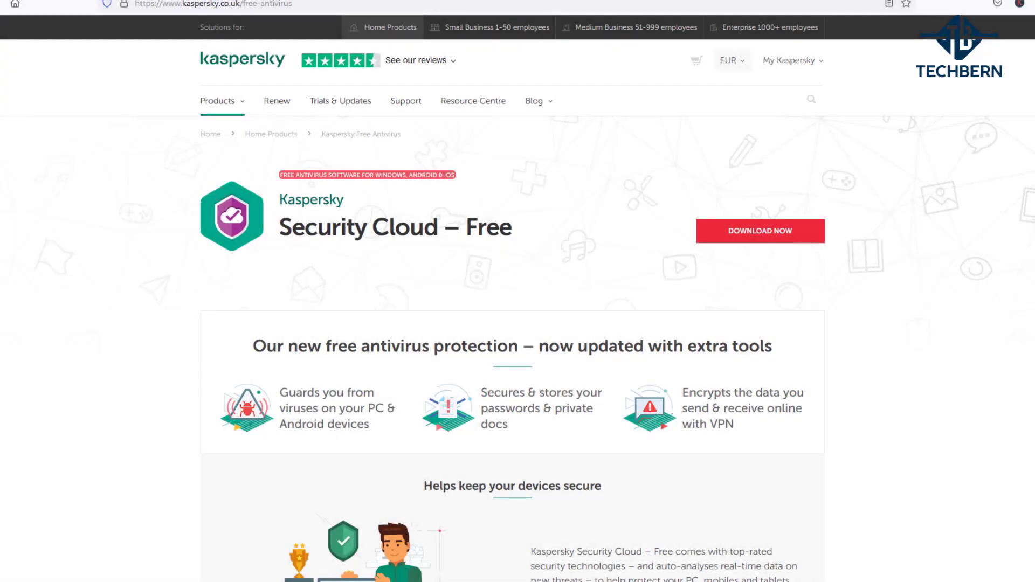
- Scroll the Security Cloud – Free page to the Free, Personal and Family comparison table
{"action": "scroll", "scroll_direction": "down", "scroll_amount": 3}
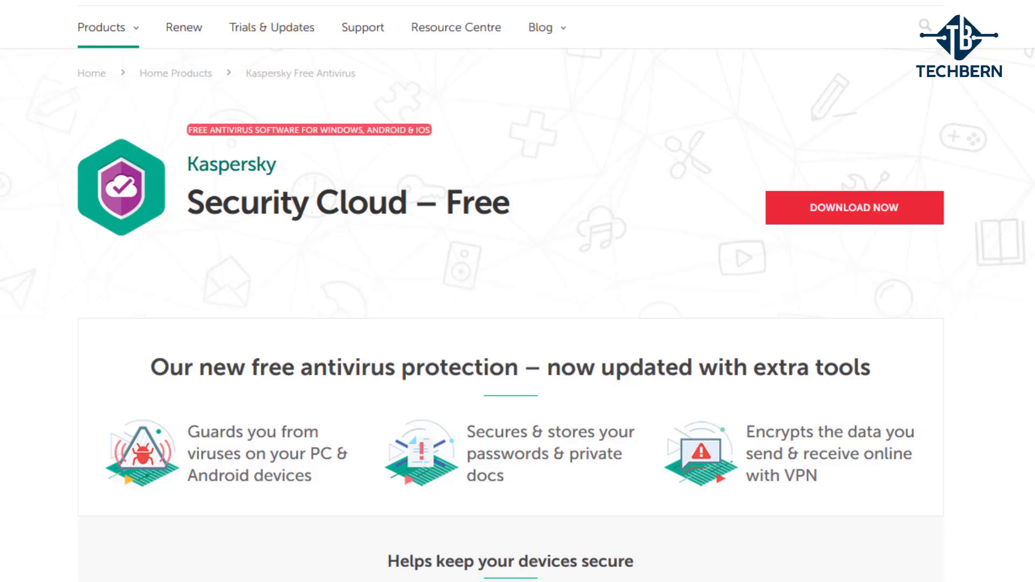
{"action": "scroll", "scroll_direction": "down", "scroll_amount": 3}
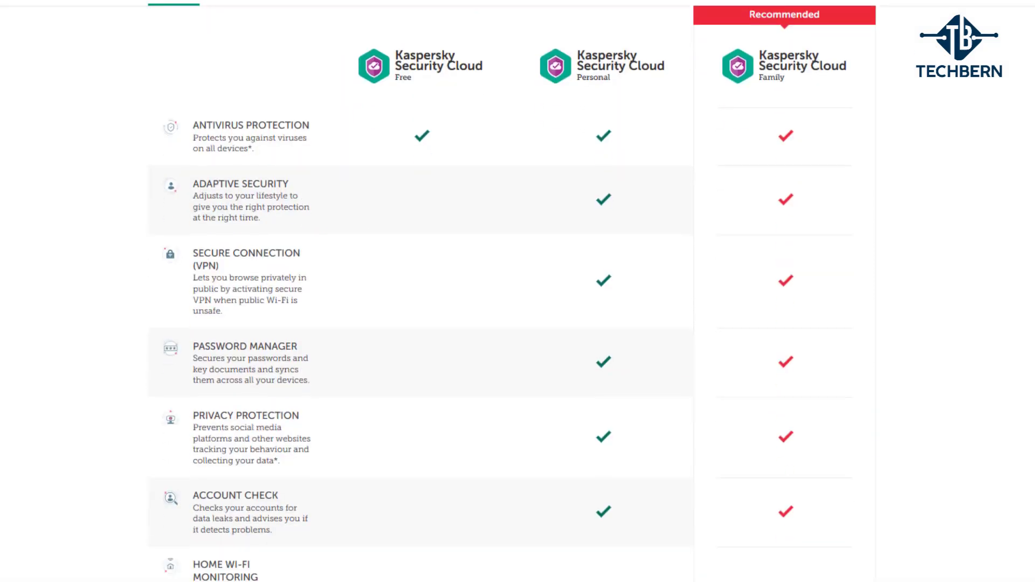
{"action": "scroll", "scroll_direction": "down", "scroll_amount": 3}
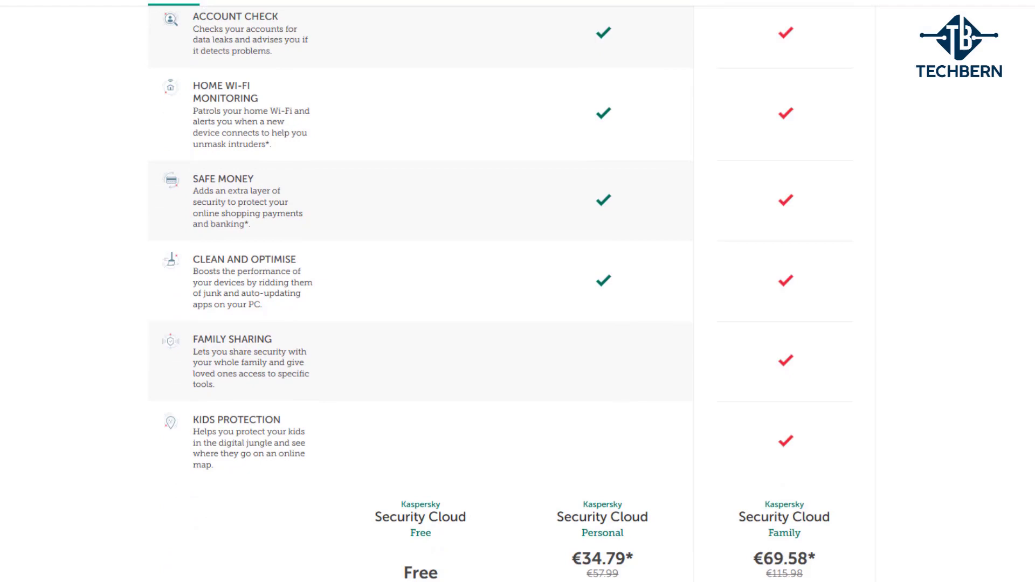
{"action": "scroll", "scroll_direction": "down", "scroll_amount": 3}
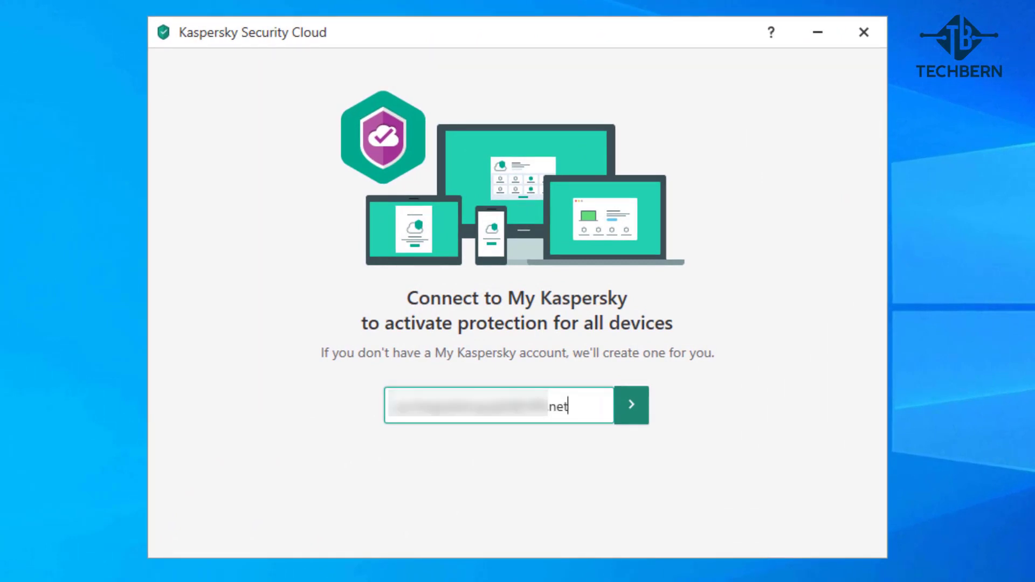
- Submit the account email and create the My Kaspersky account
{"action": "left_click", "coordinate": [630, 405]}
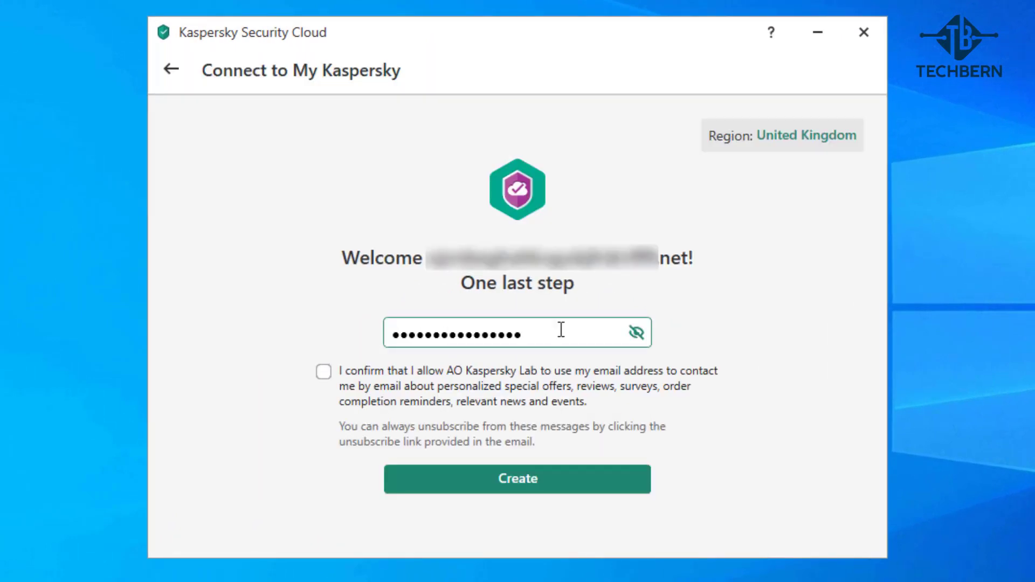
{"action": "left_click", "coordinate": [517, 479]}
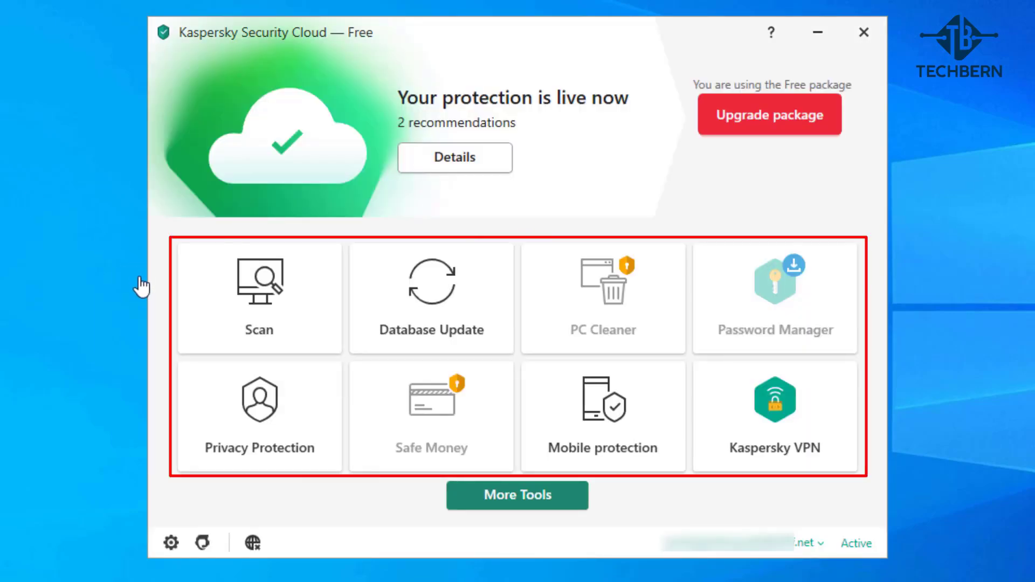
{"action": "mouse_move", "coordinate": [63, 310]}
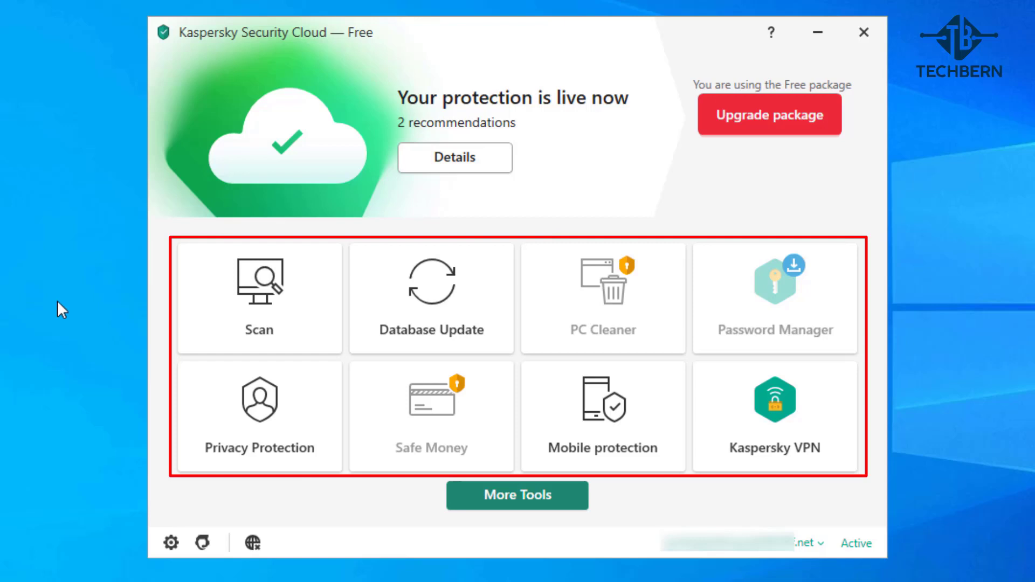
{"action": "left_click", "coordinate": [259, 297]}
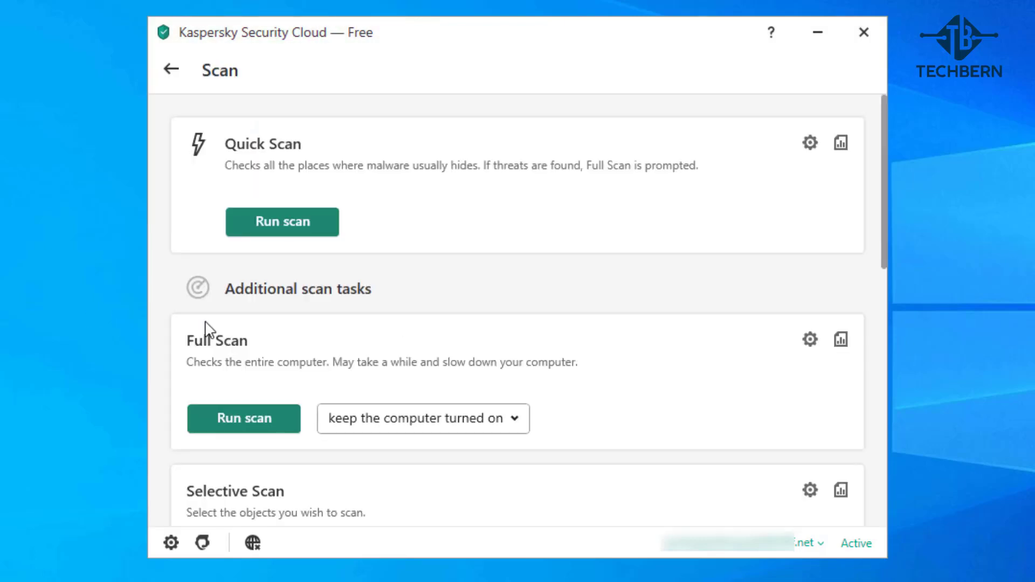
{"action": "scroll", "scroll_direction": "down", "scroll_amount": 3}
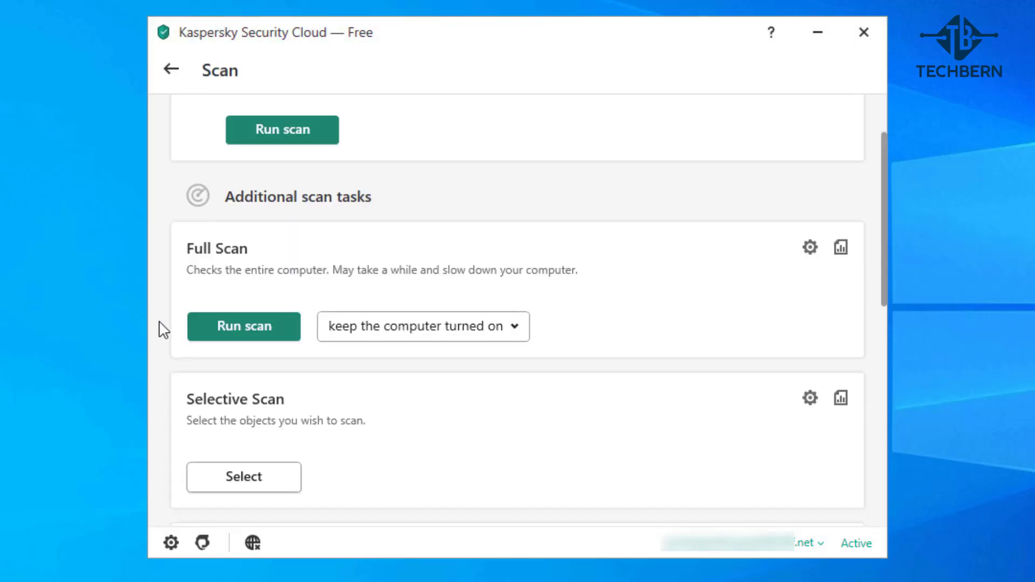
{"action": "scroll", "scroll_direction": "down", "scroll_amount": 3}
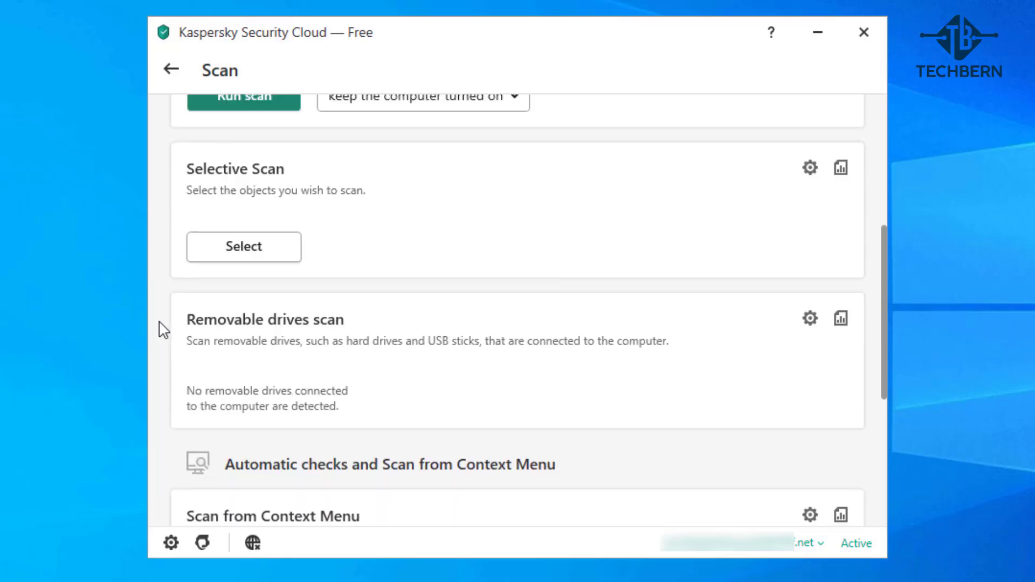
{"action": "scroll", "scroll_direction": "down", "scroll_amount": 3}
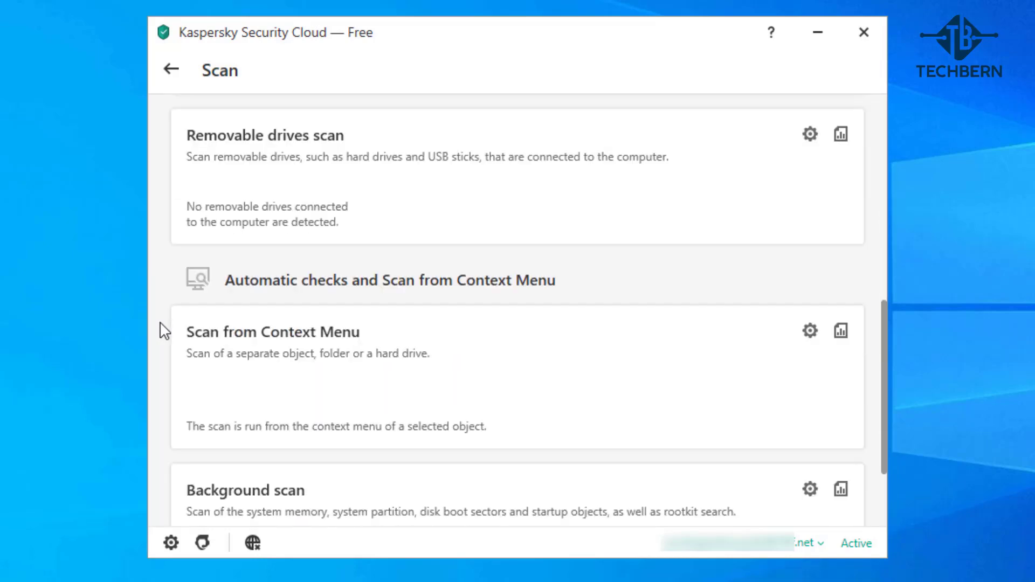
{"action": "scroll", "scroll_direction": "down", "scroll_amount": 3}
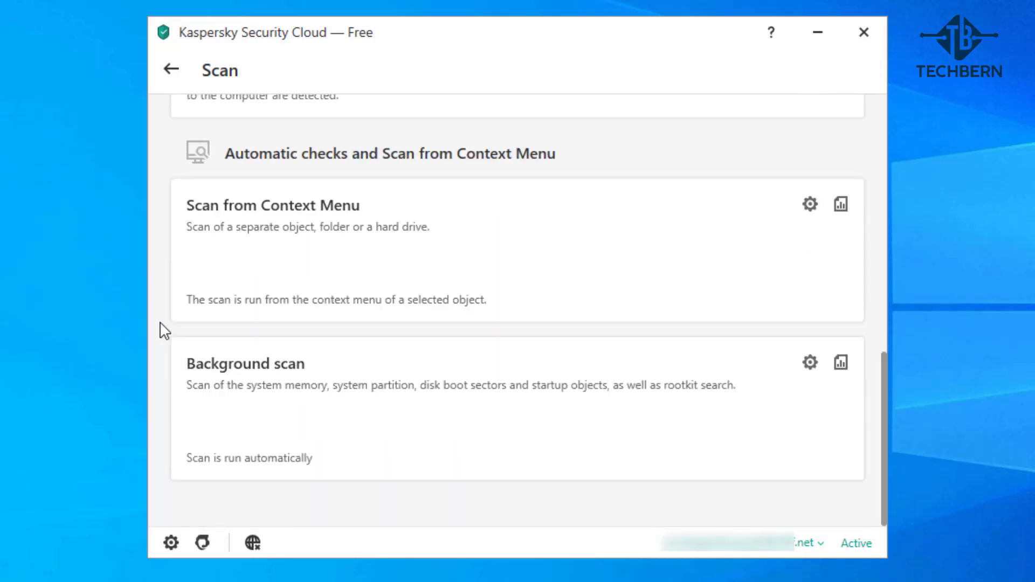
{"action": "scroll", "scroll_direction": "up", "scroll_amount": 3}
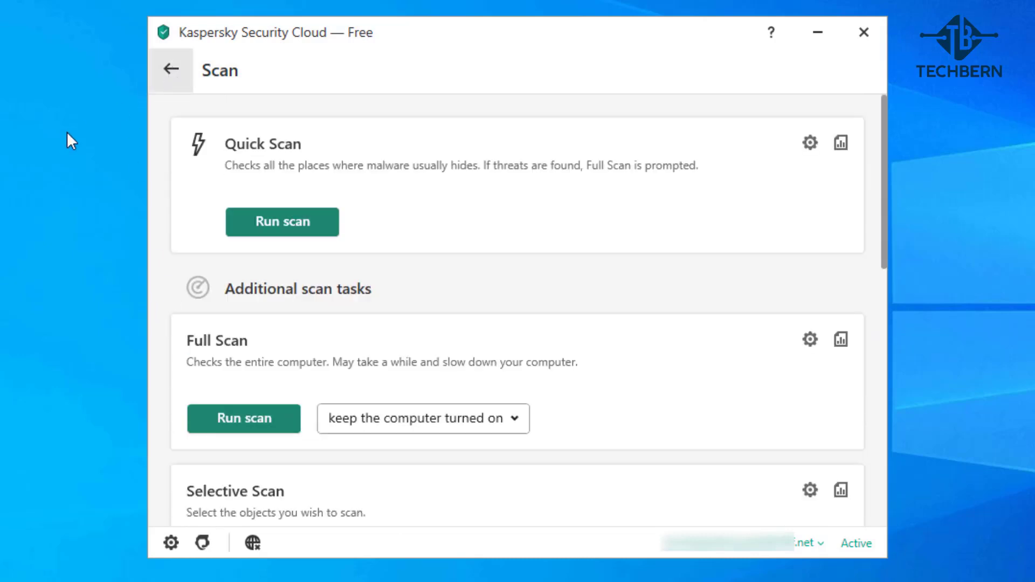
{"action": "left_click", "coordinate": [170, 70]}
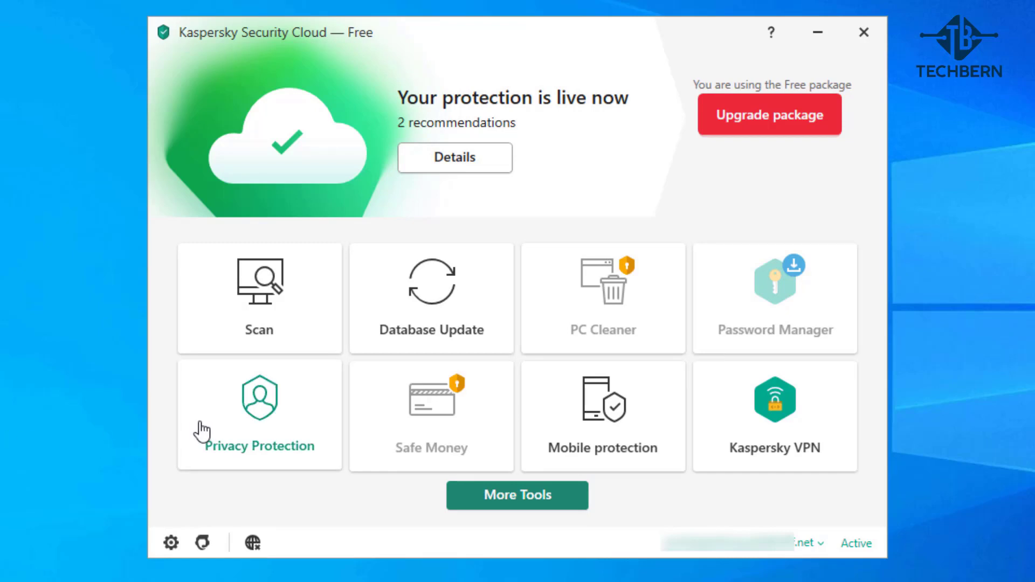
{"action": "left_click", "coordinate": [258, 416]}
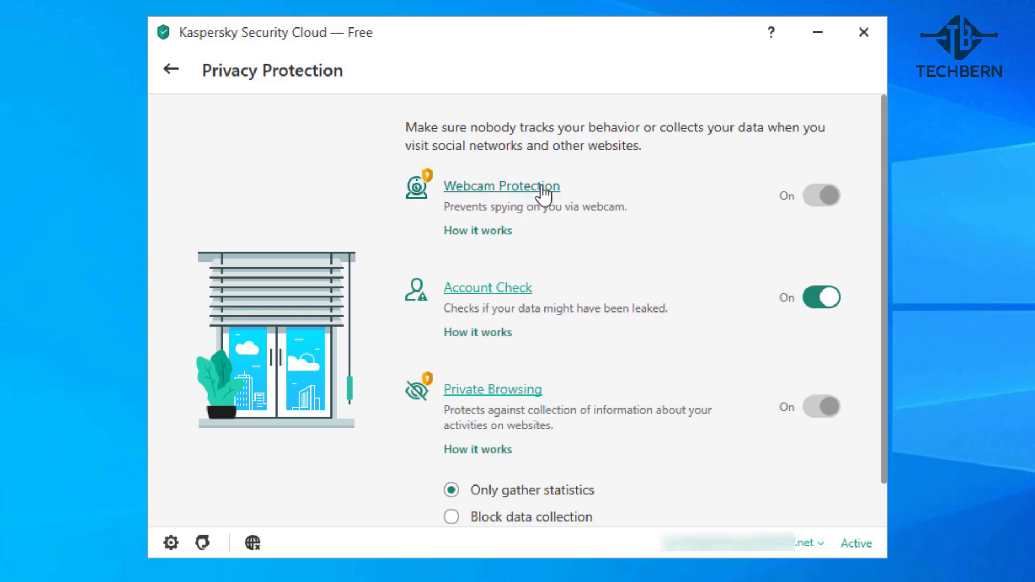
{"action": "left_click", "coordinate": [821, 195]}
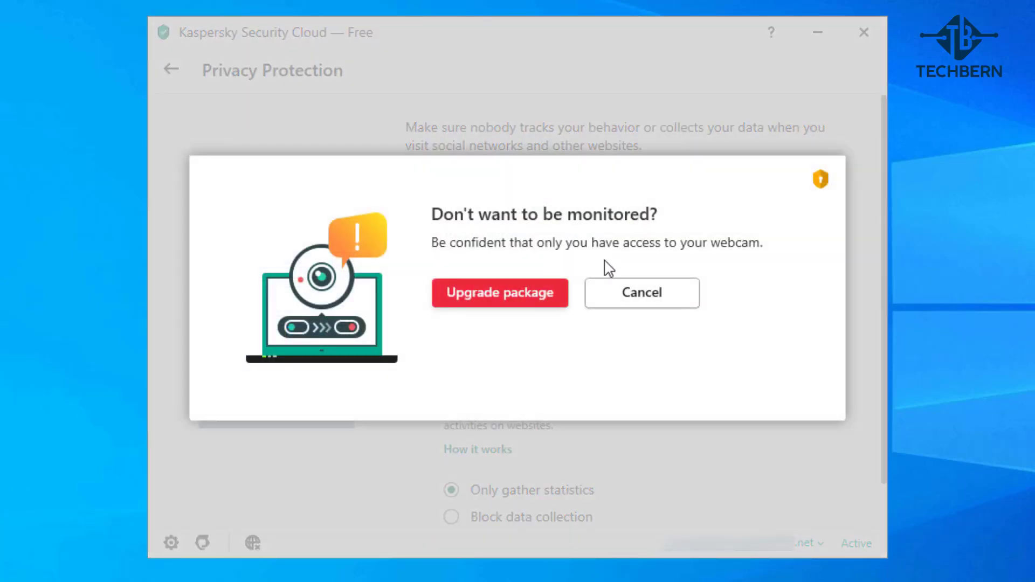
{"action": "left_click", "coordinate": [640, 292]}
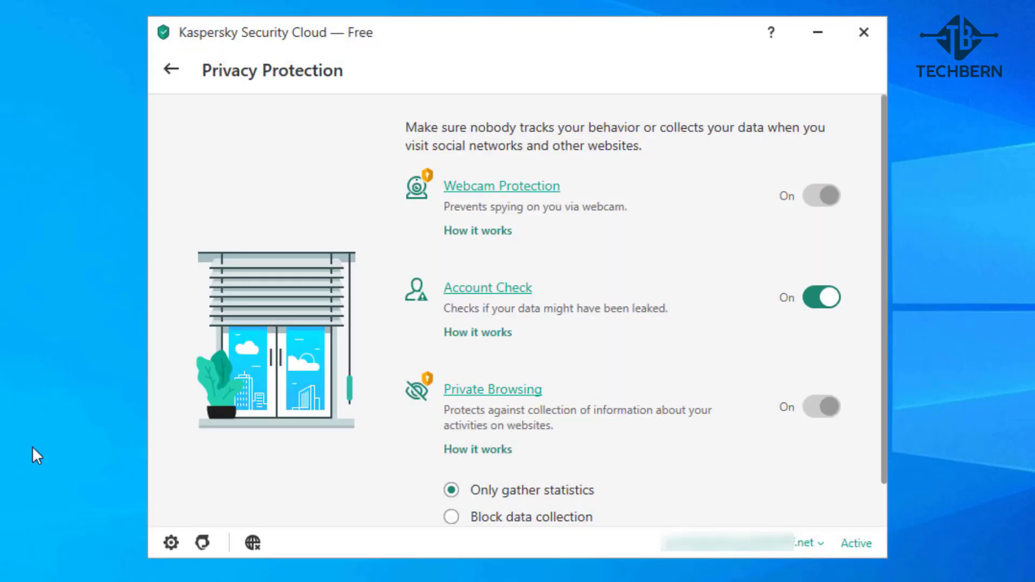
{"action": "mouse_move", "coordinate": [171, 70]}
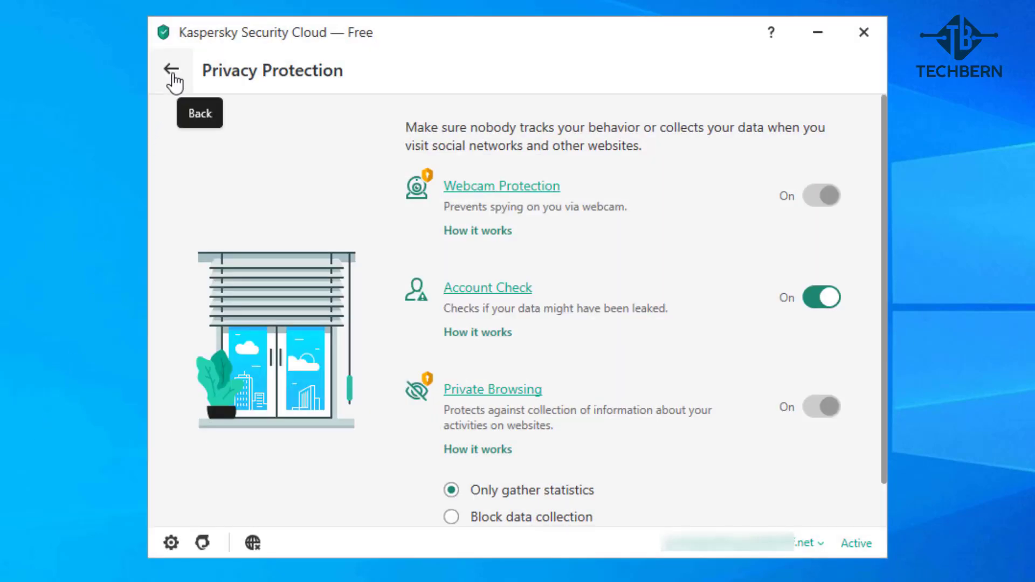
{"action": "left_click", "coordinate": [171, 70]}
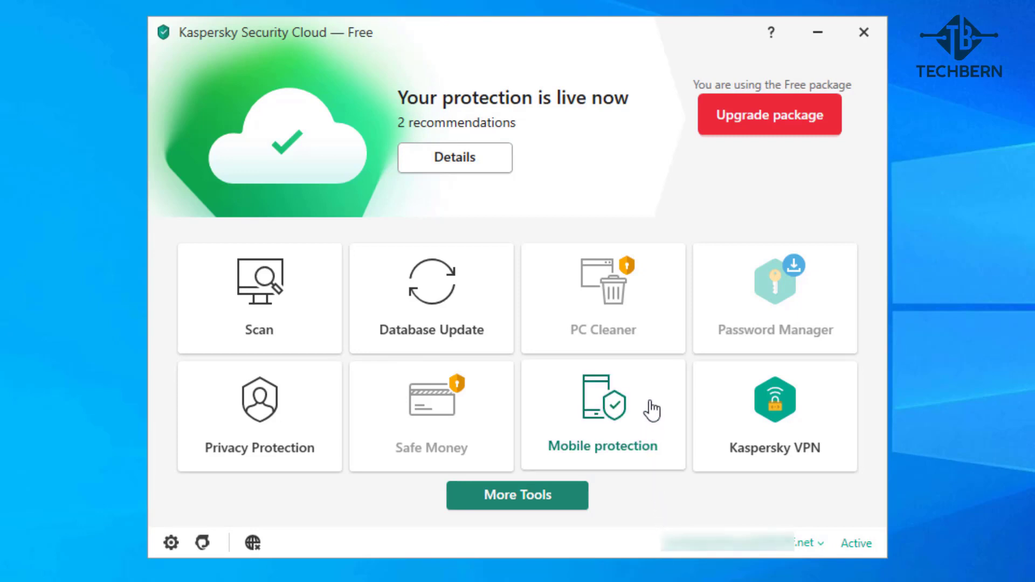
{"action": "left_click", "coordinate": [601, 402]}
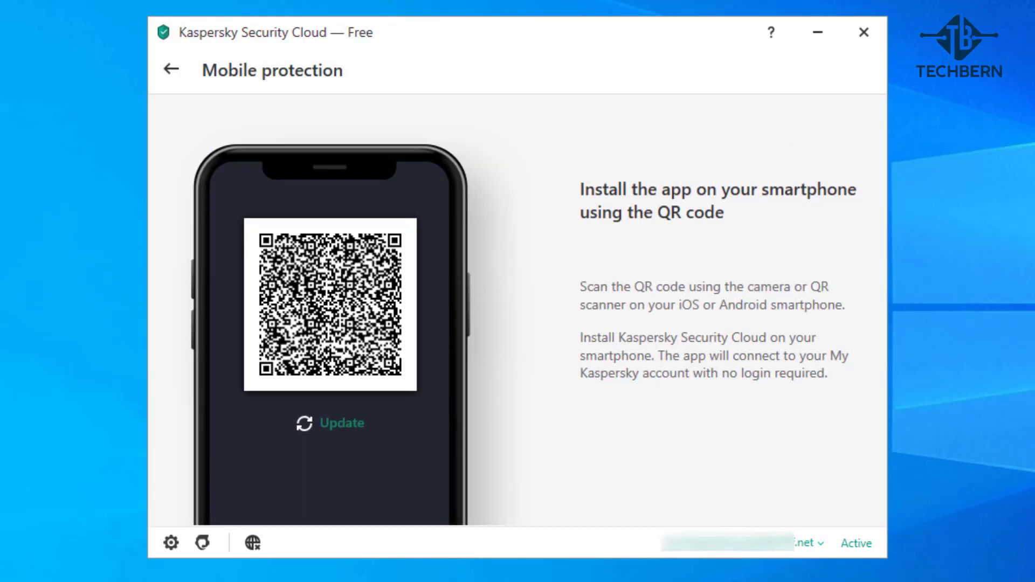
{"action": "mouse_move", "coordinate": [170, 70]}
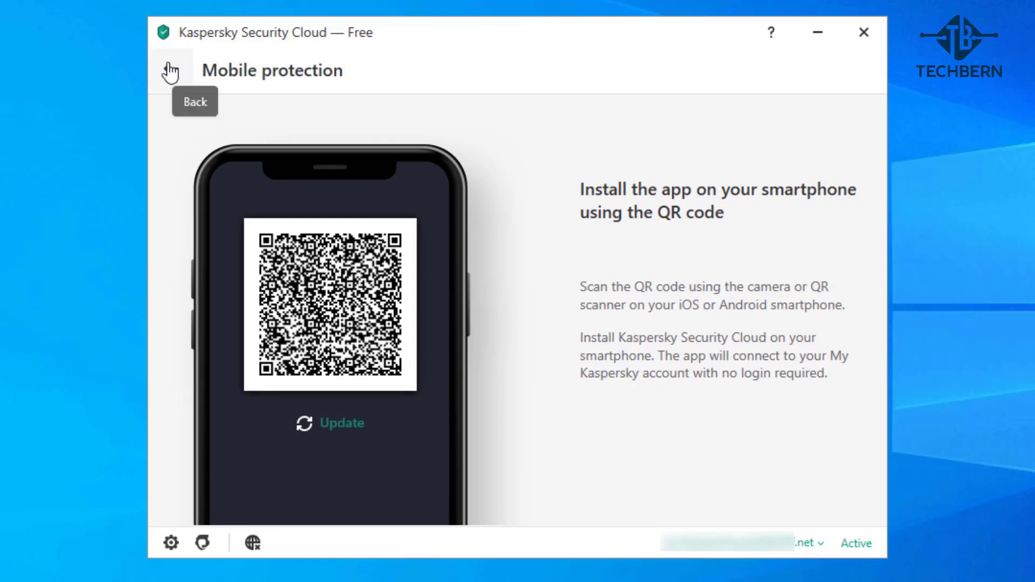
{"action": "left_click", "coordinate": [169, 70]}
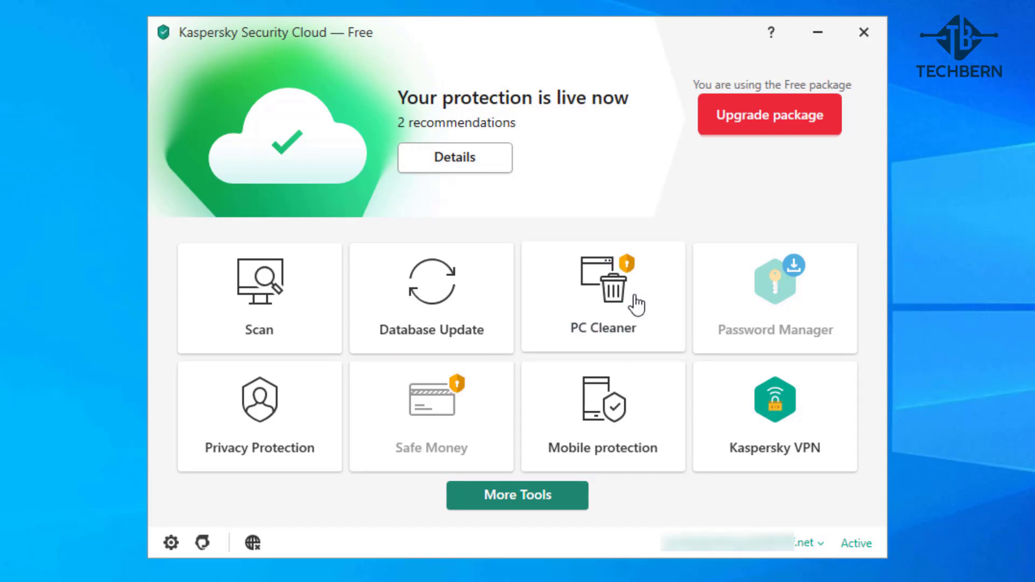
- Preview the PC Cleaner upgrade prompt and Kaspersky VPN app, then open Password Manager
{"action": "left_click", "coordinate": [602, 296]}
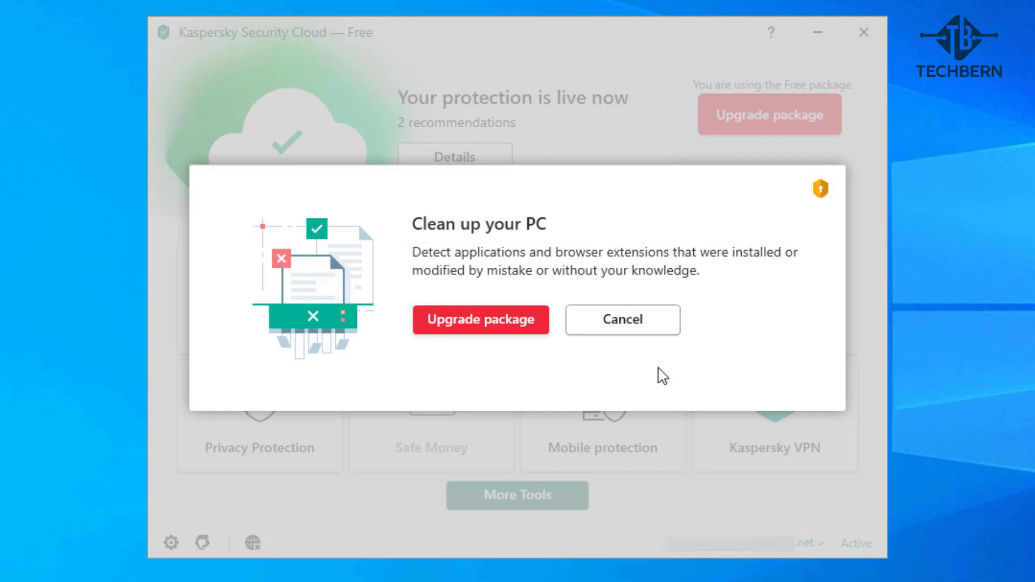
{"action": "left_click", "coordinate": [621, 320]}
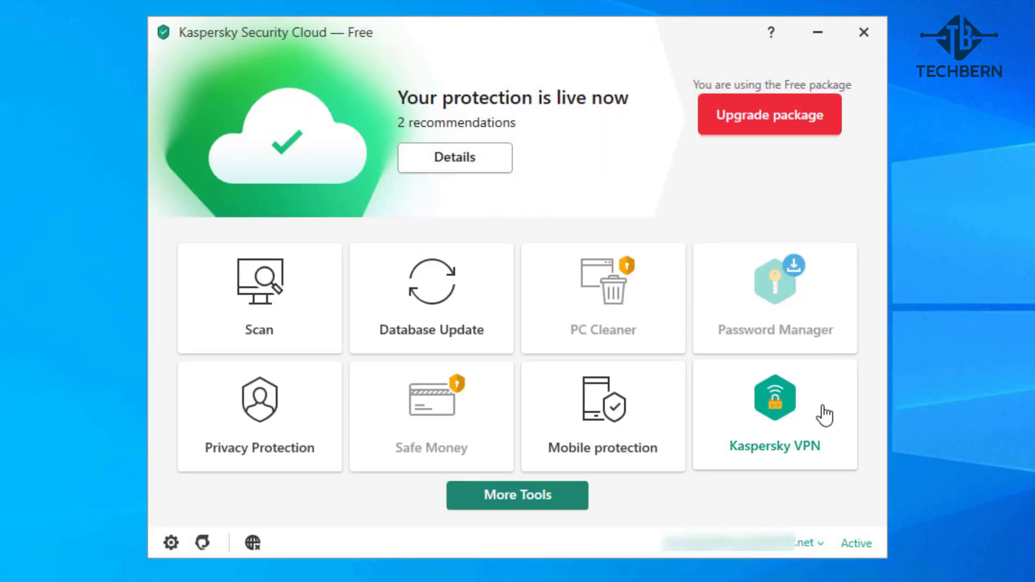
{"action": "left_click", "coordinate": [773, 415]}
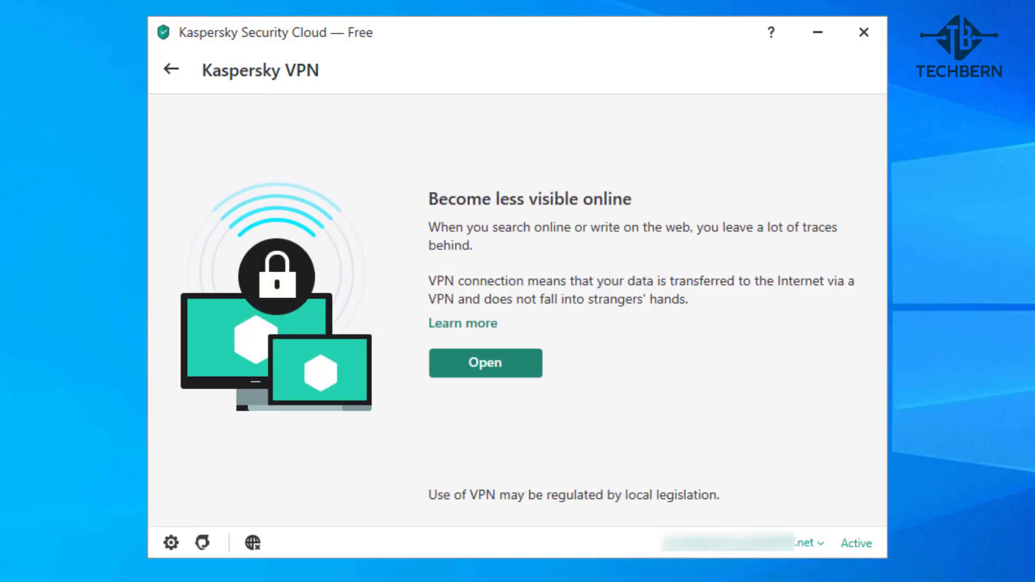
{"action": "left_click", "coordinate": [484, 363]}
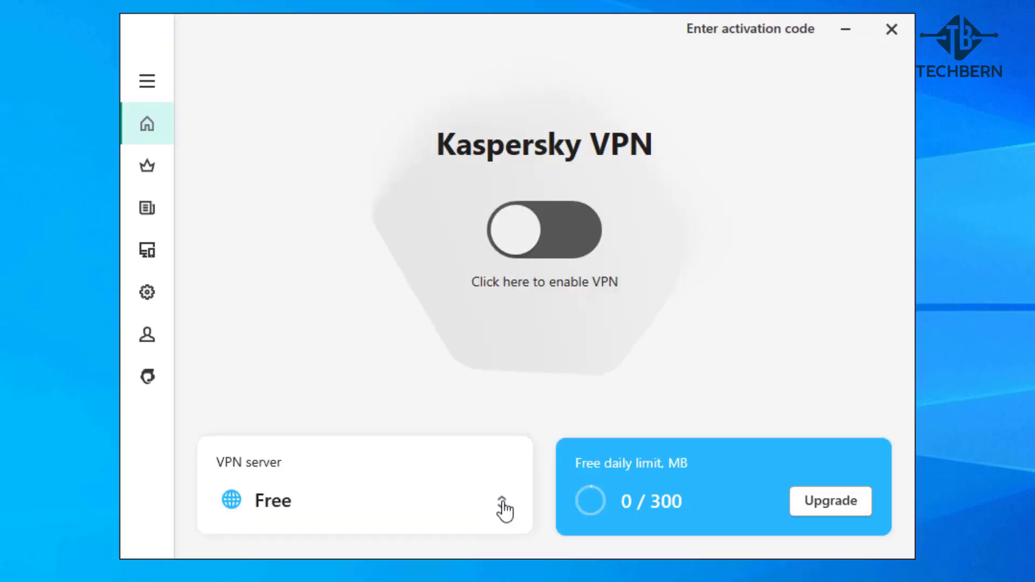
{"action": "left_click", "coordinate": [365, 500]}
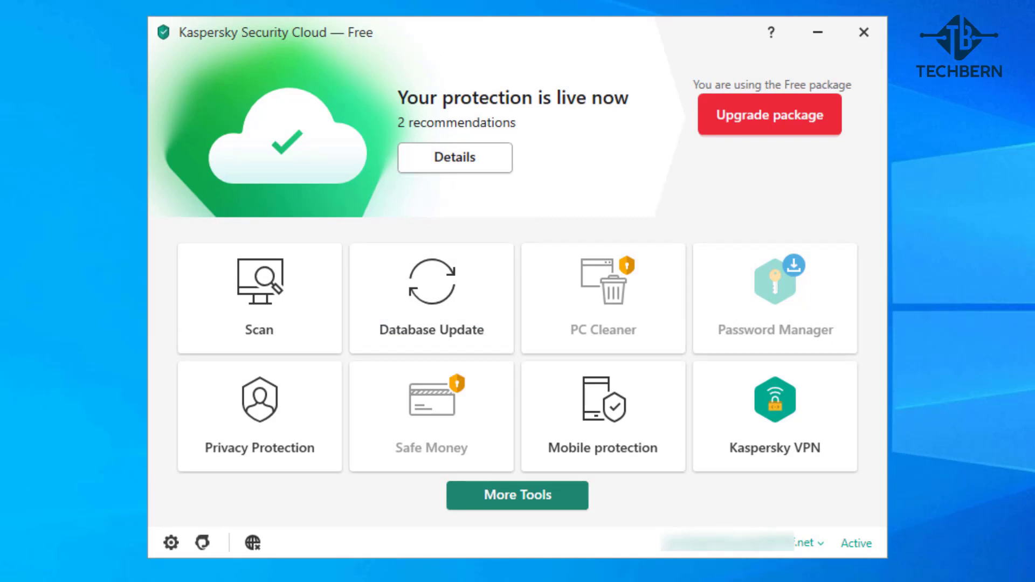
{"action": "left_click", "coordinate": [774, 296]}
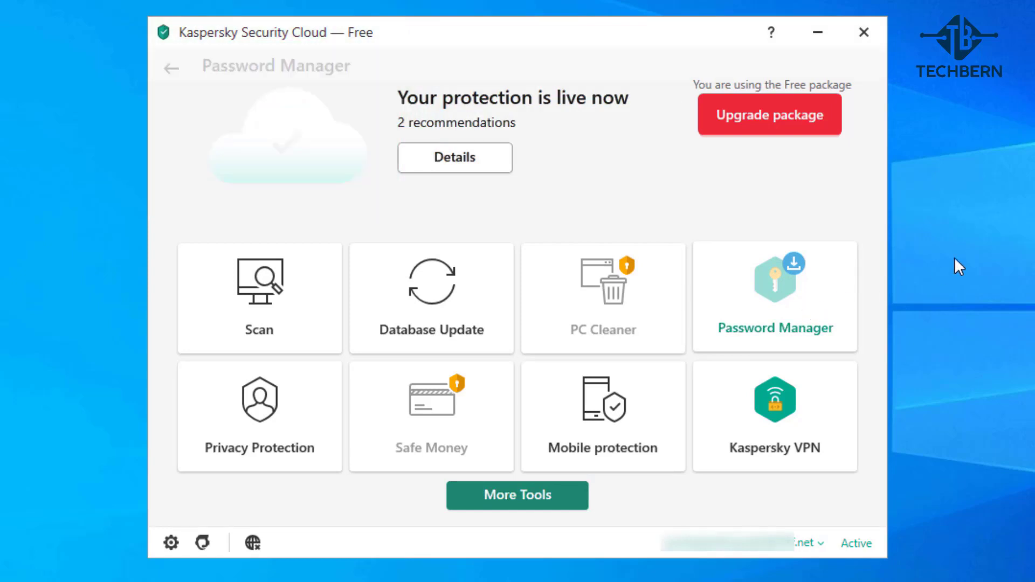
- View the Password Manager free-download page, then go back to the dashboard
{"action": "left_click", "coordinate": [773, 297]}
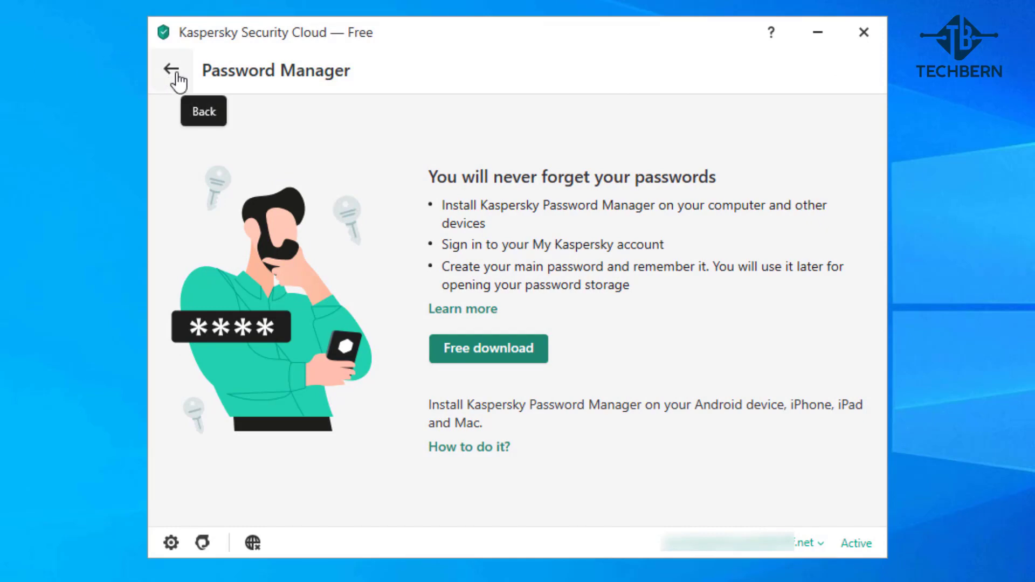
{"action": "left_click", "coordinate": [173, 70]}
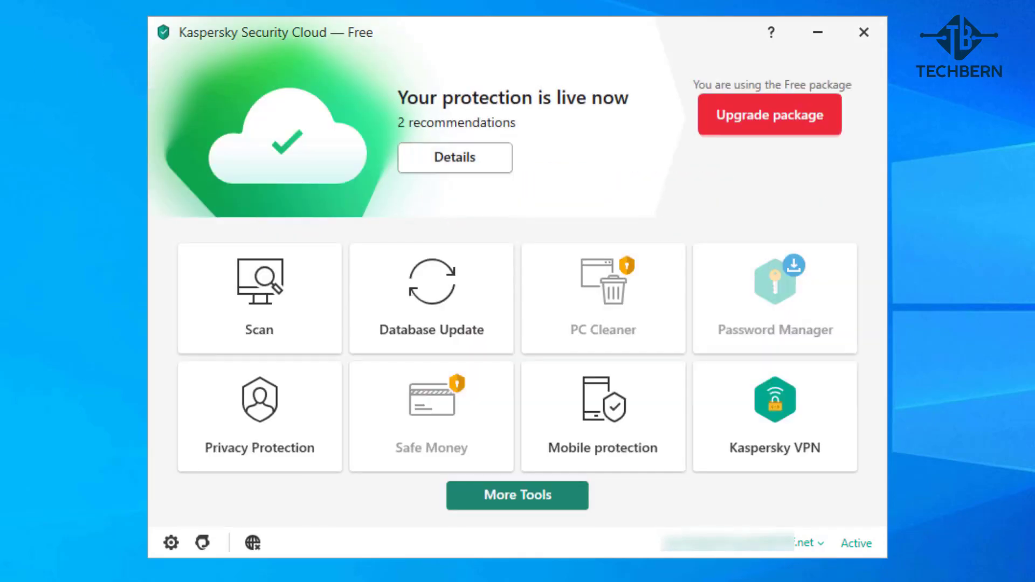
- Browse More Tools: My Network, Manage applications, Data Protection, and Clean and optimize
{"action": "left_click", "coordinate": [517, 494]}
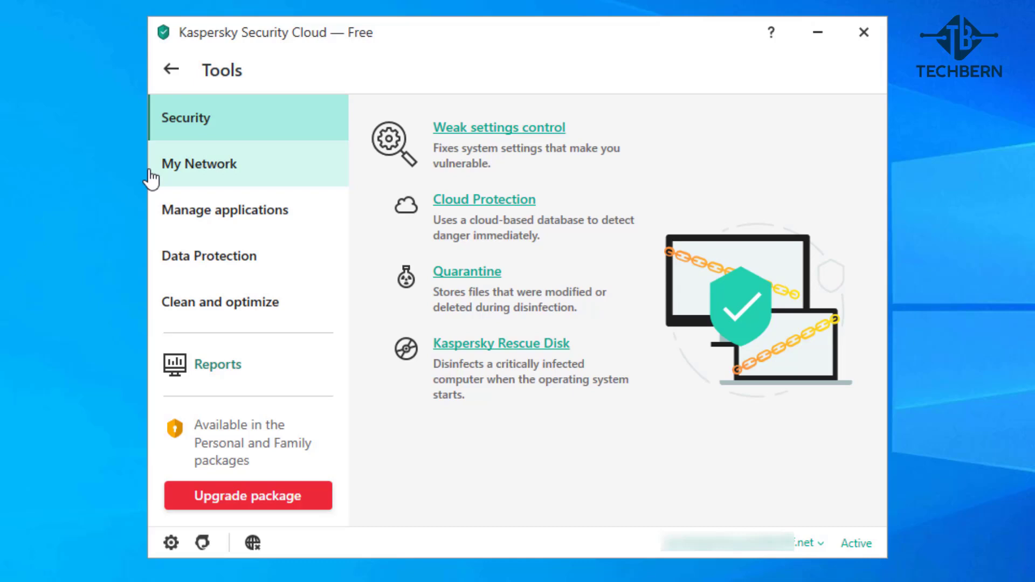
{"action": "left_click", "coordinate": [198, 163]}
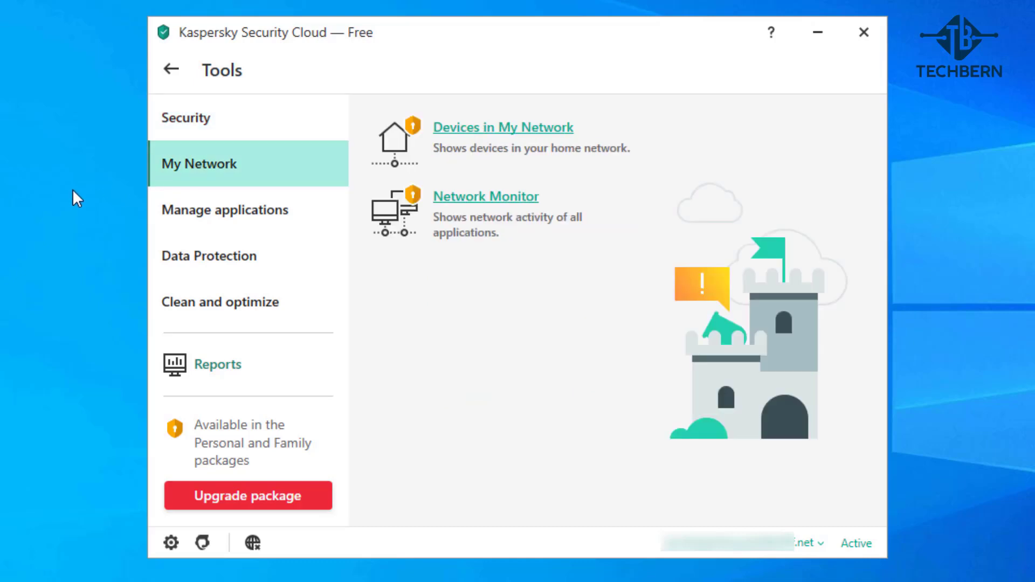
{"action": "left_click", "coordinate": [224, 209]}
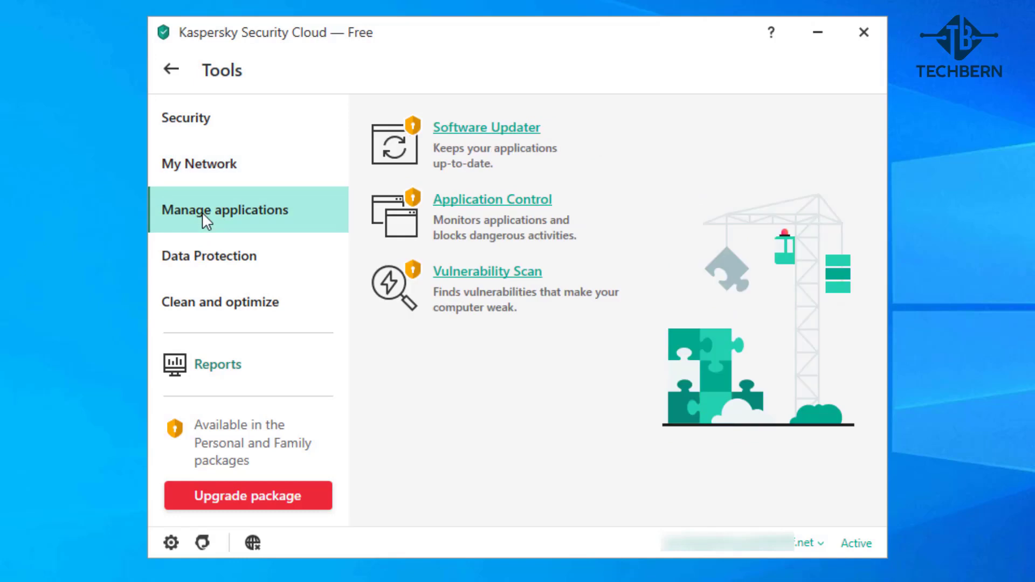
{"action": "left_click", "coordinate": [209, 256]}
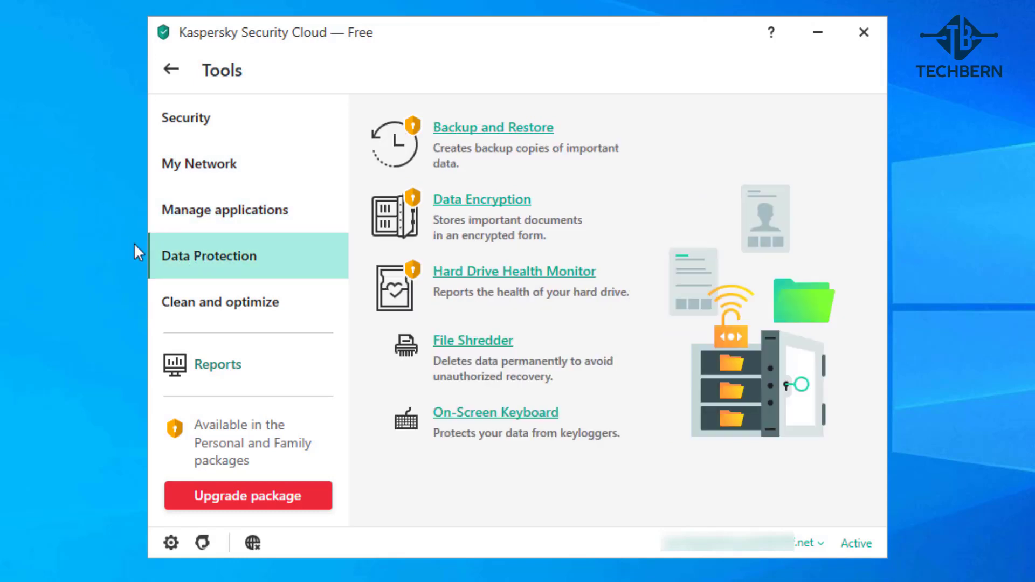
{"action": "mouse_move", "coordinate": [87, 241]}
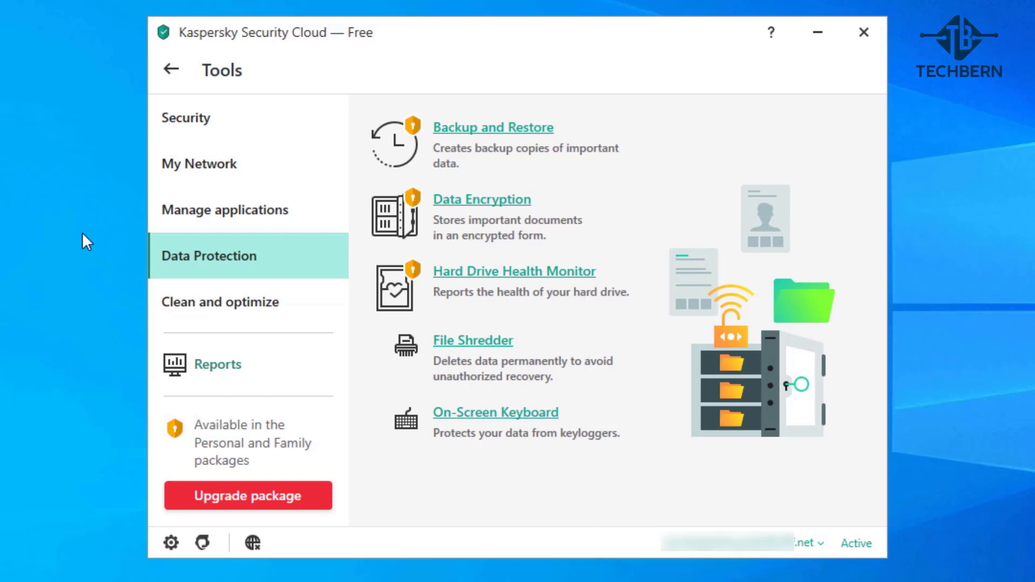
{"action": "left_click", "coordinate": [221, 302]}
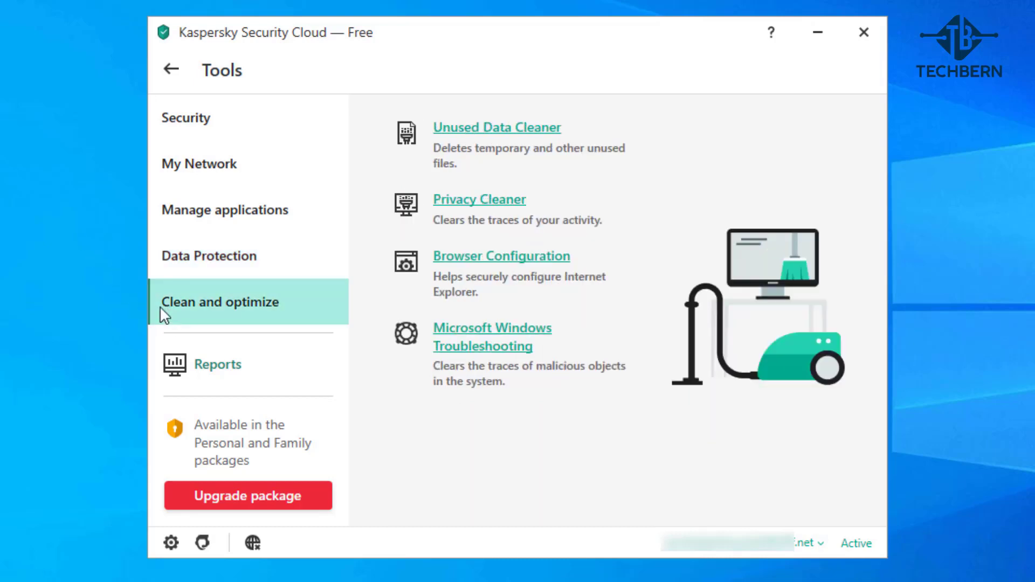
{"action": "mouse_move", "coordinate": [41, 304]}
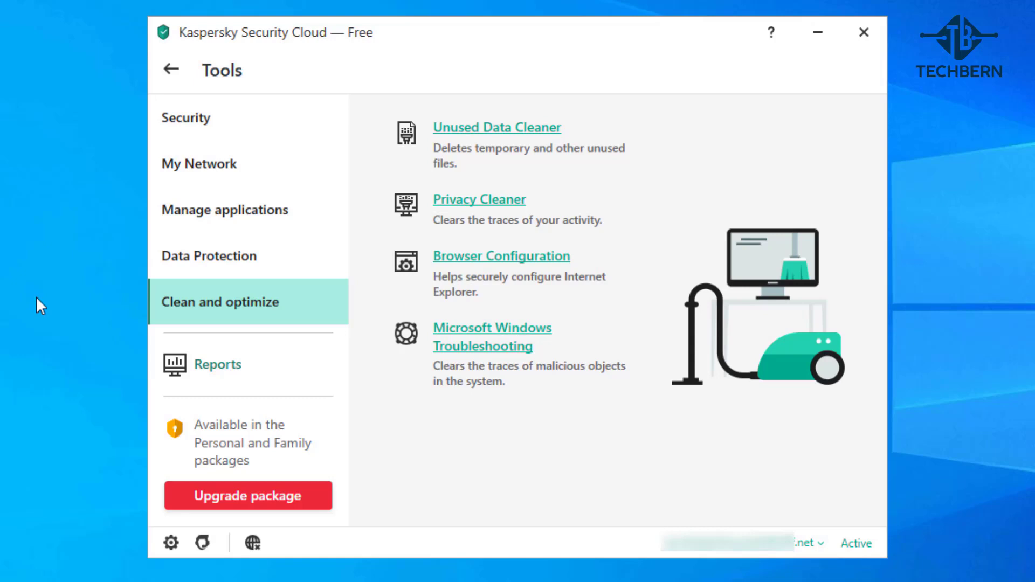
{"action": "mouse_move", "coordinate": [218, 364]}
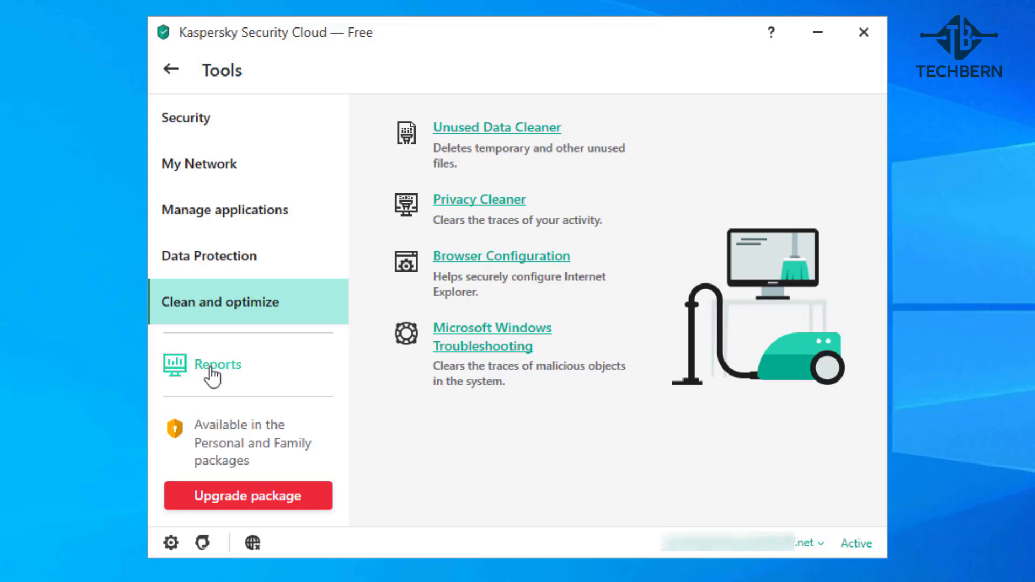
{"action": "left_click", "coordinate": [217, 364]}
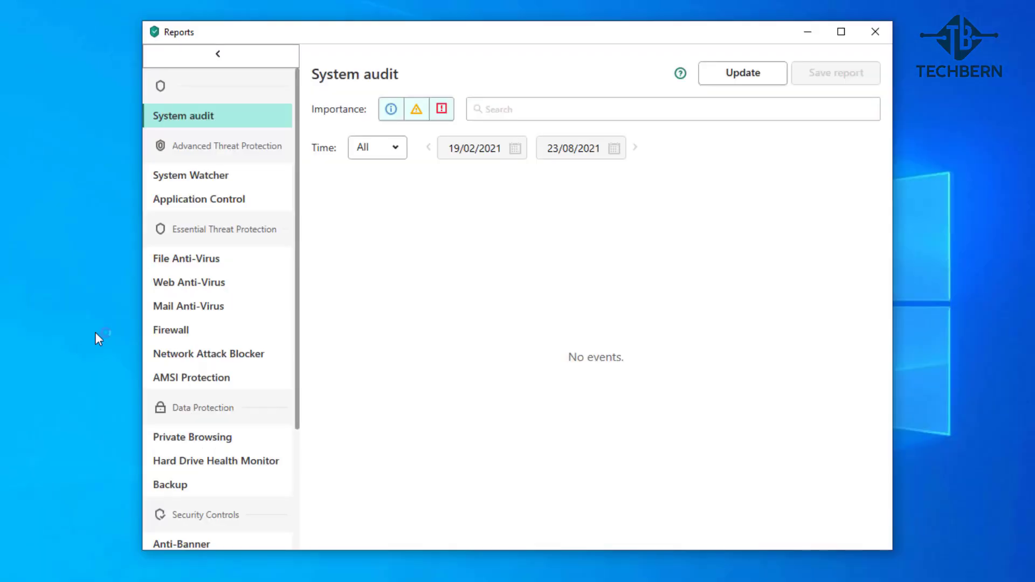
{"action": "left_click", "coordinate": [190, 175]}
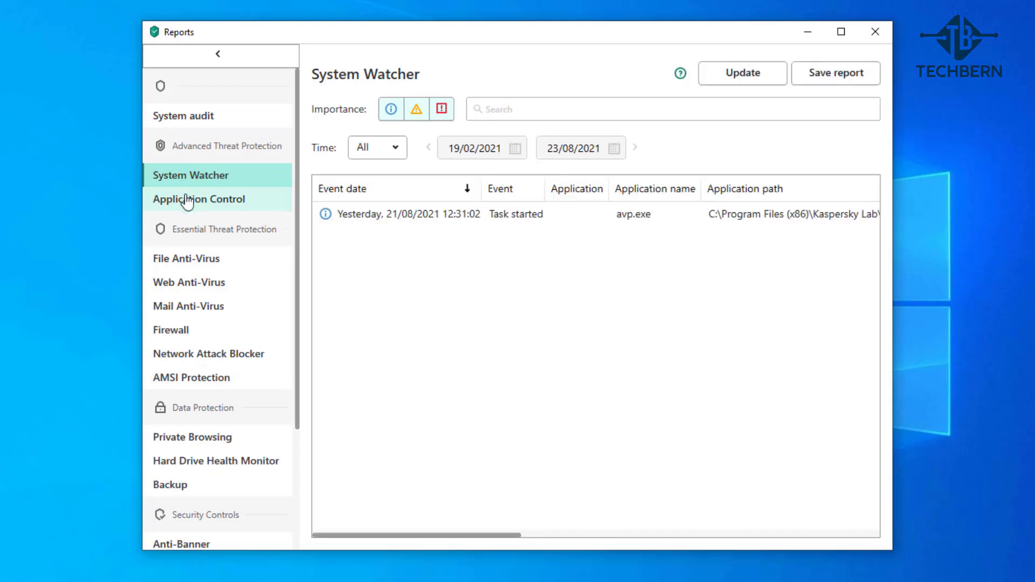
{"action": "left_click", "coordinate": [186, 258]}
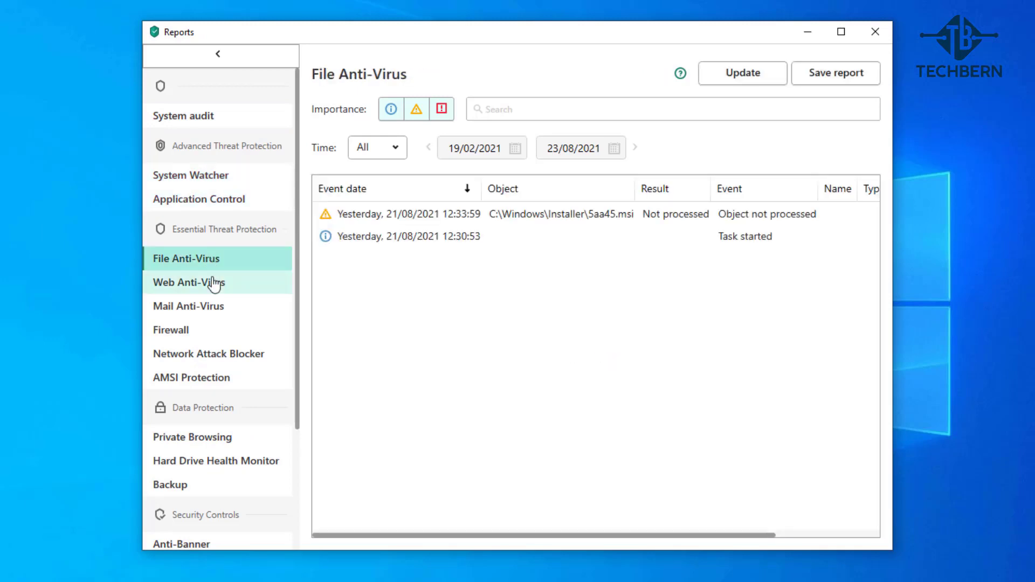
{"action": "left_click", "coordinate": [189, 282]}
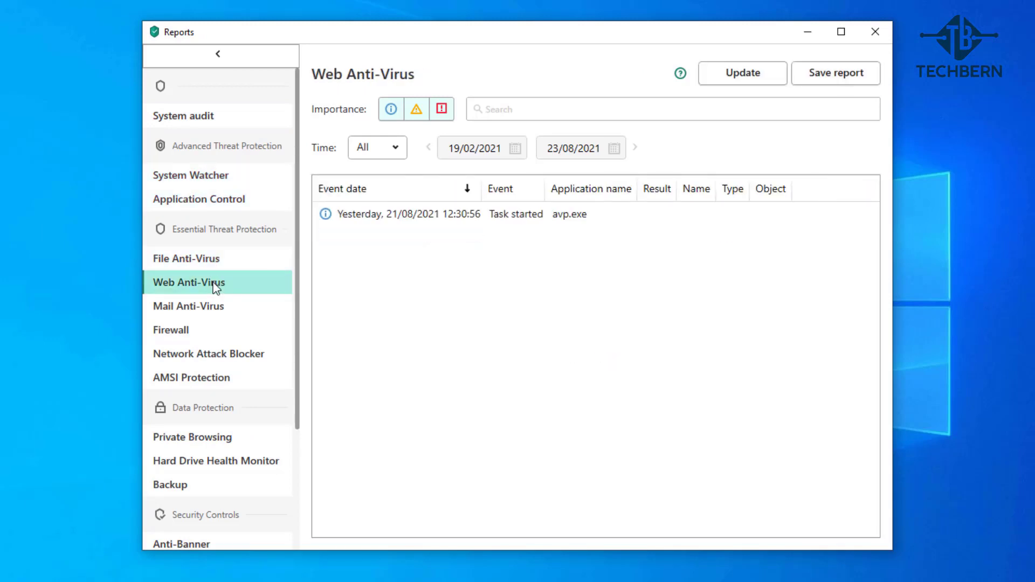
{"action": "left_click", "coordinate": [170, 329]}
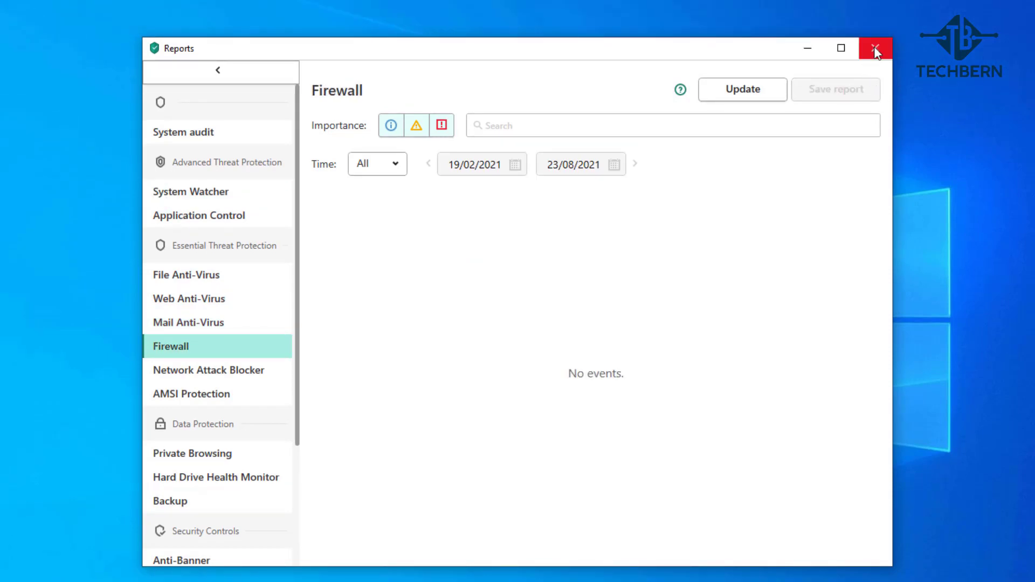
{"action": "left_click", "coordinate": [875, 49]}
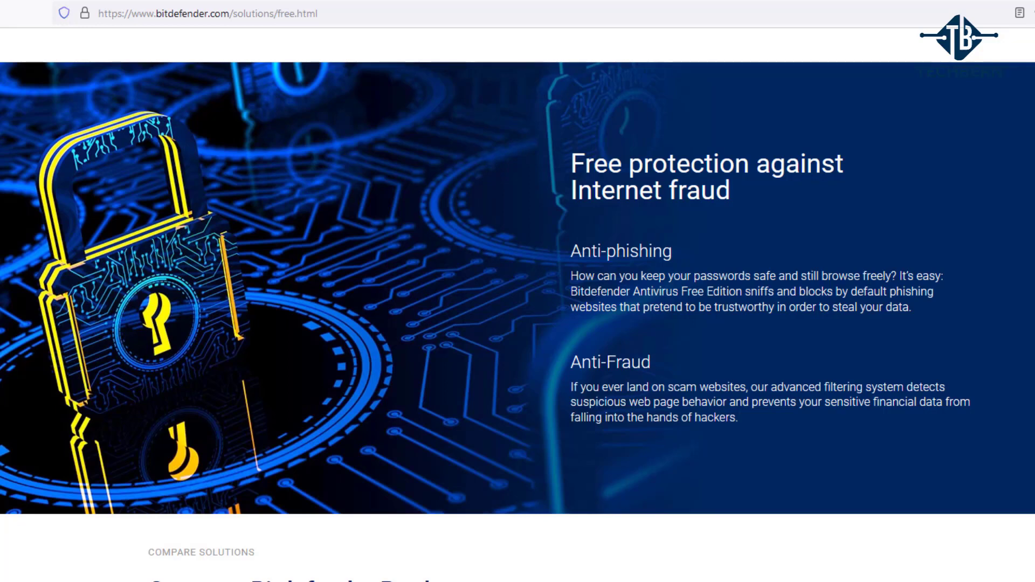
- Scroll down to the Compare Bitdefender Products table and read its feature rows
{"action": "scroll", "scroll_direction": "down", "scroll_amount": 3}
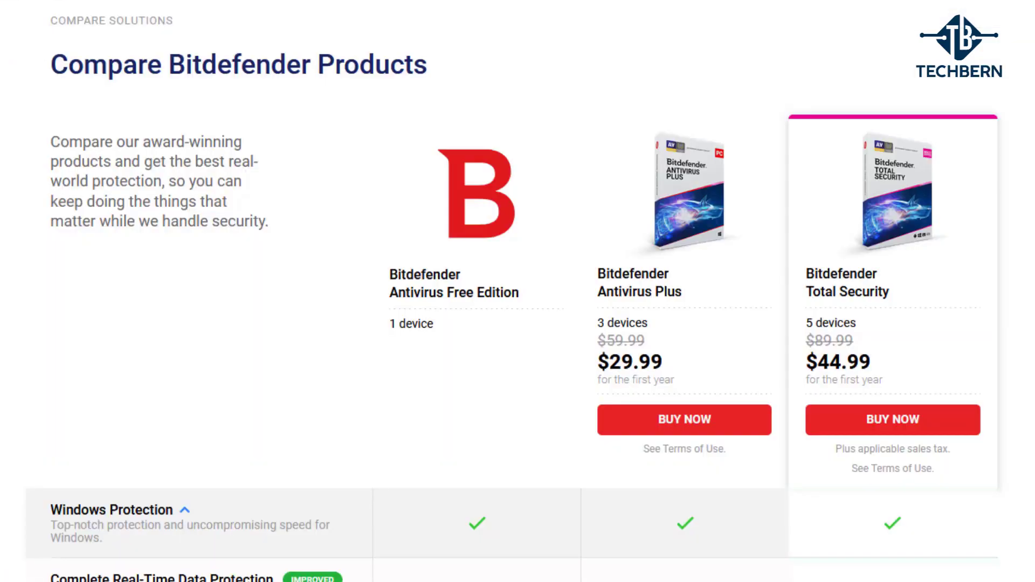
{"action": "scroll", "scroll_direction": "down", "scroll_amount": 3}
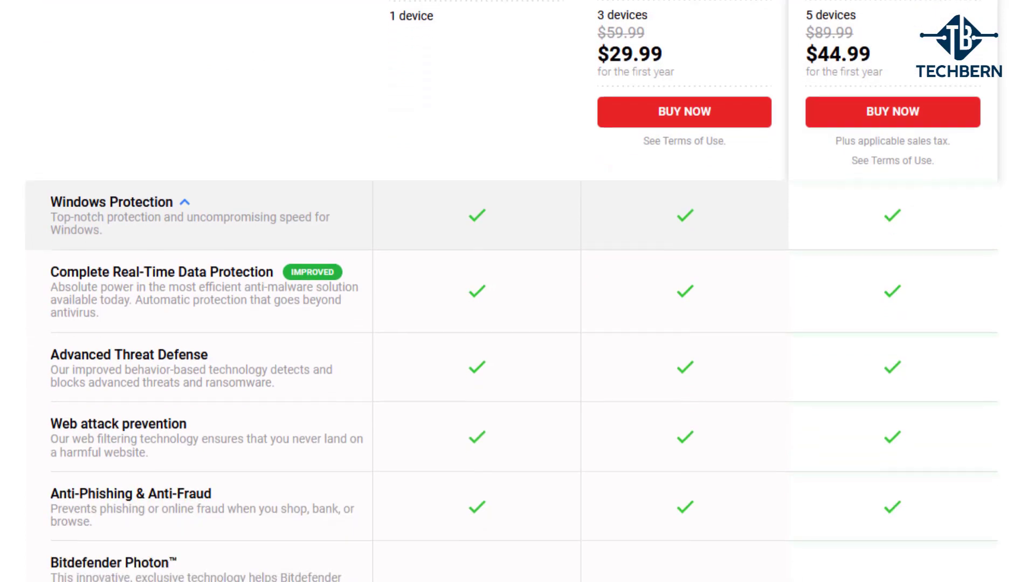
{"action": "scroll", "scroll_direction": "down", "scroll_amount": 3}
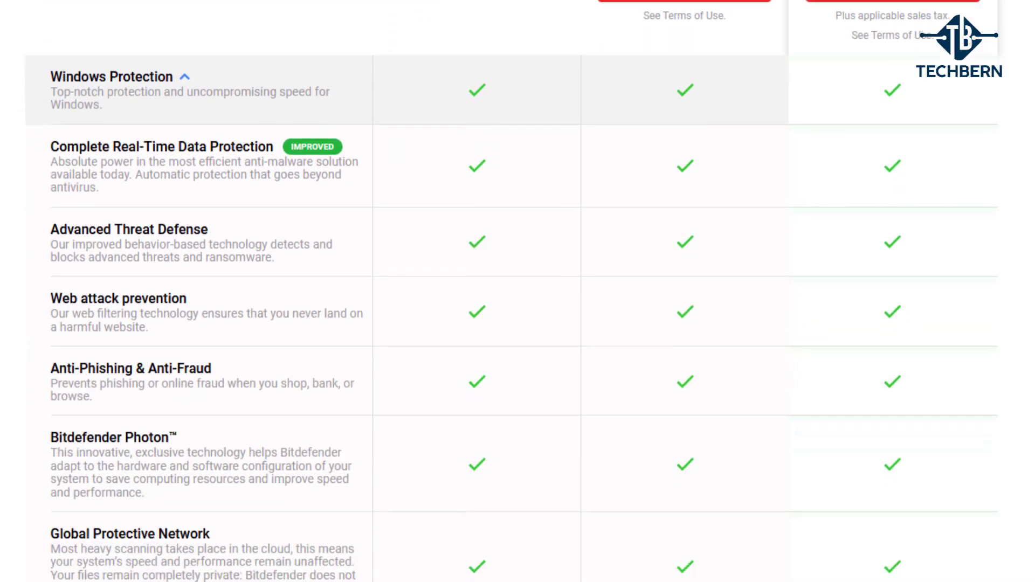
{"action": "scroll", "scroll_direction": "down", "scroll_amount": 3}
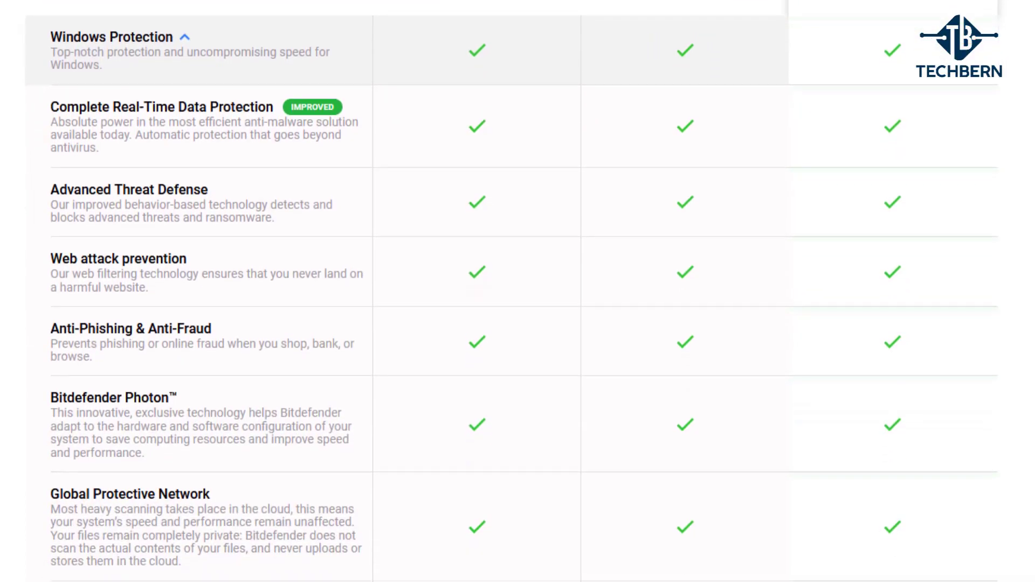
{"action": "scroll", "scroll_direction": "down", "scroll_amount": 3}
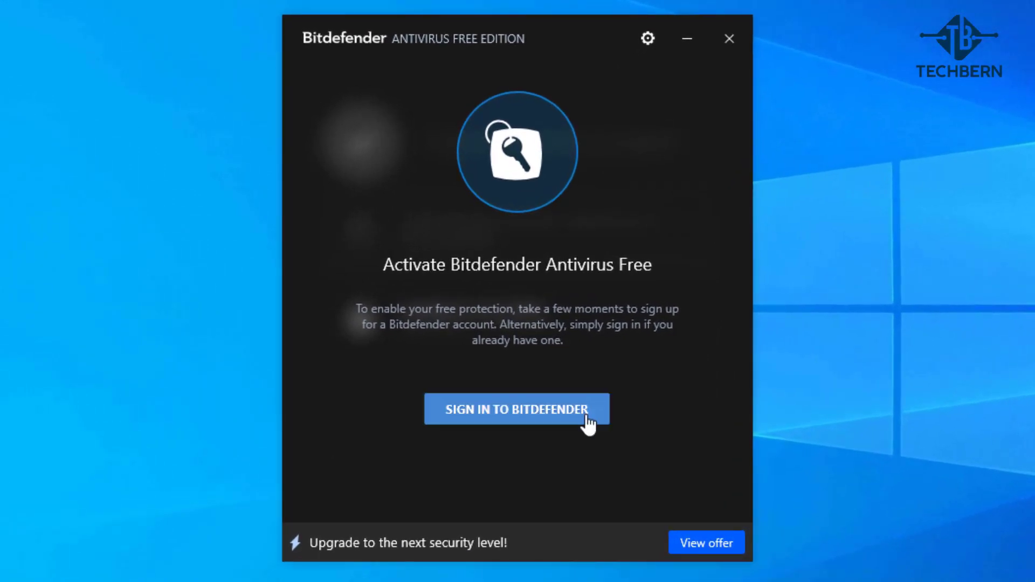
- Sign in to Bitdefender by creating a new account to activate free protection
{"action": "left_click", "coordinate": [517, 408]}
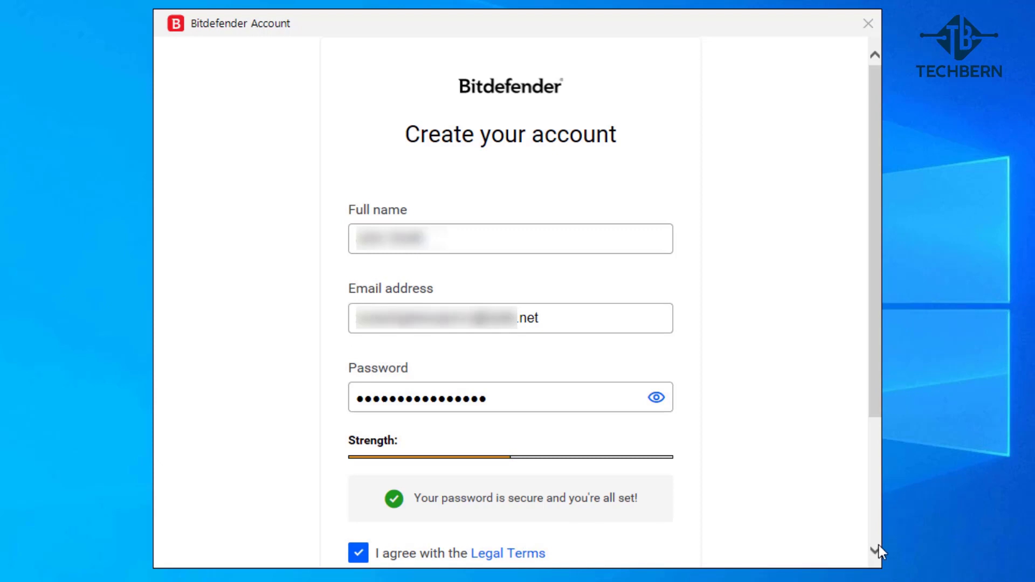
{"action": "scroll", "scroll_direction": "down", "scroll_amount": 3}
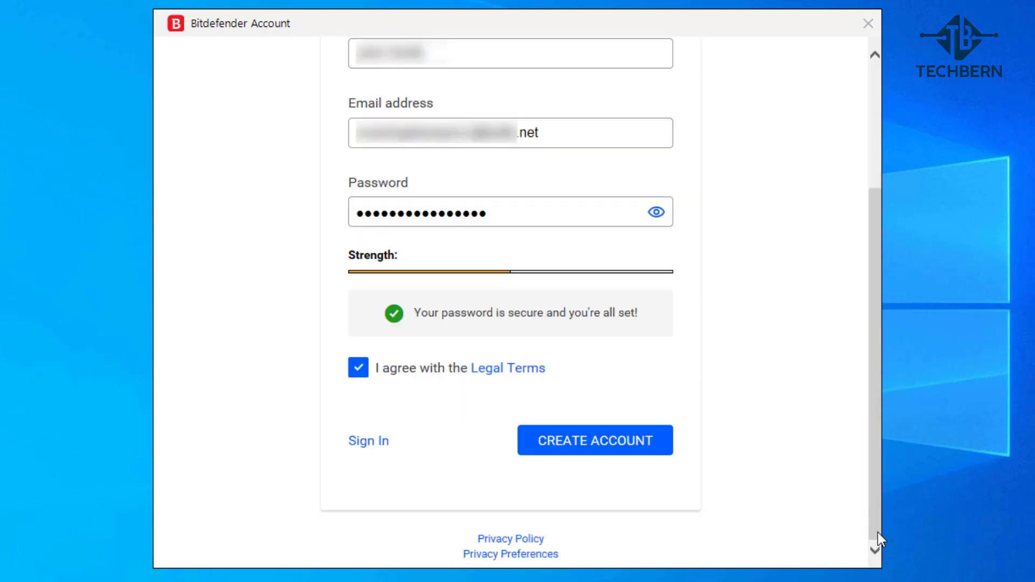
{"action": "left_click", "coordinate": [593, 440]}
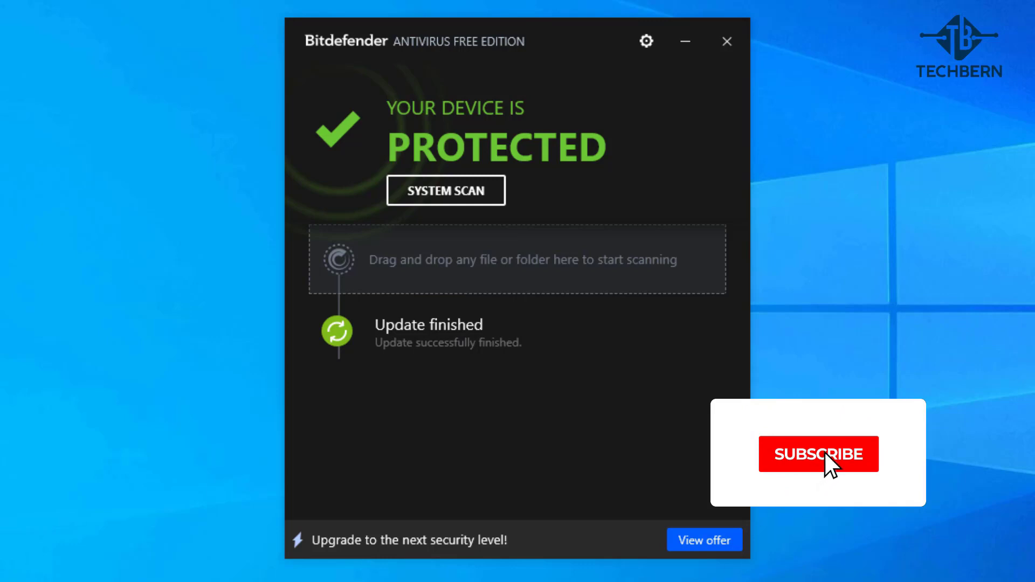
- Drag-and-drop scan the Test File, finding 0 infected files, and close the results
{"action": "left_click", "coordinate": [817, 453]}
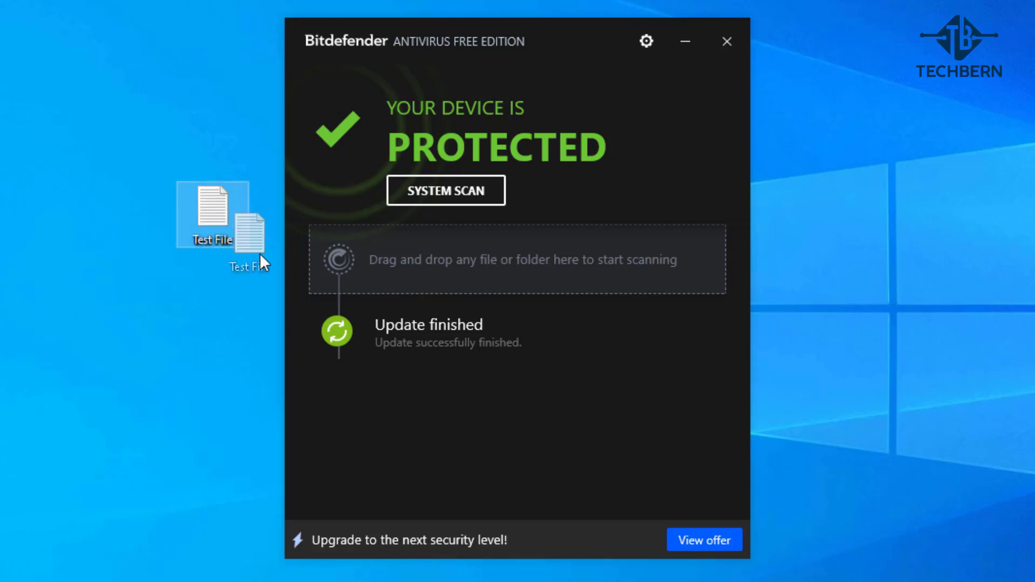
{"action": "left_click_drag", "start_coordinate": [244, 237], "coordinate": [359, 290]}
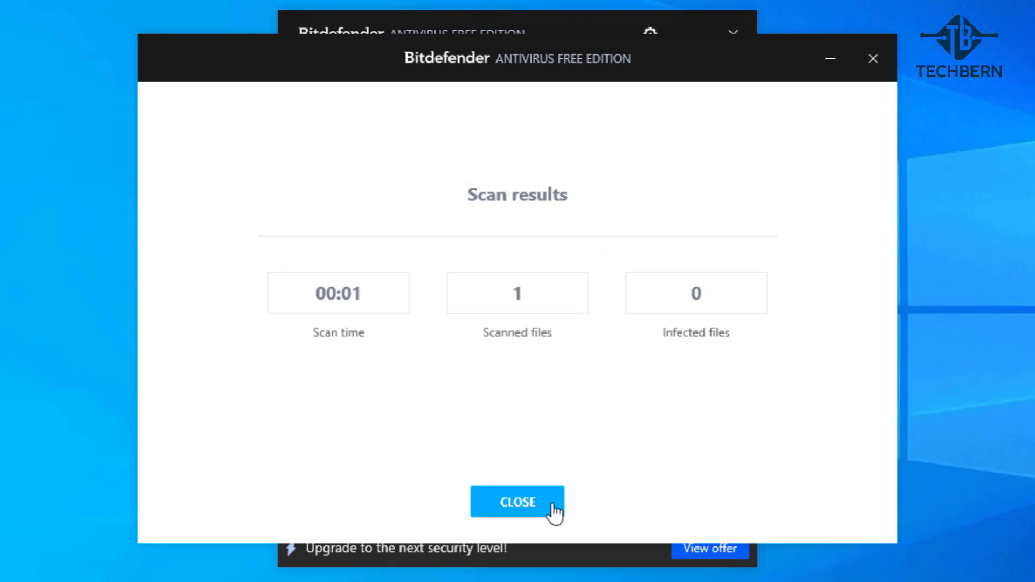
{"action": "left_click", "coordinate": [517, 501]}
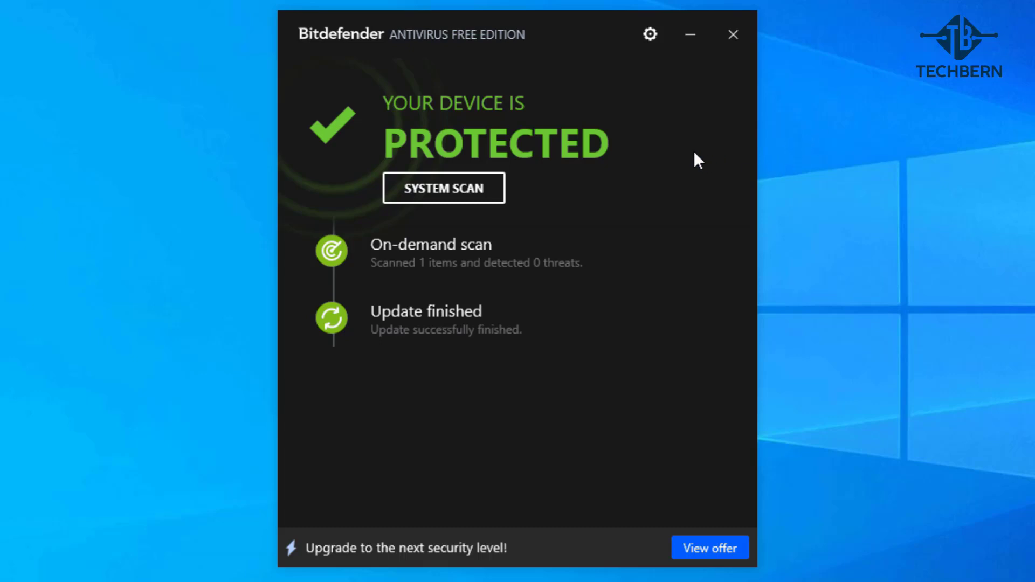
{"action": "left_click", "coordinate": [649, 34]}
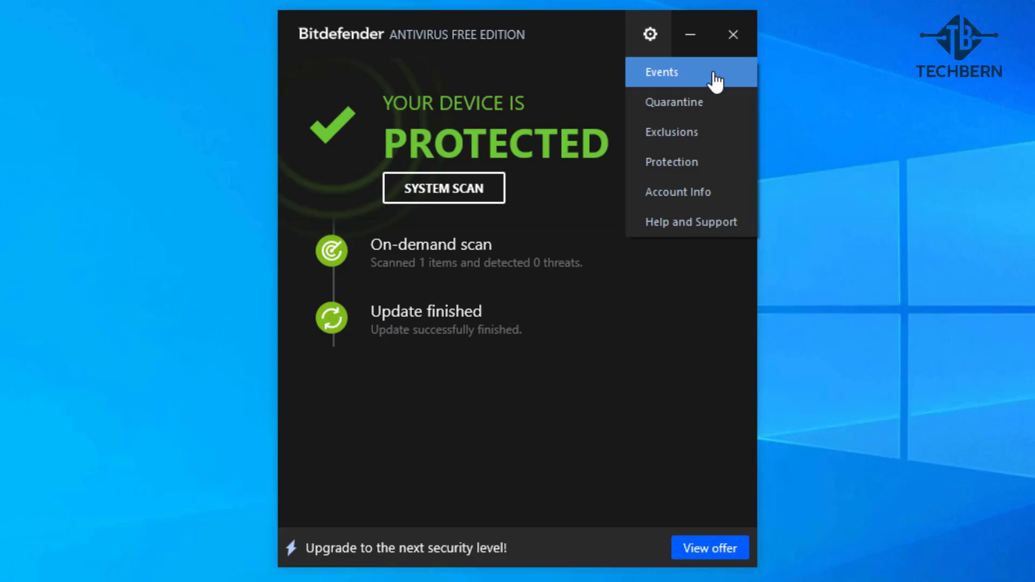
- View the Events log, the empty Quarantine, and the empty Exclusions list
{"action": "left_click", "coordinate": [660, 73]}
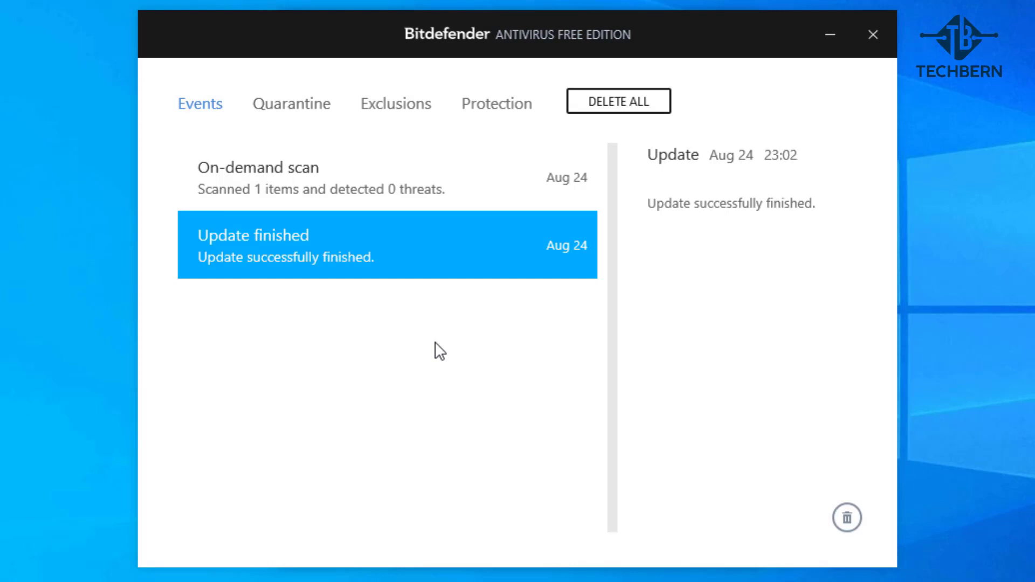
{"action": "mouse_move", "coordinate": [329, 117]}
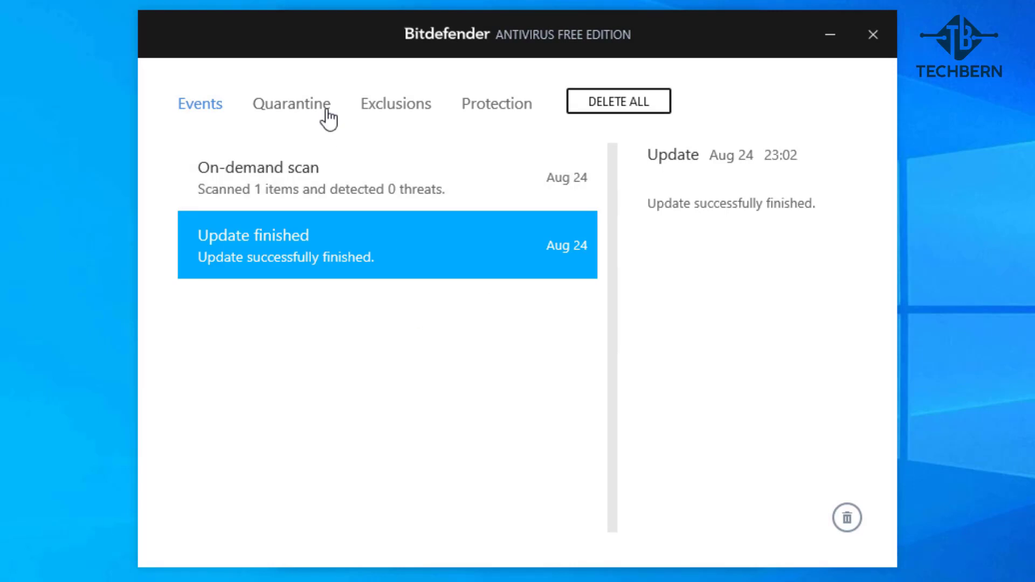
{"action": "left_click", "coordinate": [291, 103]}
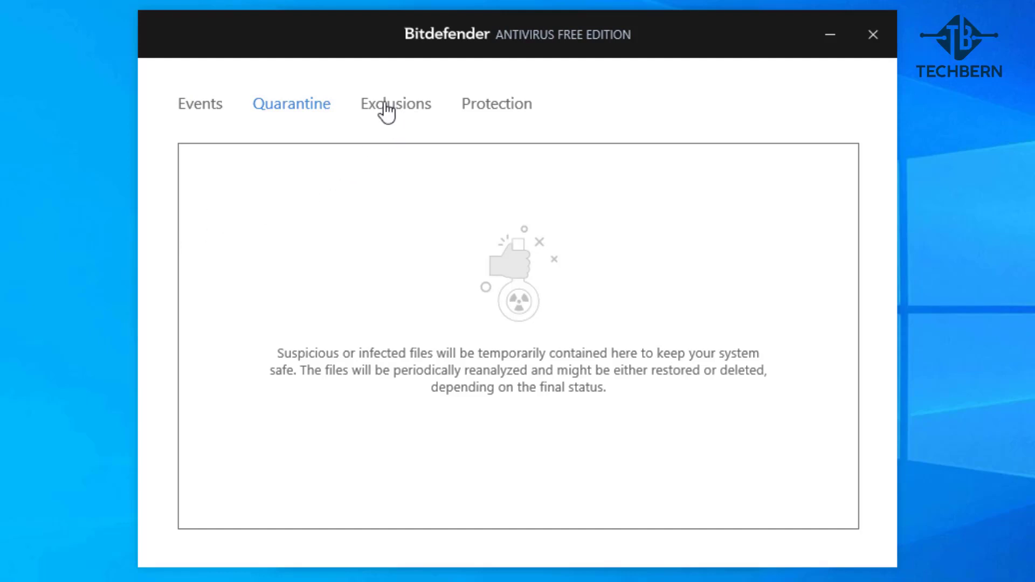
{"action": "left_click", "coordinate": [394, 104]}
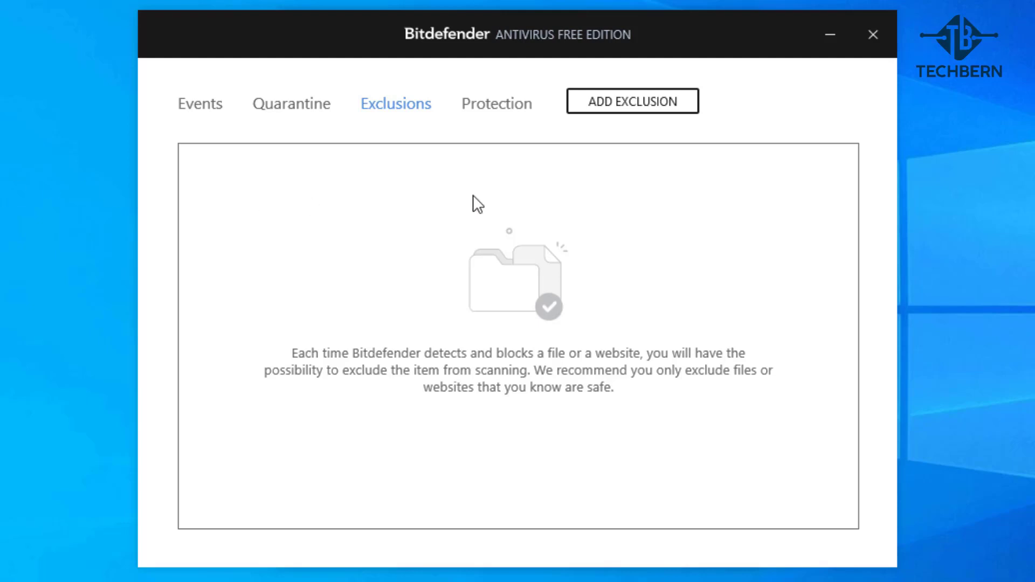
{"action": "left_click", "coordinate": [631, 101]}
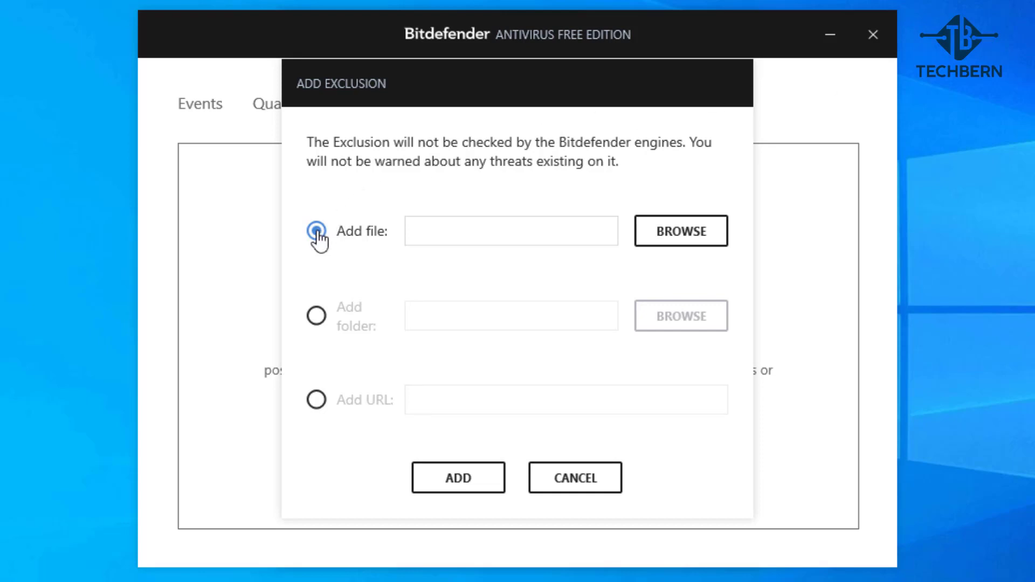
{"action": "left_click", "coordinate": [315, 315]}
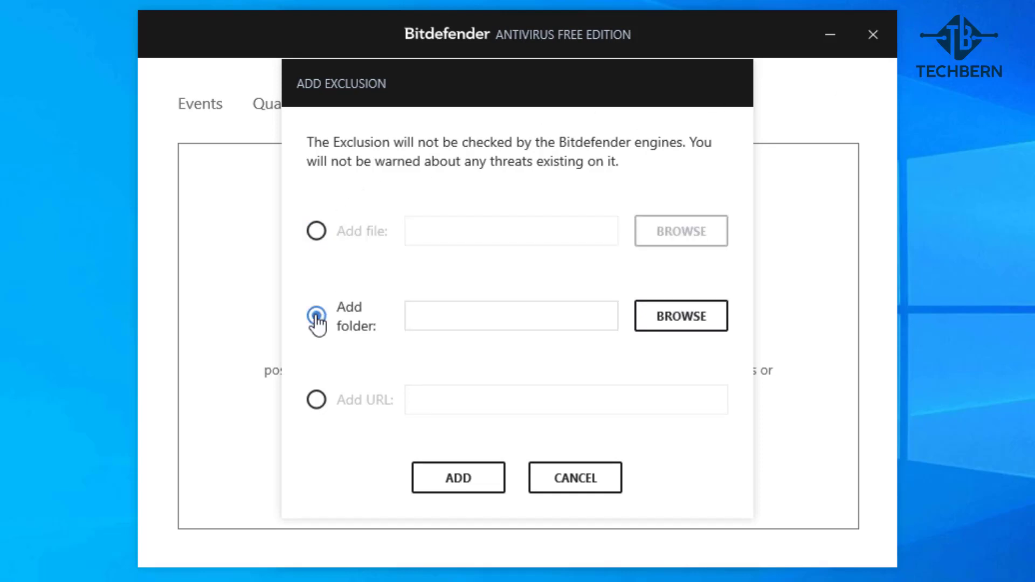
{"action": "left_click", "coordinate": [316, 399]}
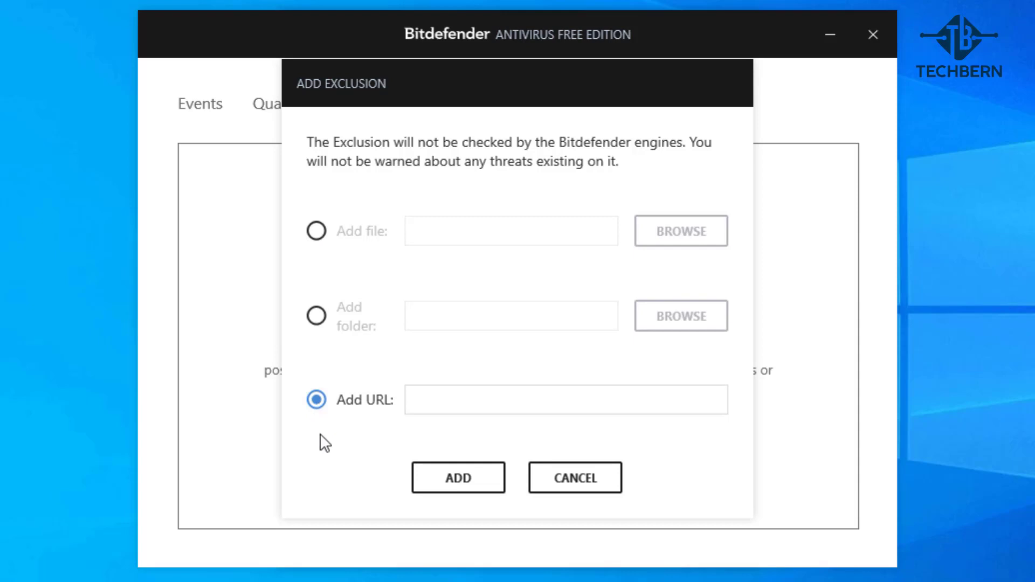
{"action": "left_click", "coordinate": [573, 477]}
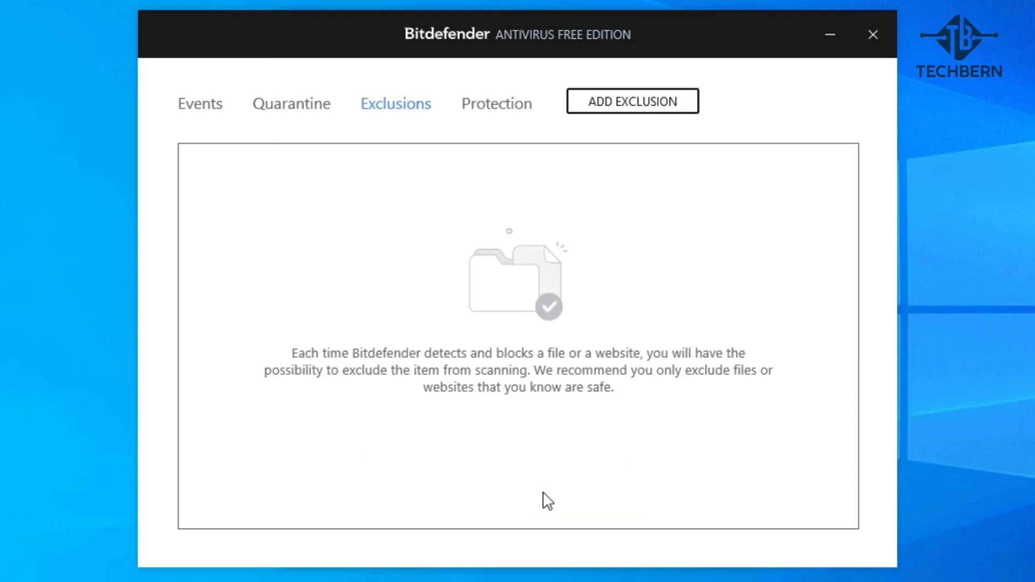
{"action": "left_click", "coordinate": [496, 104]}
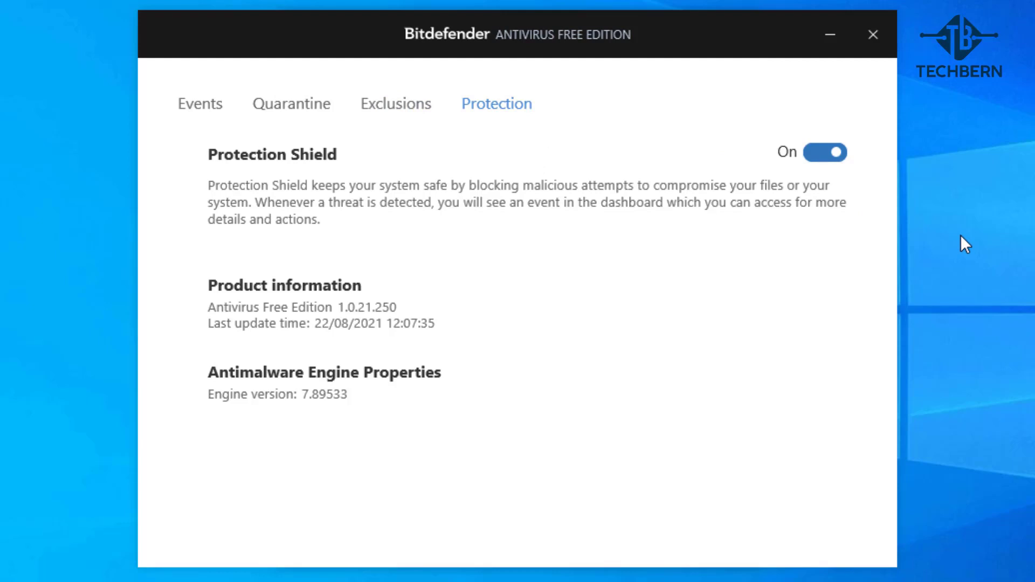
{"action": "mouse_move", "coordinate": [874, 35]}
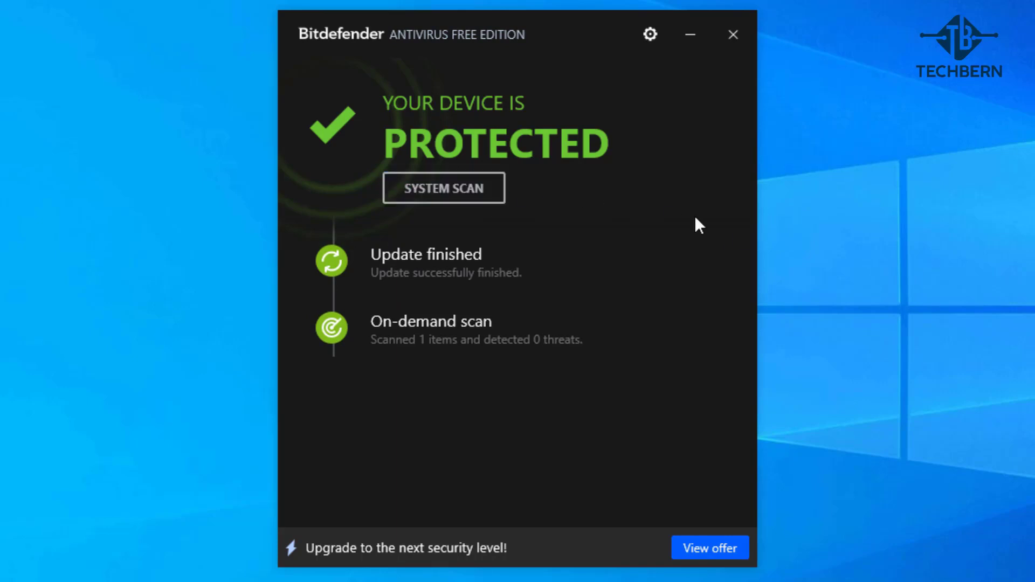
- Close the Bitdefender settings window after checking the Protection Shield is on
{"action": "left_click", "coordinate": [443, 188]}
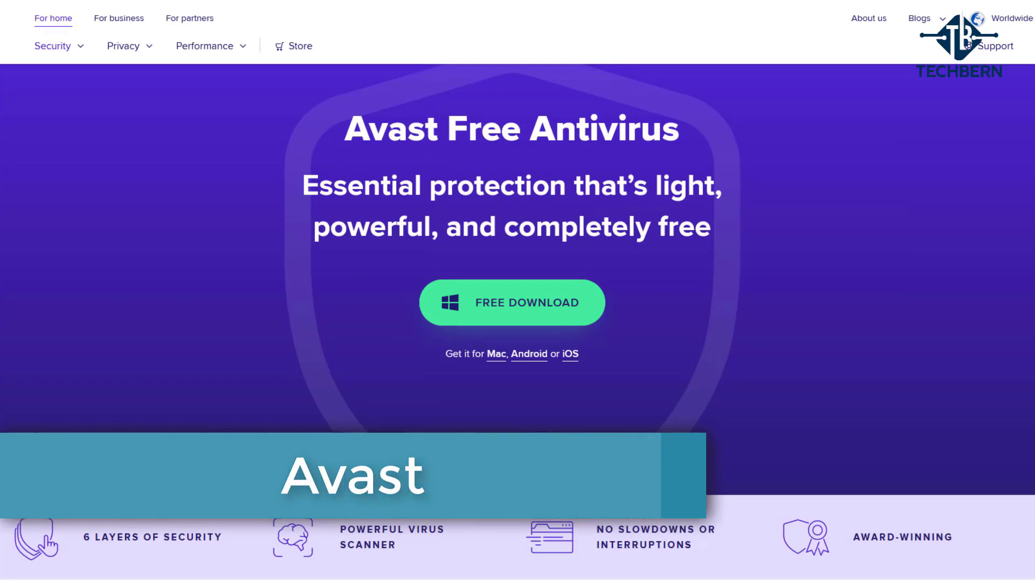
- Scroll the Avast Free Antivirus page down to its awards and test results
{"action": "scroll", "scroll_direction": "down", "scroll_amount": 3}
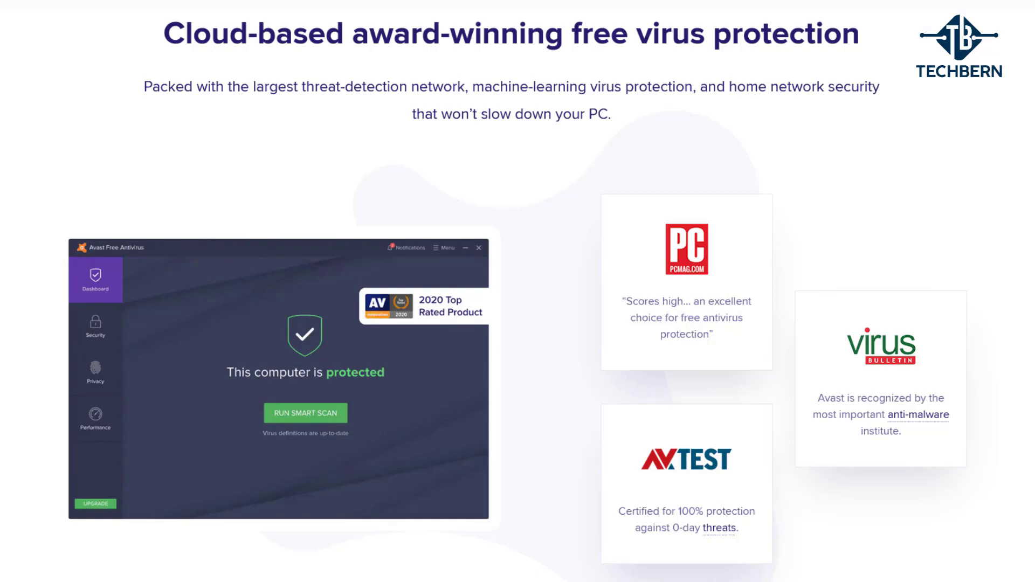
{"action": "scroll", "scroll_direction": "down", "scroll_amount": 3}
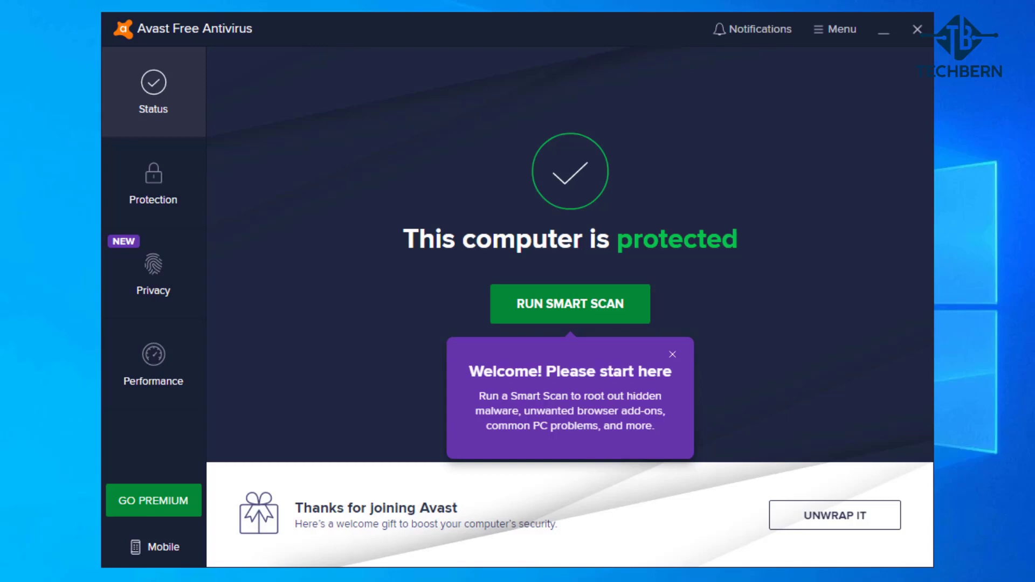
{"action": "mouse_move", "coordinate": [732, 385]}
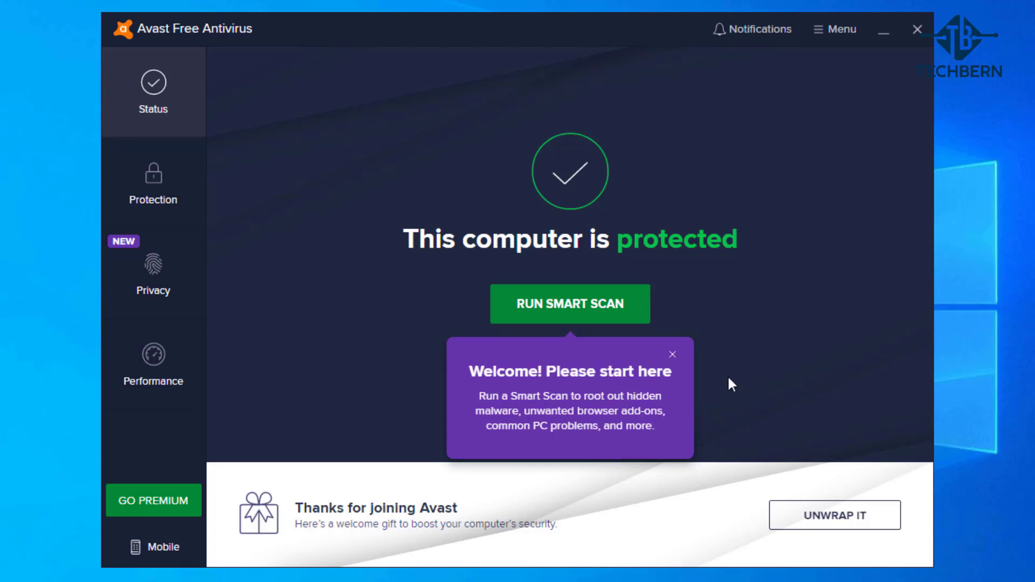
- Close the 'Welcome! Please start here' tip and open the Protection overview
{"action": "left_click", "coordinate": [672, 354]}
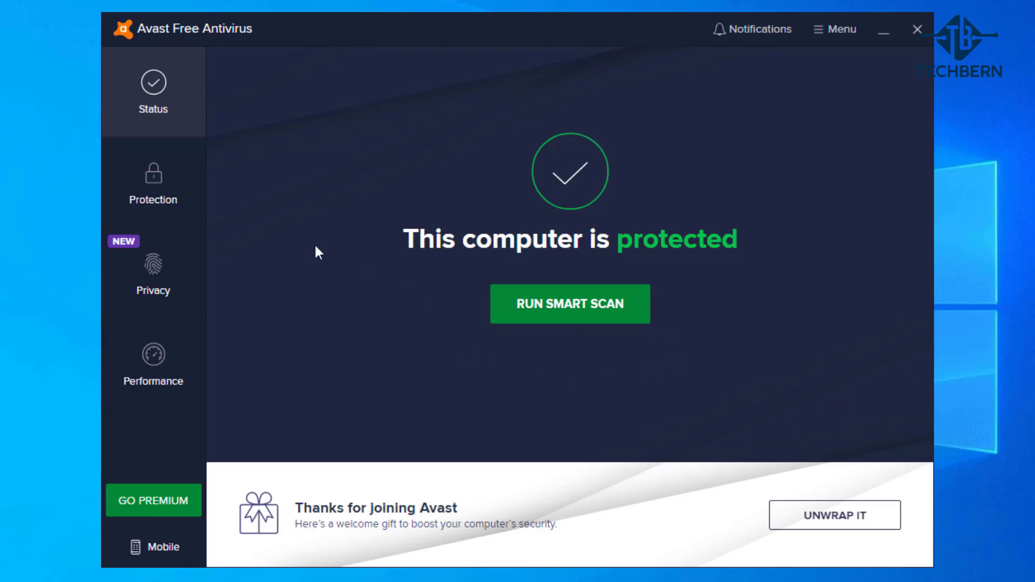
{"action": "left_click", "coordinate": [152, 181]}
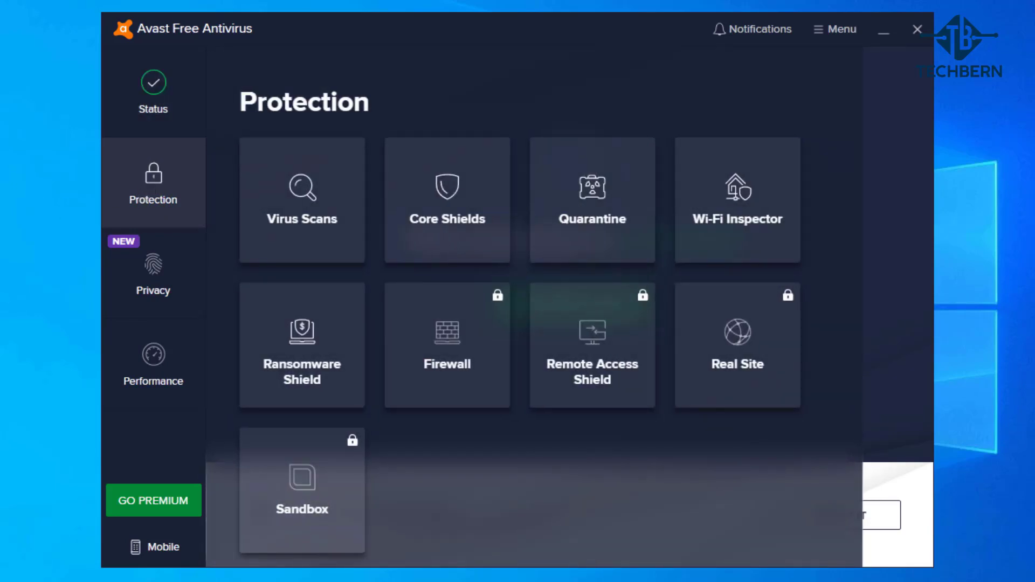
{"action": "mouse_move", "coordinate": [196, 174]}
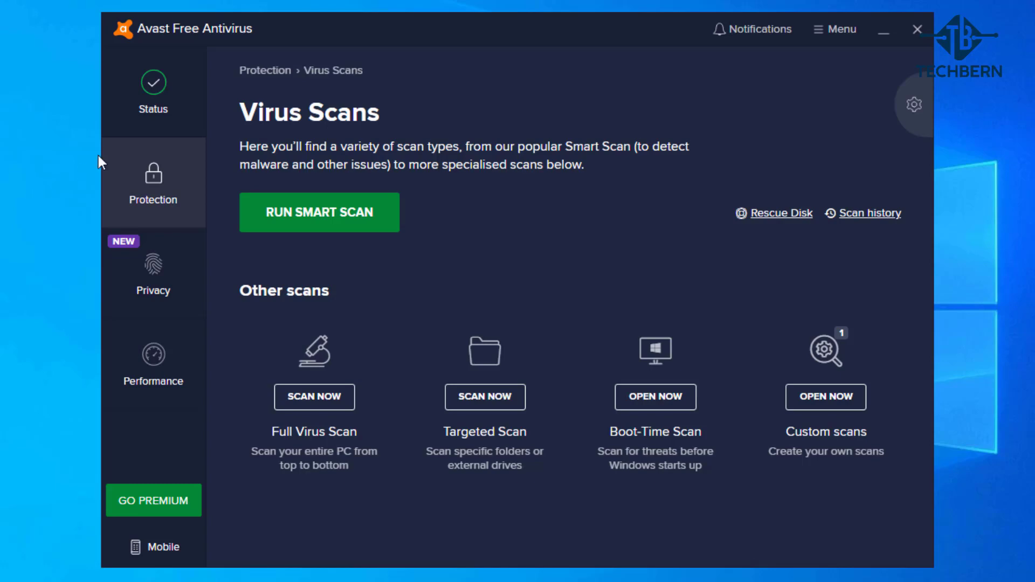
- Return to the Protection tiles, view Virus Scans, then open the empty Quarantine
{"action": "left_click", "coordinate": [152, 183]}
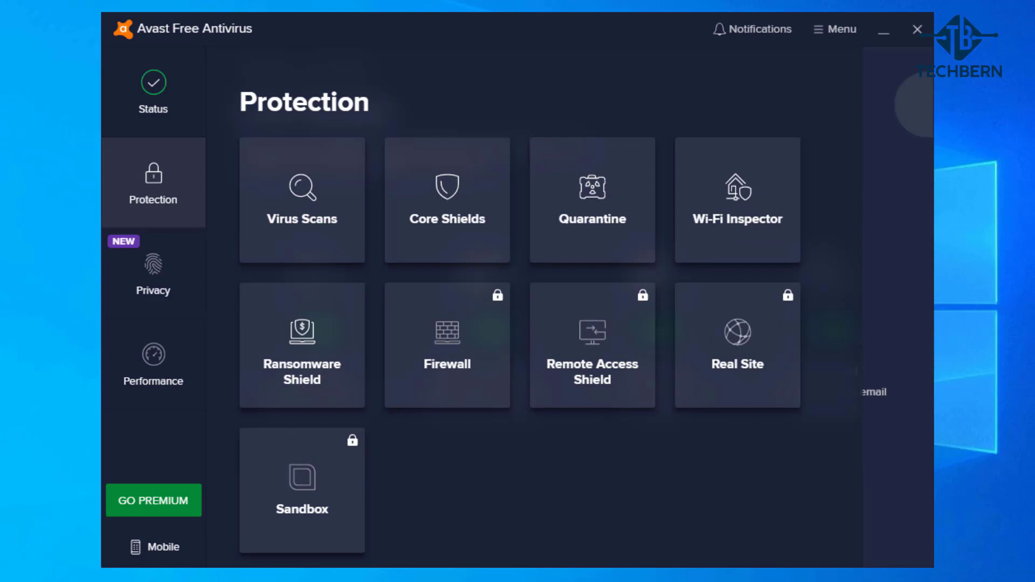
{"action": "left_click", "coordinate": [447, 199]}
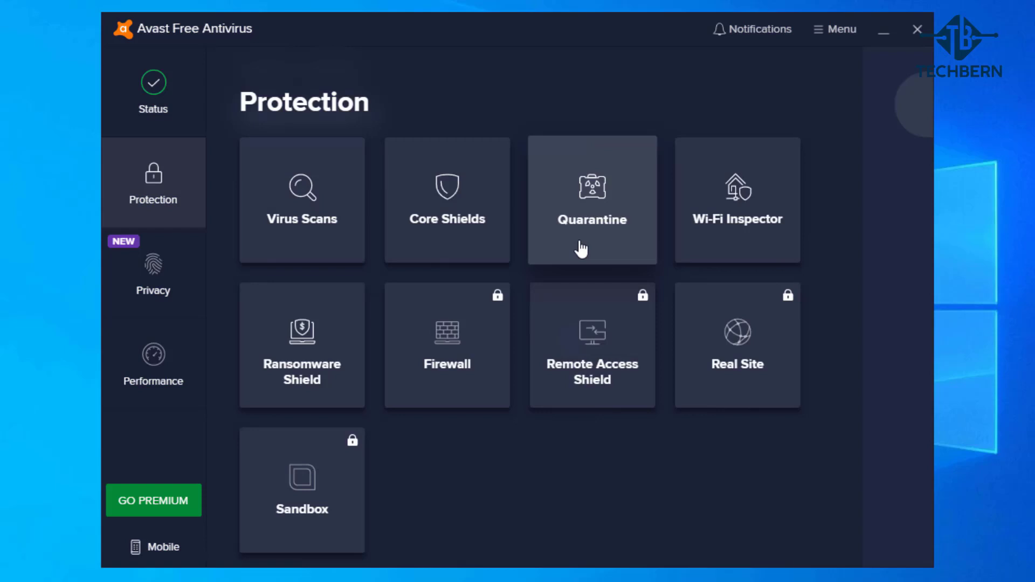
{"action": "left_click", "coordinate": [591, 199]}
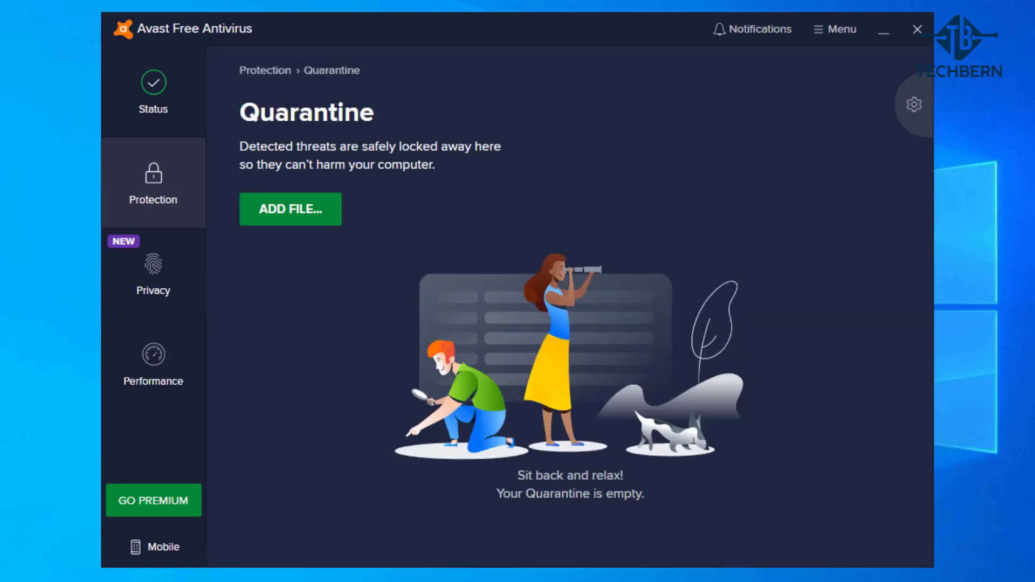
{"action": "mouse_move", "coordinate": [290, 209]}
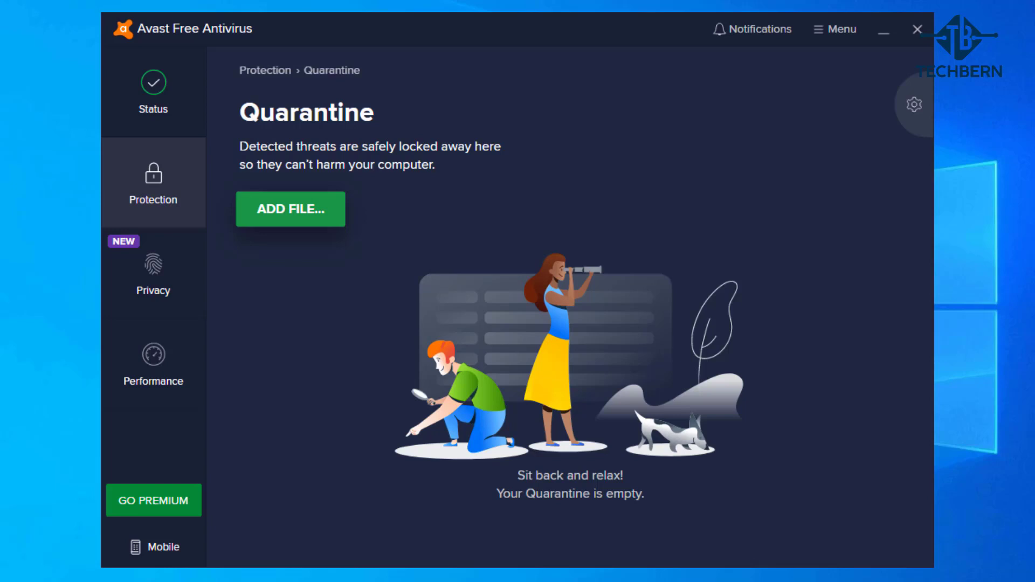
- Go back to the Protection tiles and start Wi-Fi Inspector on the network
{"action": "left_click", "coordinate": [153, 182]}
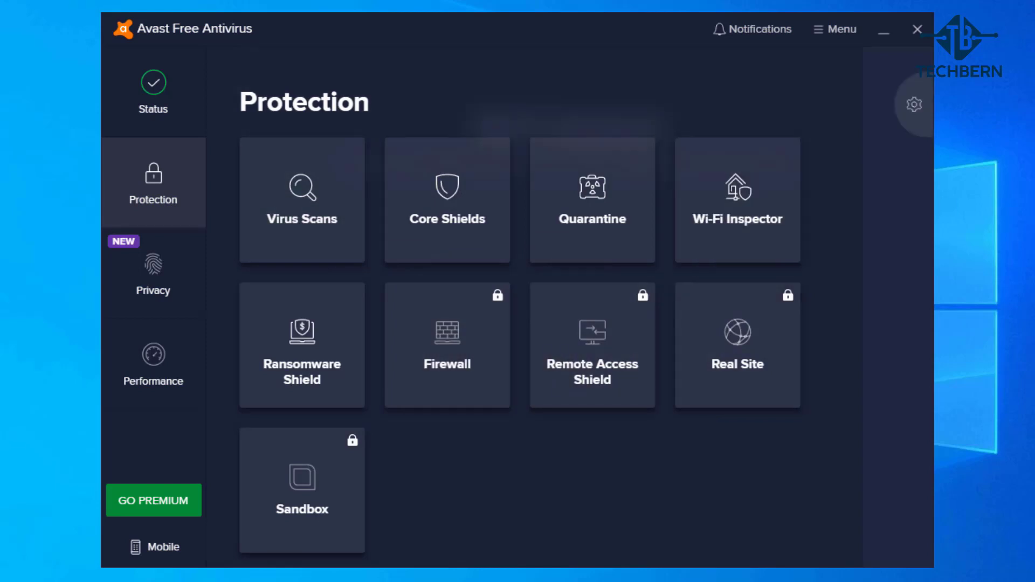
{"action": "left_click", "coordinate": [736, 200]}
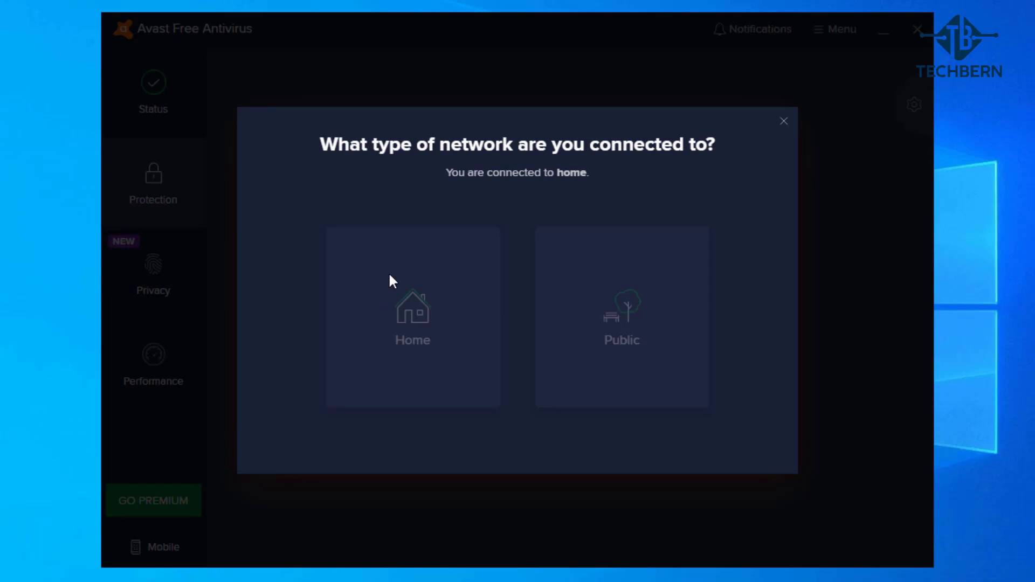
- Mark the network as Home, dismiss the no-vulnerabilities results, and open Ransomware Shield
{"action": "left_click", "coordinate": [412, 317]}
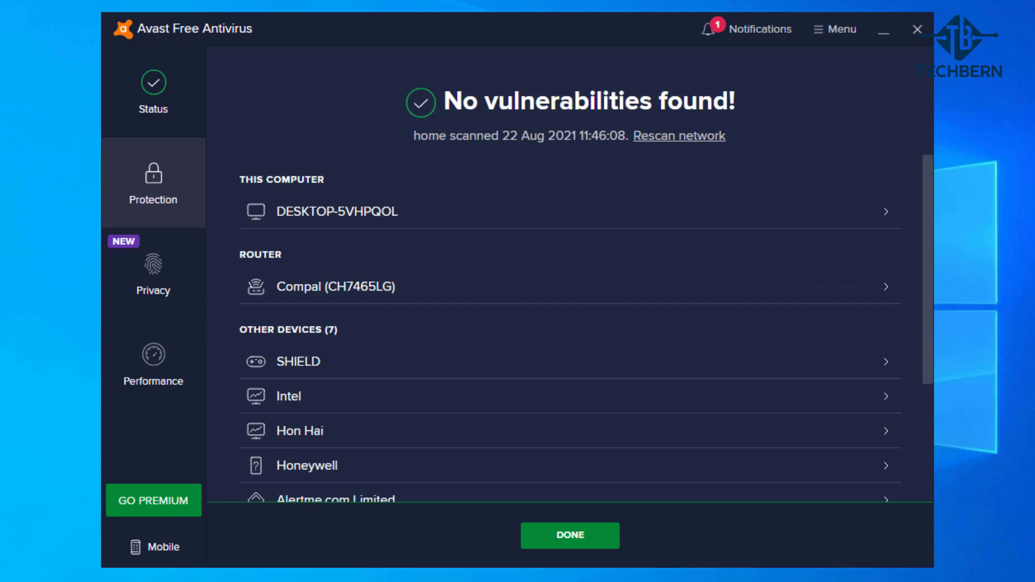
{"action": "left_click", "coordinate": [153, 183]}
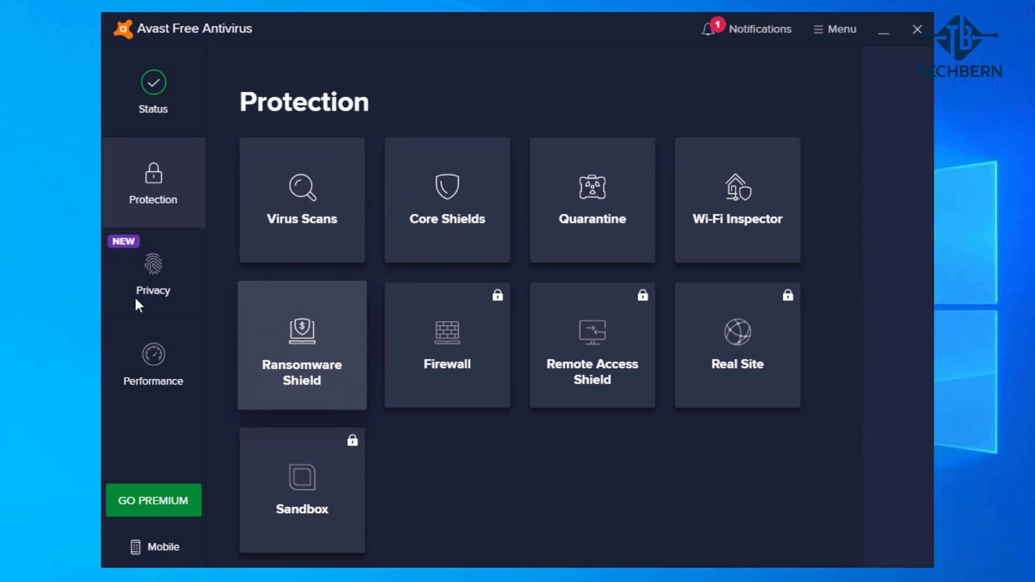
{"action": "left_click", "coordinate": [301, 344]}
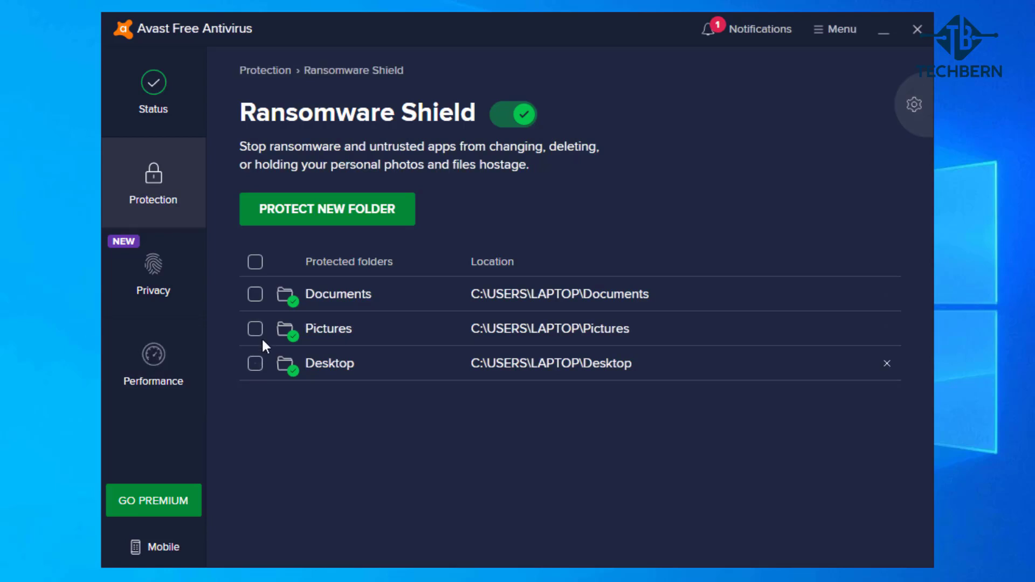
{"action": "left_click", "coordinate": [255, 328]}
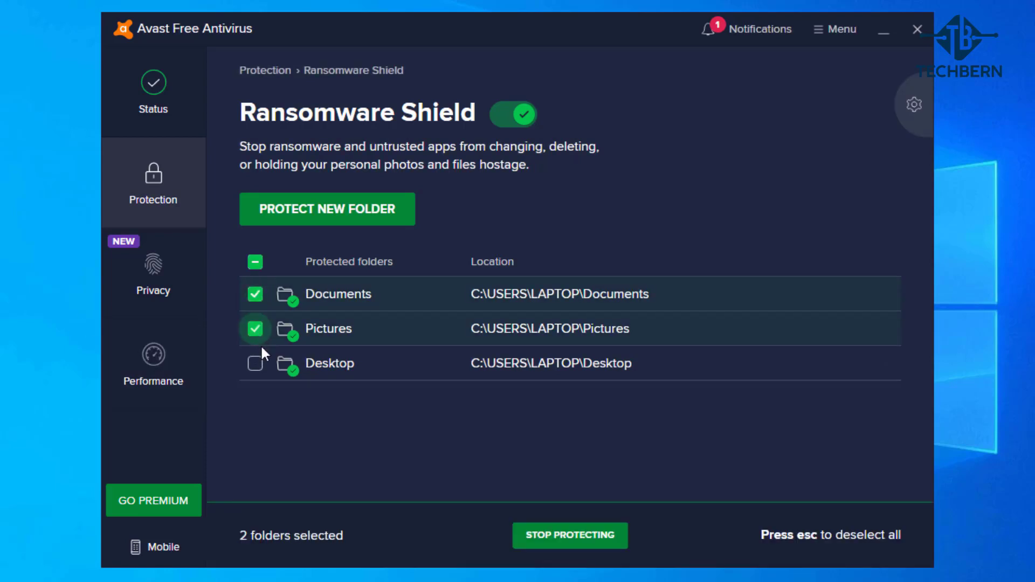
{"action": "left_click", "coordinate": [254, 362]}
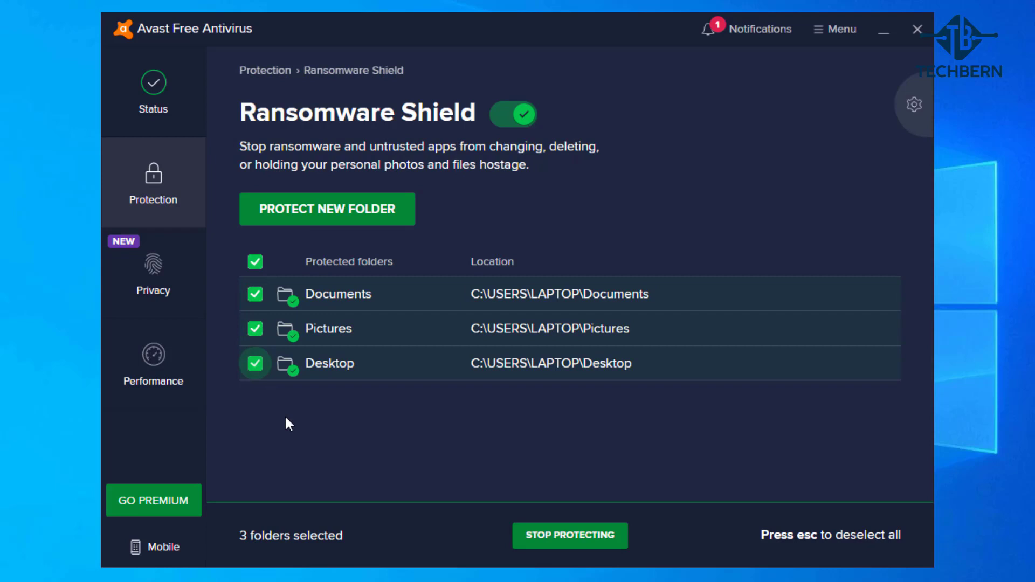
{"action": "mouse_move", "coordinate": [123, 173]}
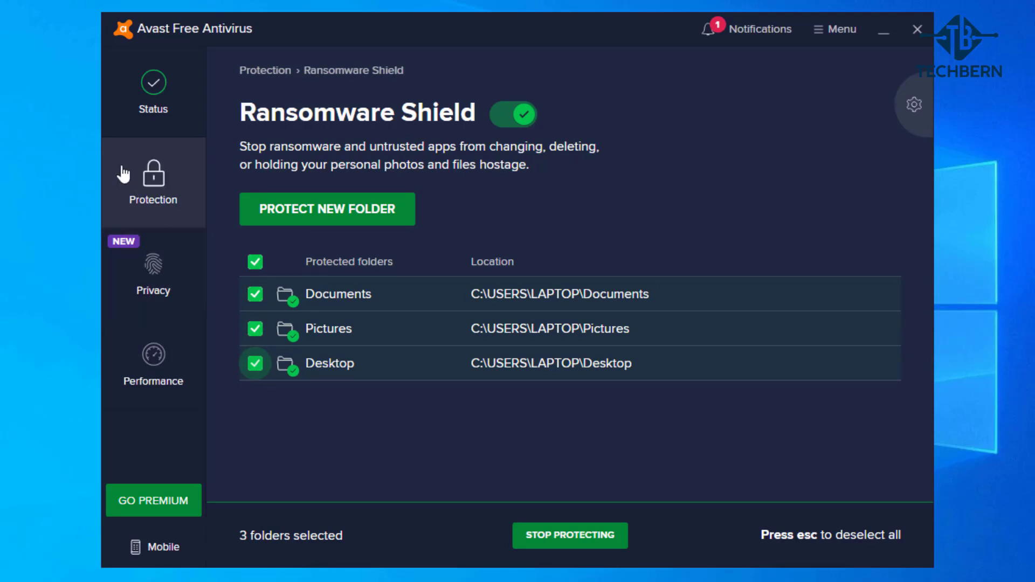
{"action": "left_click", "coordinate": [153, 179]}
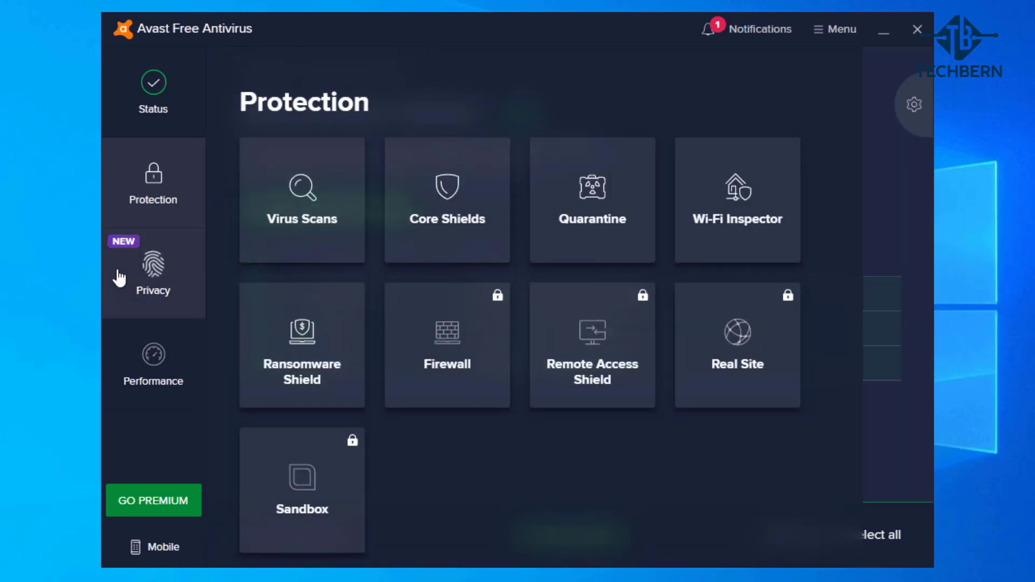
{"action": "left_click", "coordinate": [152, 271]}
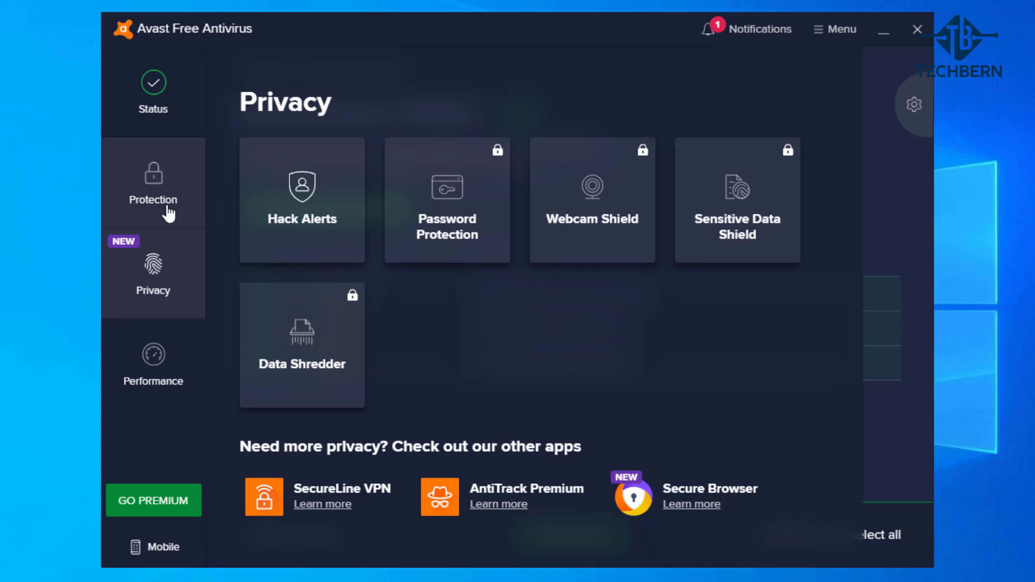
- View Hack Alerts under Privacy, then open Do Not Disturb Mode under Performance
{"action": "left_click", "coordinate": [301, 200]}
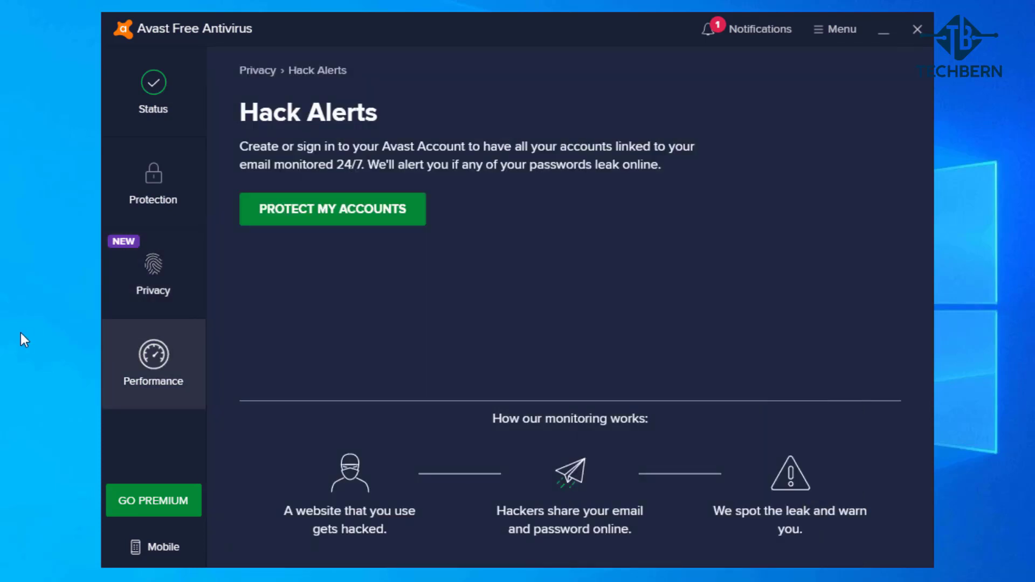
{"action": "left_click", "coordinate": [153, 363]}
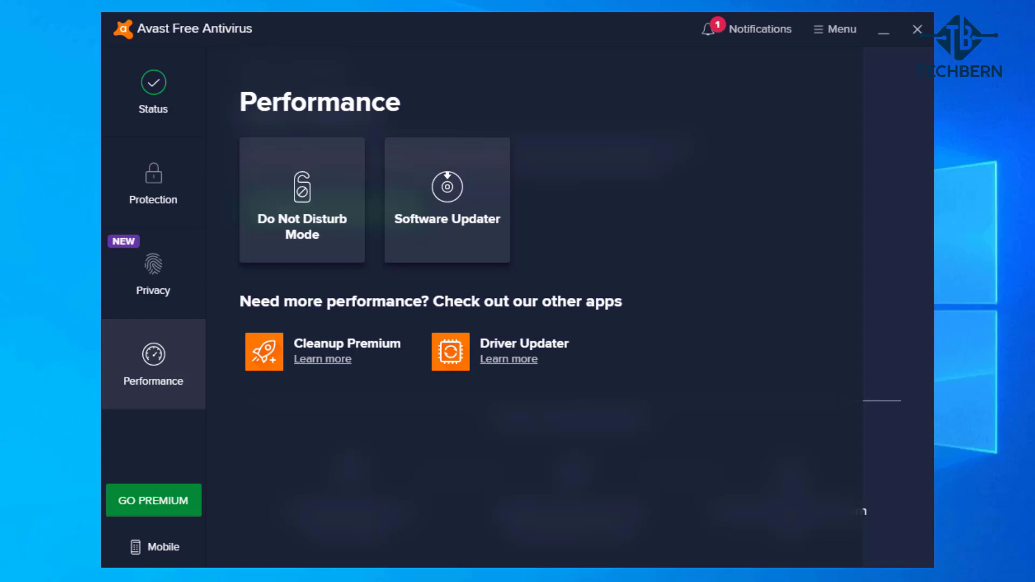
{"action": "left_click", "coordinate": [300, 199]}
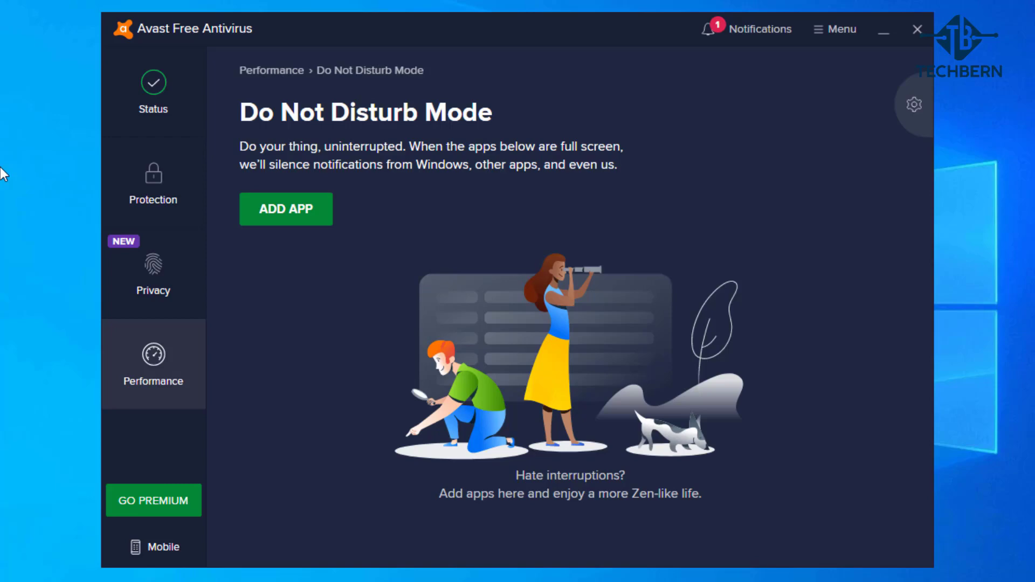
- View the Software Updater under Performance and open its settings with auto-updates locked
{"action": "left_click", "coordinate": [152, 363]}
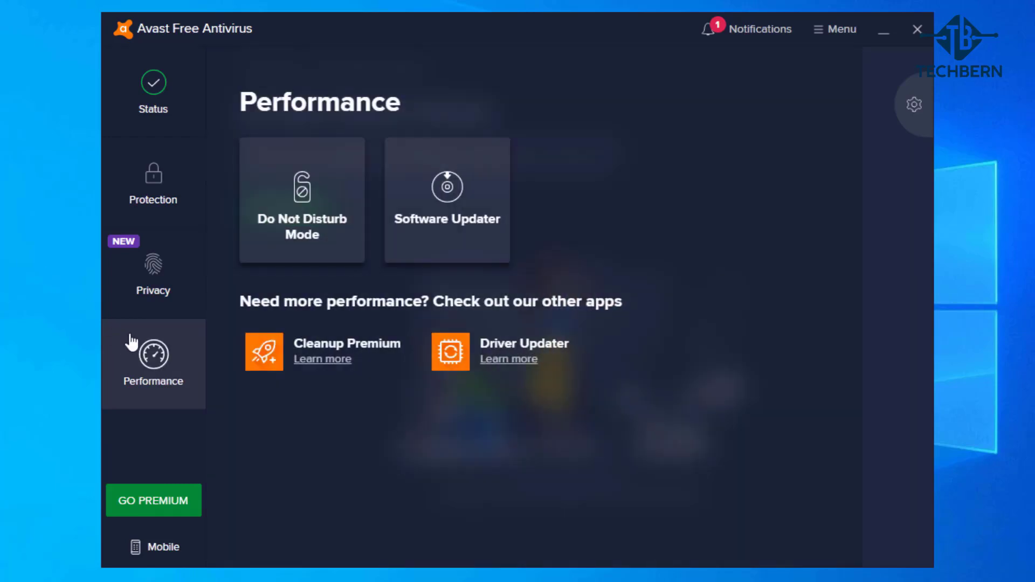
{"action": "mouse_move", "coordinate": [486, 246]}
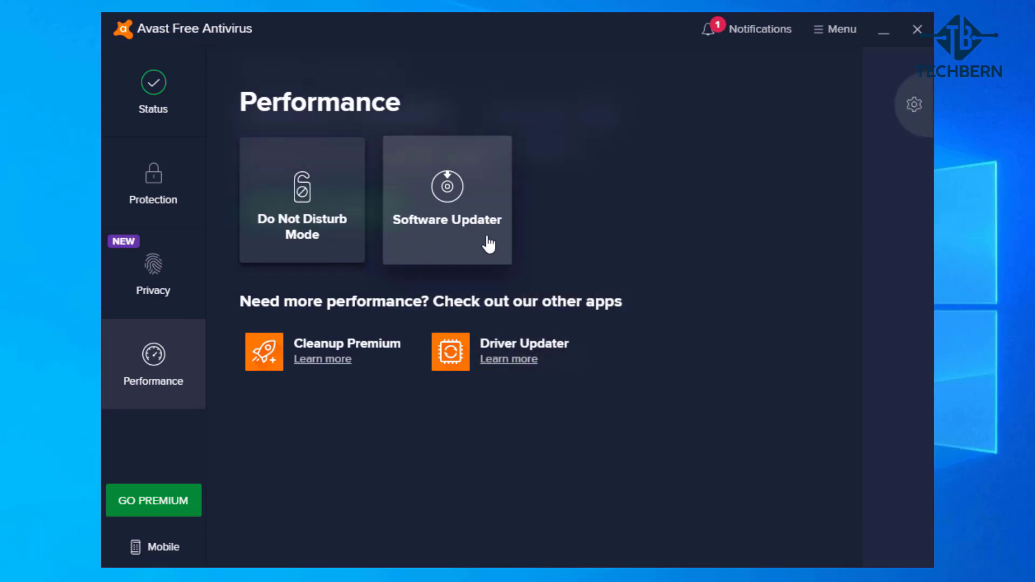
{"action": "left_click", "coordinate": [447, 200]}
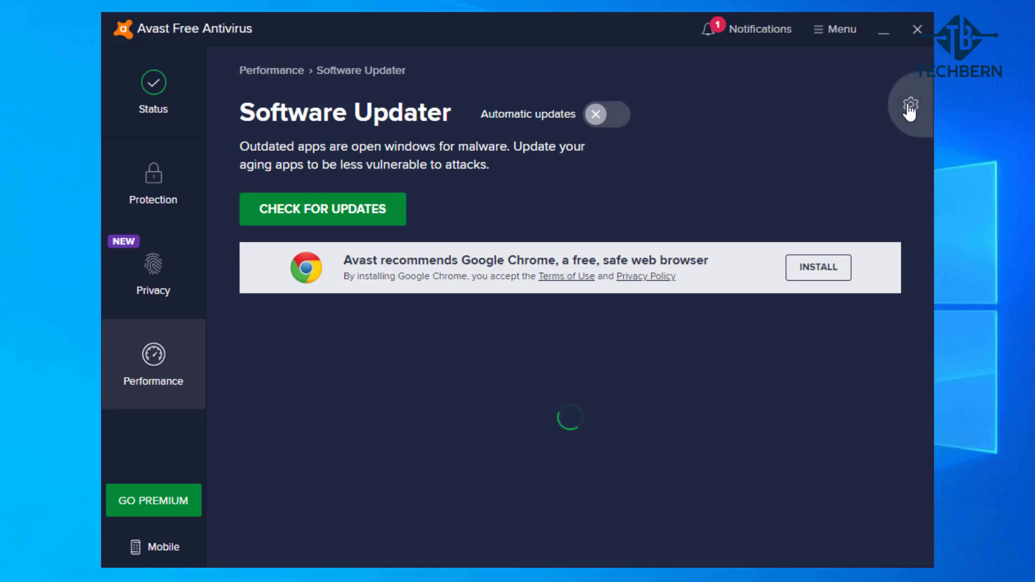
{"action": "left_click", "coordinate": [909, 111]}
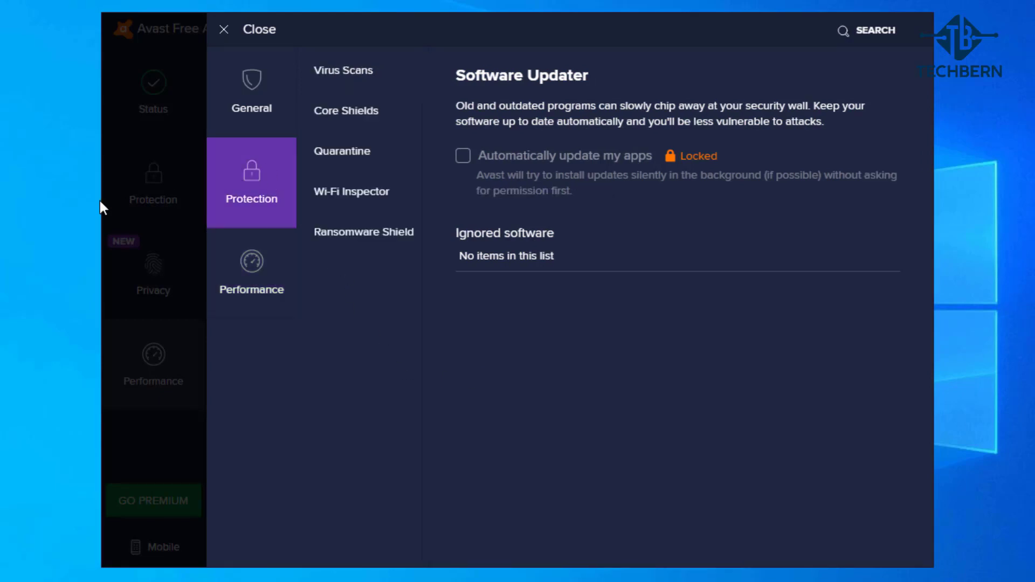
{"action": "left_click", "coordinate": [343, 70]}
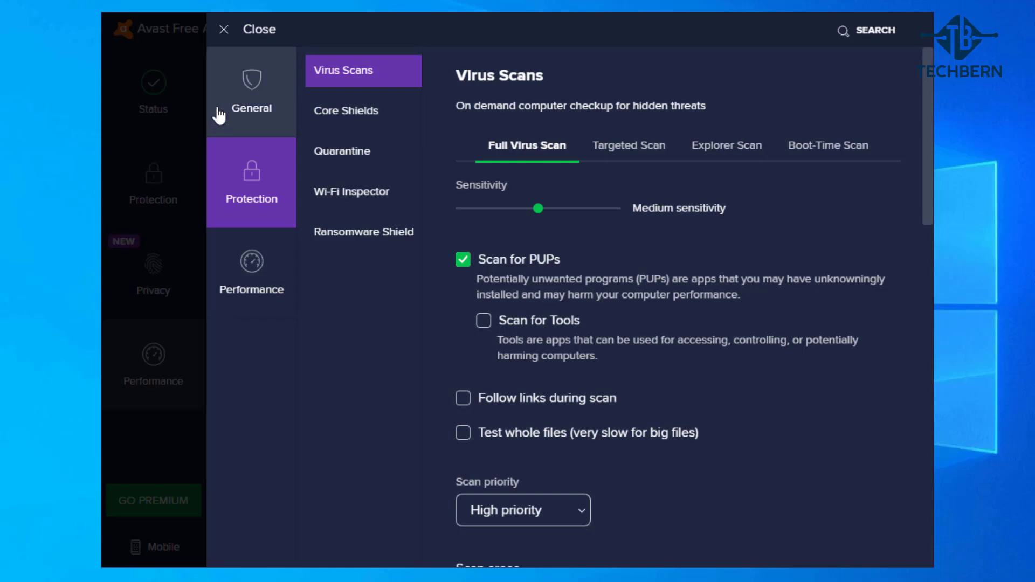
{"action": "left_click", "coordinate": [251, 92]}
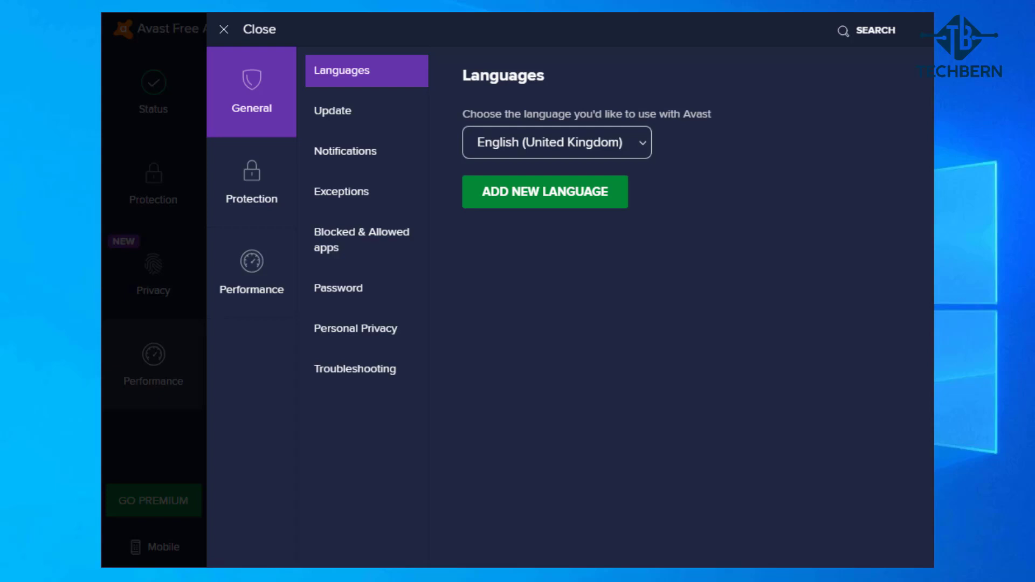
{"action": "mouse_move", "coordinate": [96, 49]}
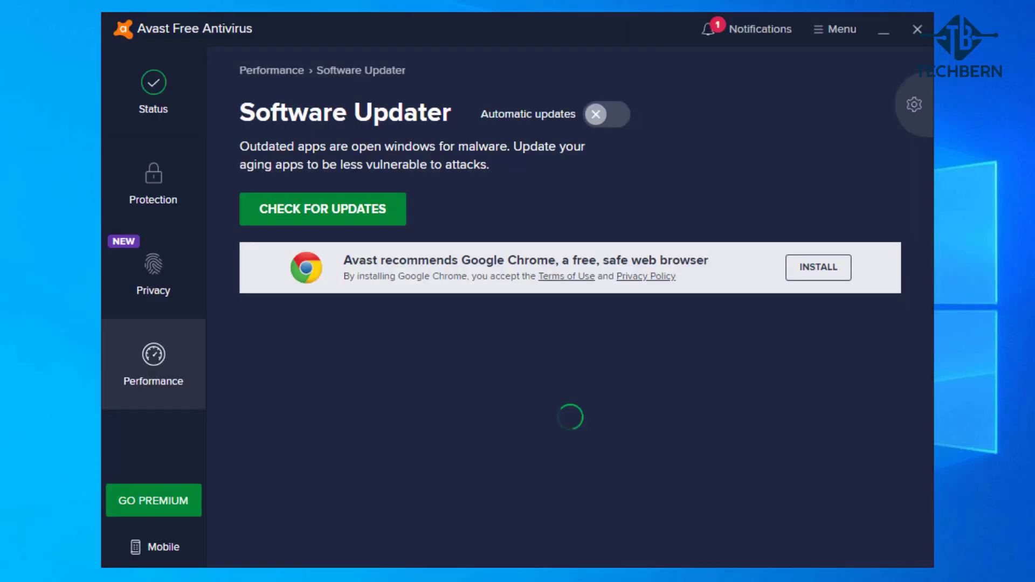
{"action": "mouse_move", "coordinate": [153, 92]}
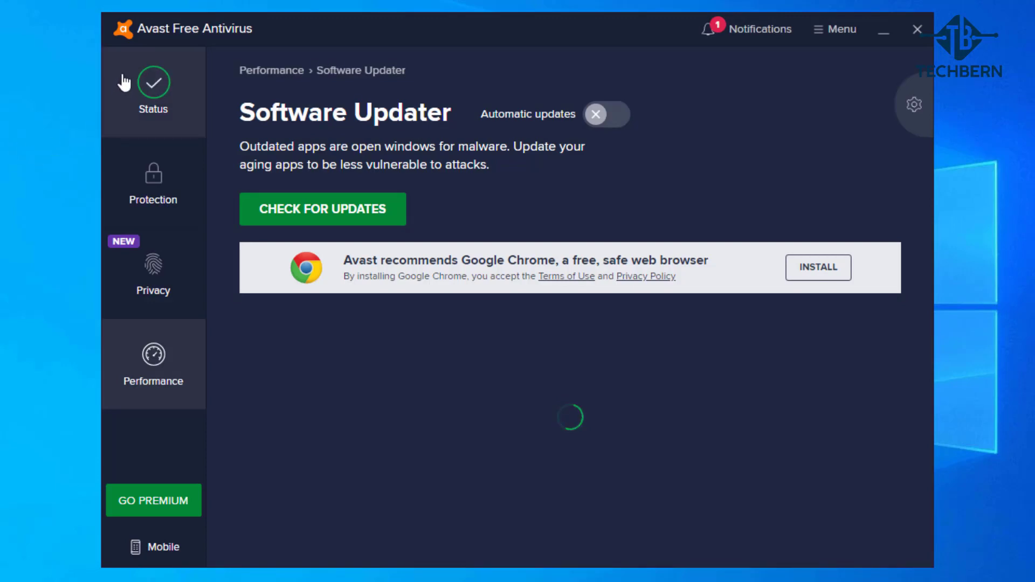
- Go back to the Status screen showing the computer is protected
{"action": "left_click", "coordinate": [153, 85]}
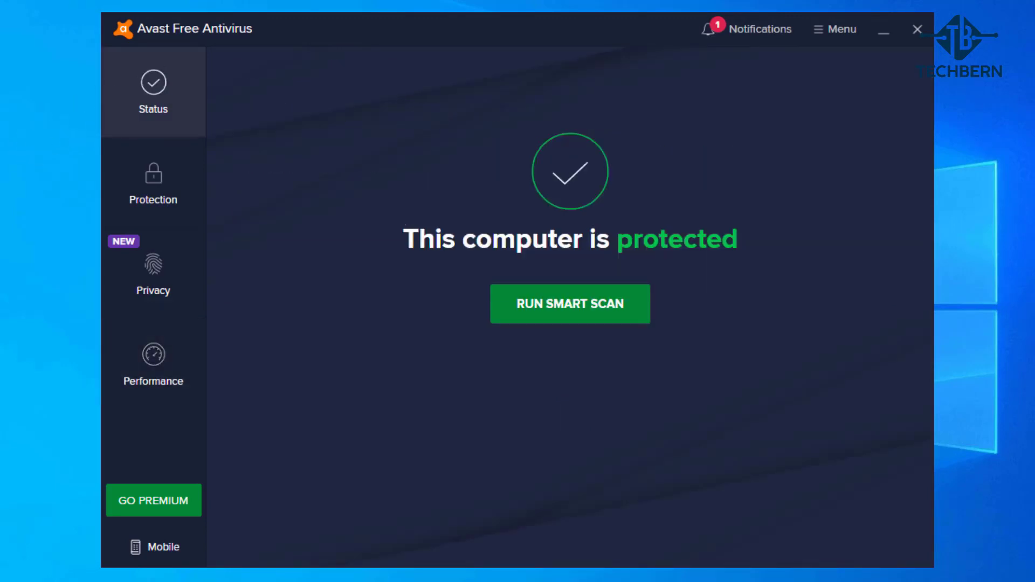